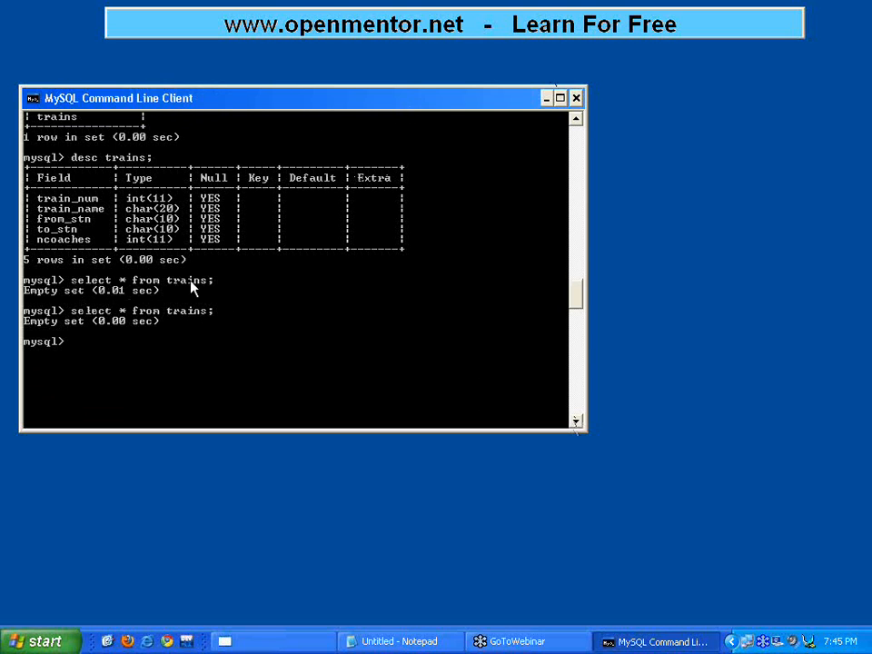
pyautogui.moveTo(132, 286)
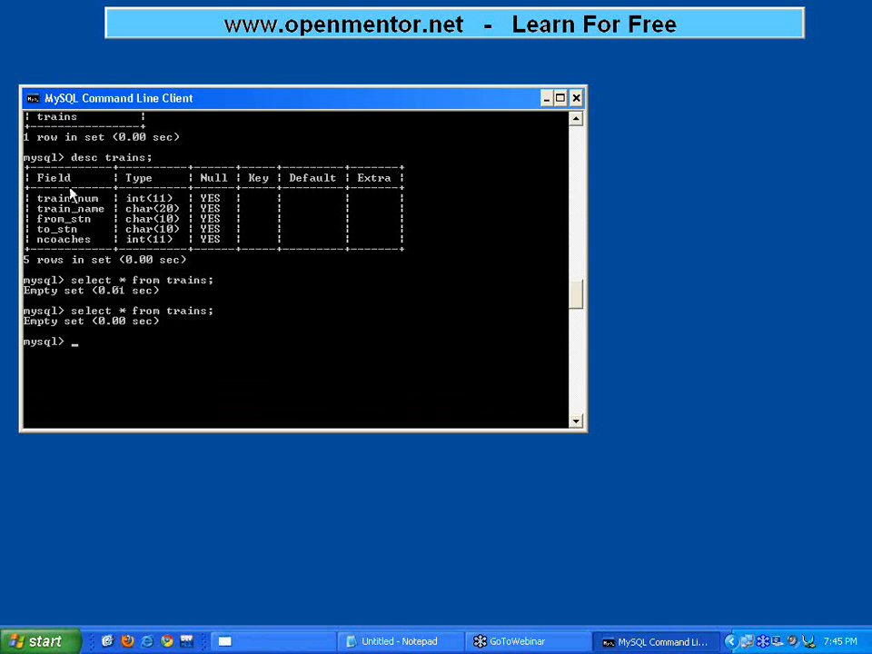
pyautogui.moveTo(218, 321)
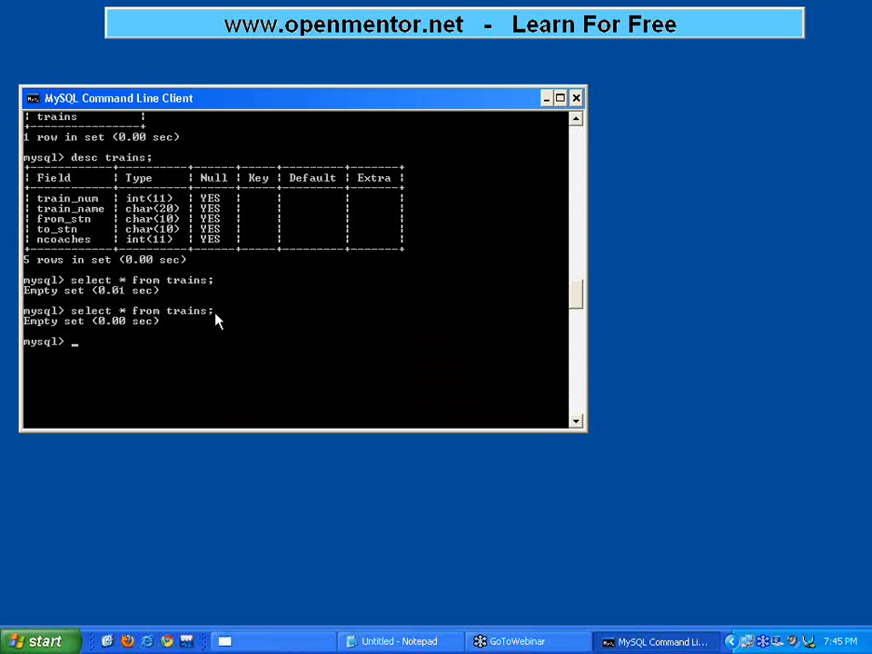
pyautogui.moveTo(332, 108)
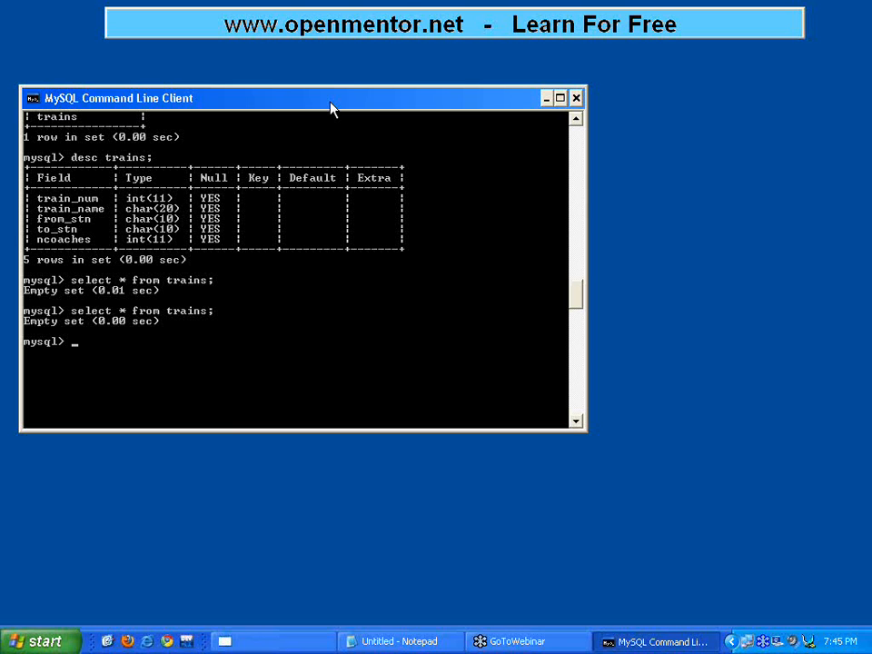
# Draft insert into trains values (101, 'howrah exp', 'chennai', 'howrah') without running it.
pyautogui.write('i')
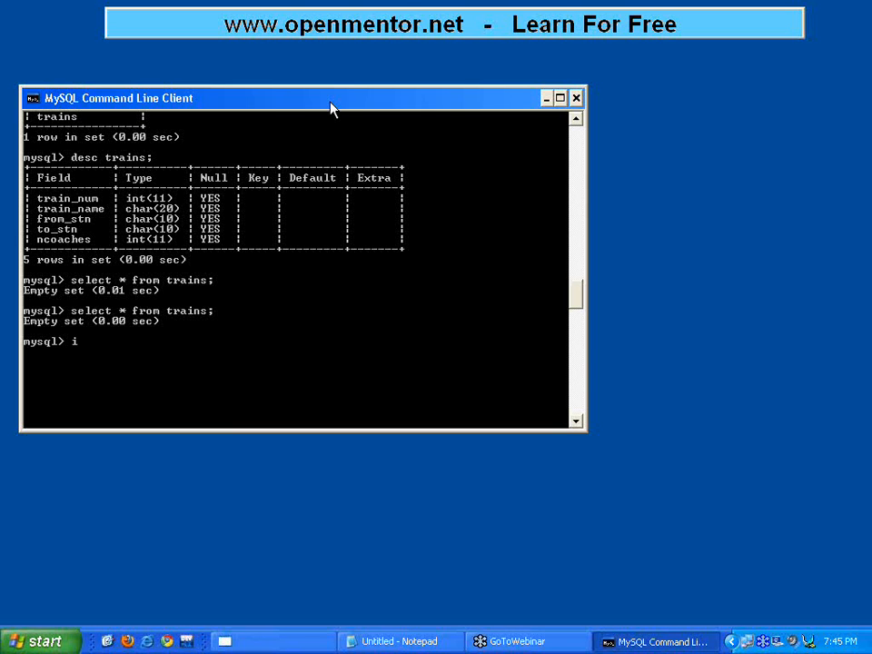
pyautogui.write('nsert into')
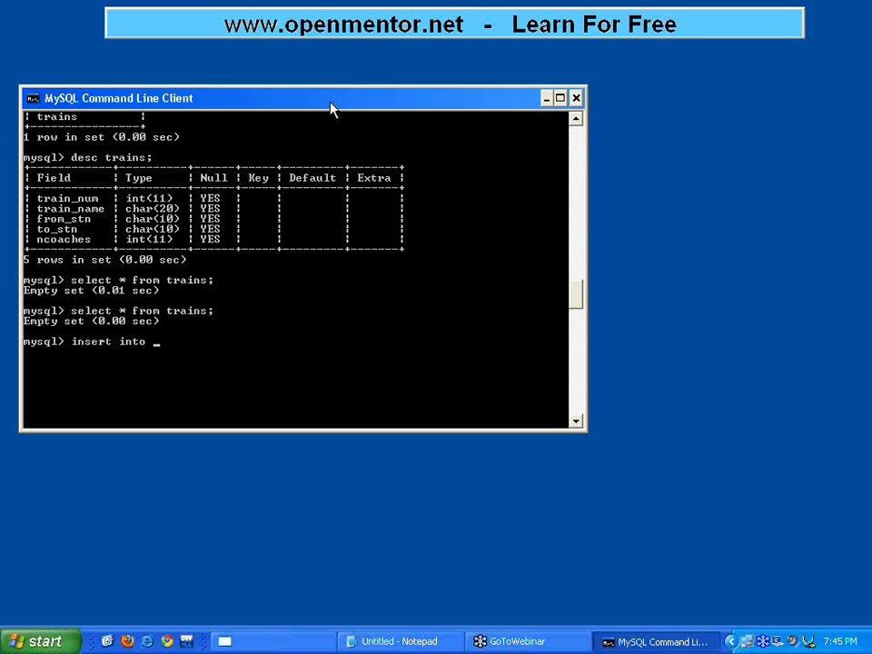
pyautogui.write('trains')
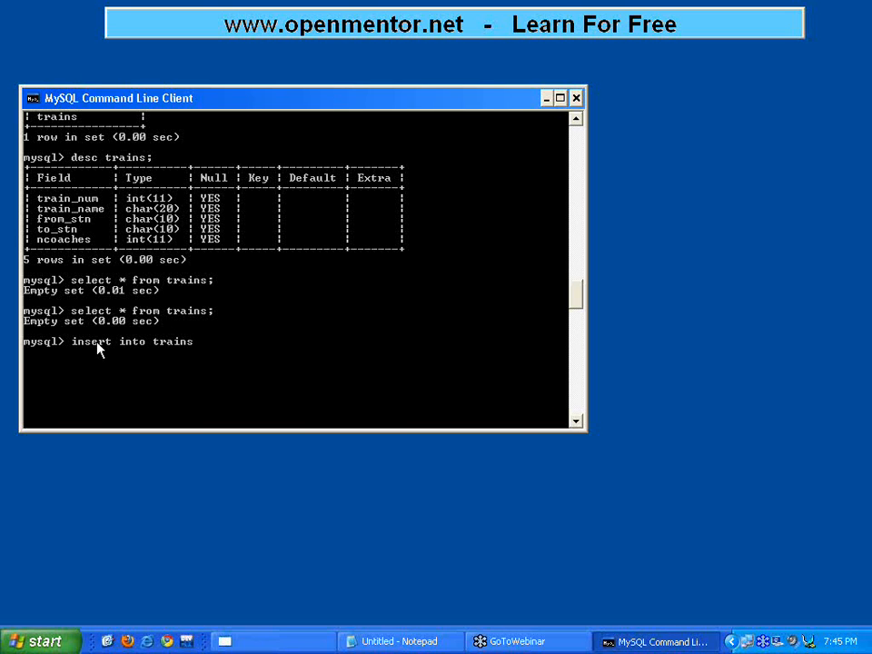
pyautogui.moveTo(223, 354)
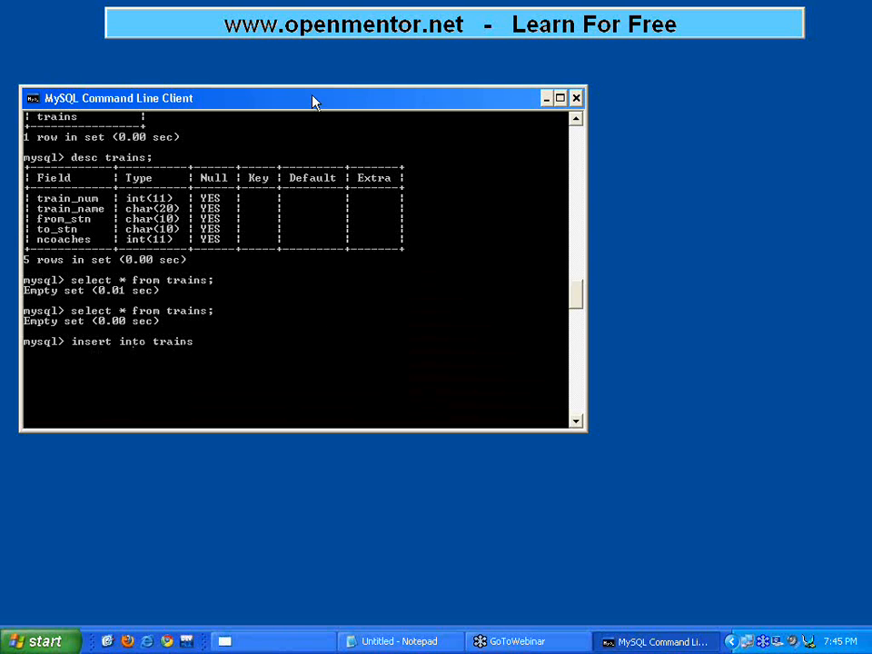
pyautogui.write('values (')
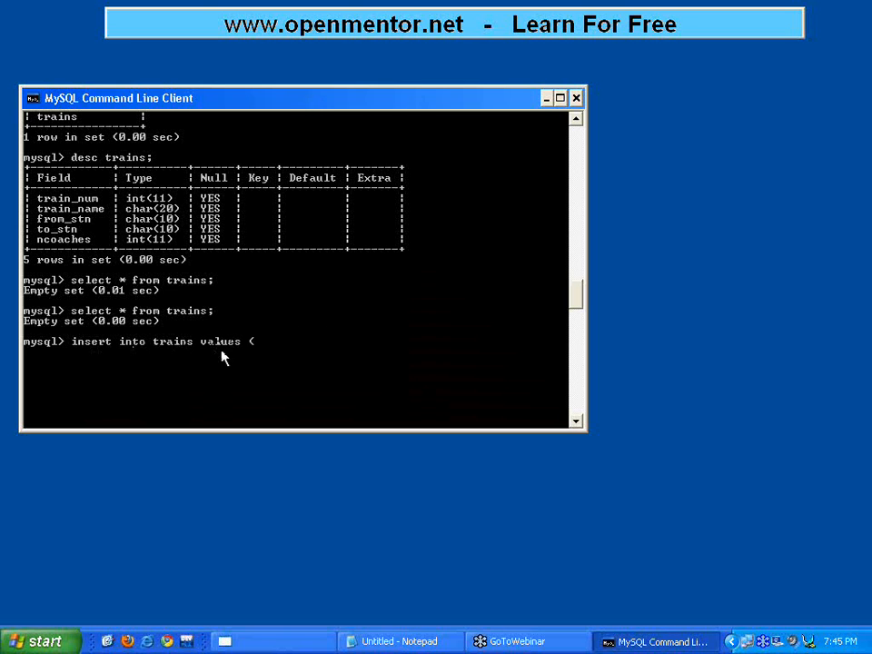
pyautogui.moveTo(66, 214)
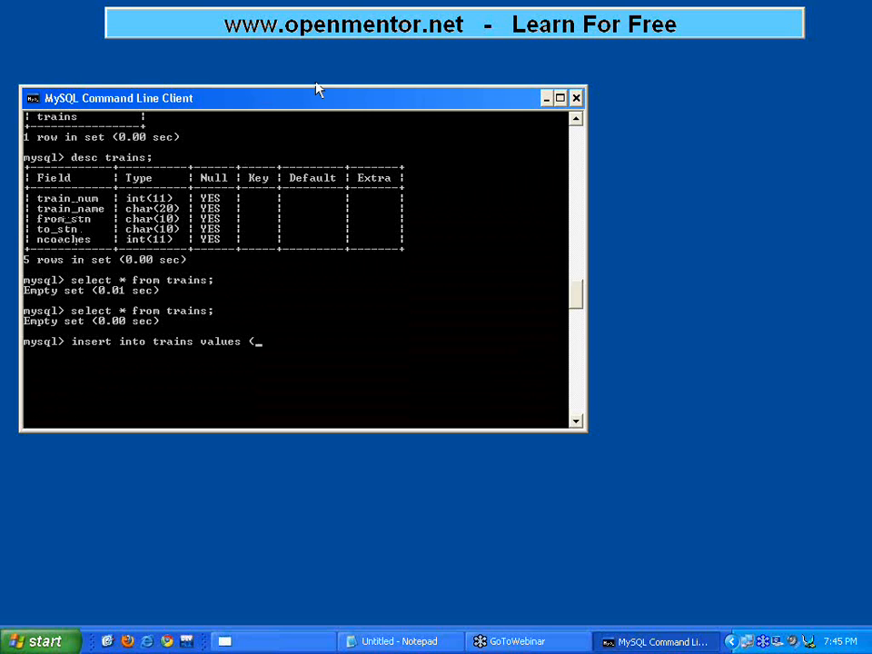
pyautogui.write('10')
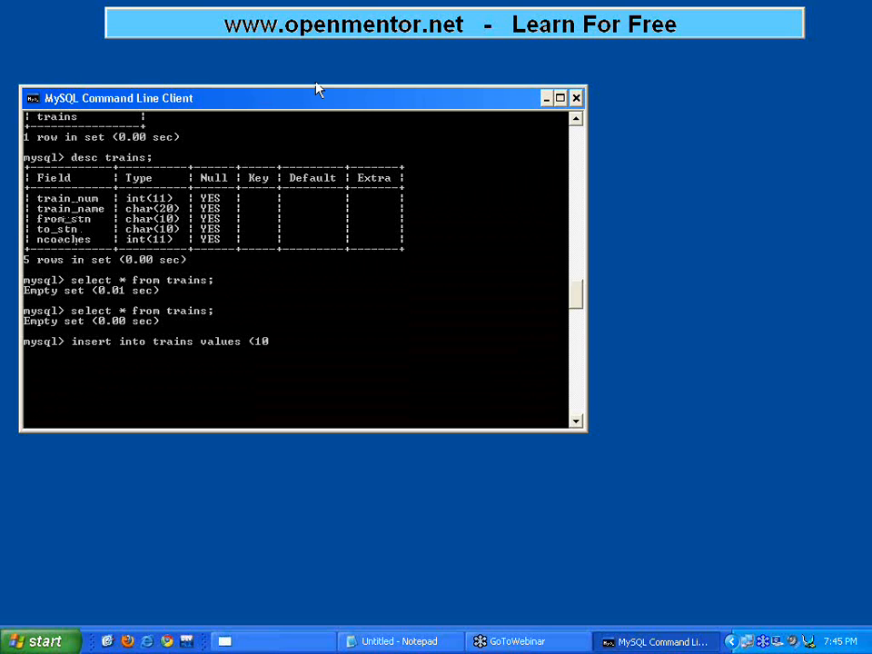
pyautogui.write('1,')
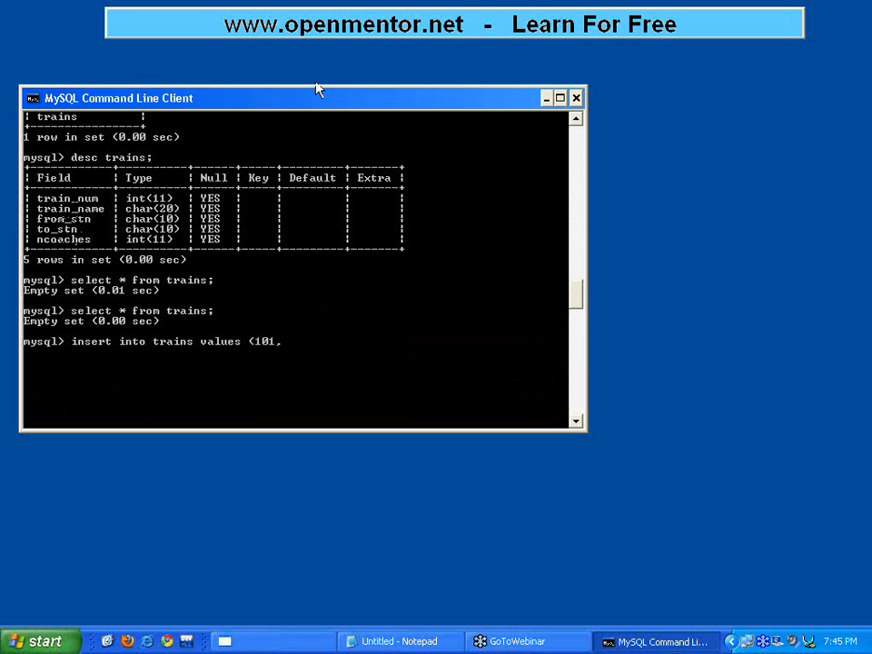
pyautogui.write("'")
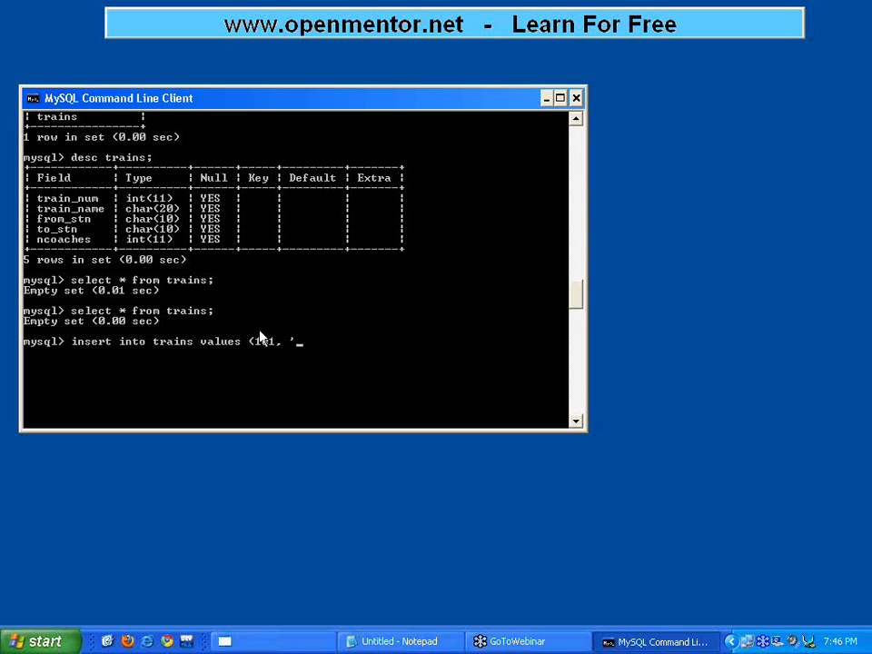
pyautogui.write('101,')
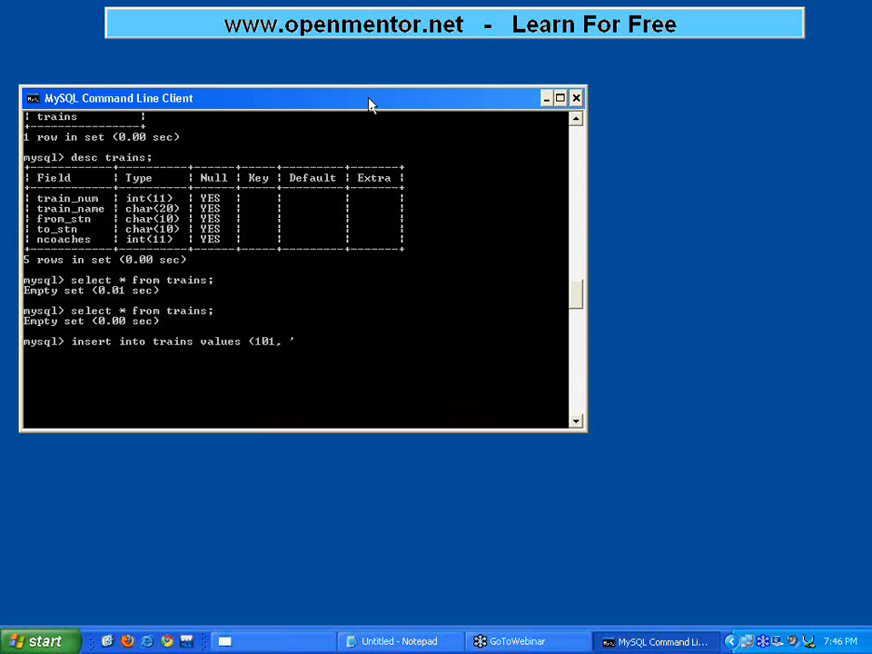
pyautogui.write('howrah e')
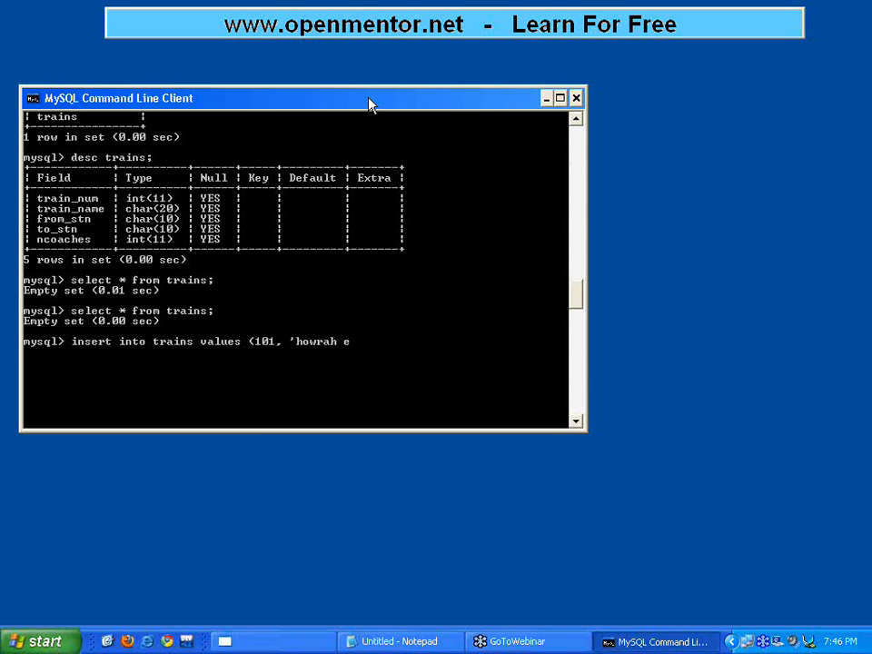
pyautogui.write("xp', '")
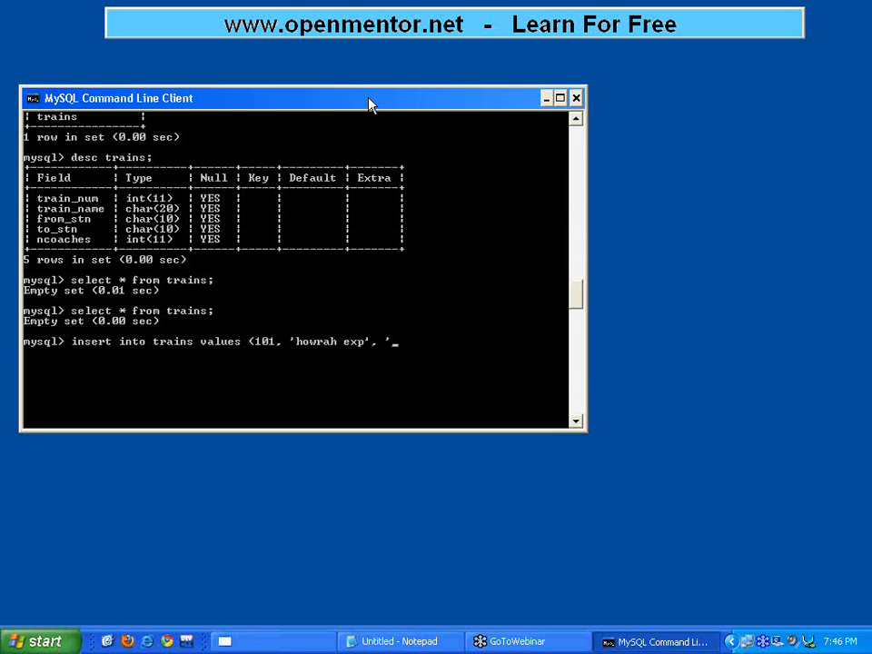
pyautogui.write("chennai', 'howra")
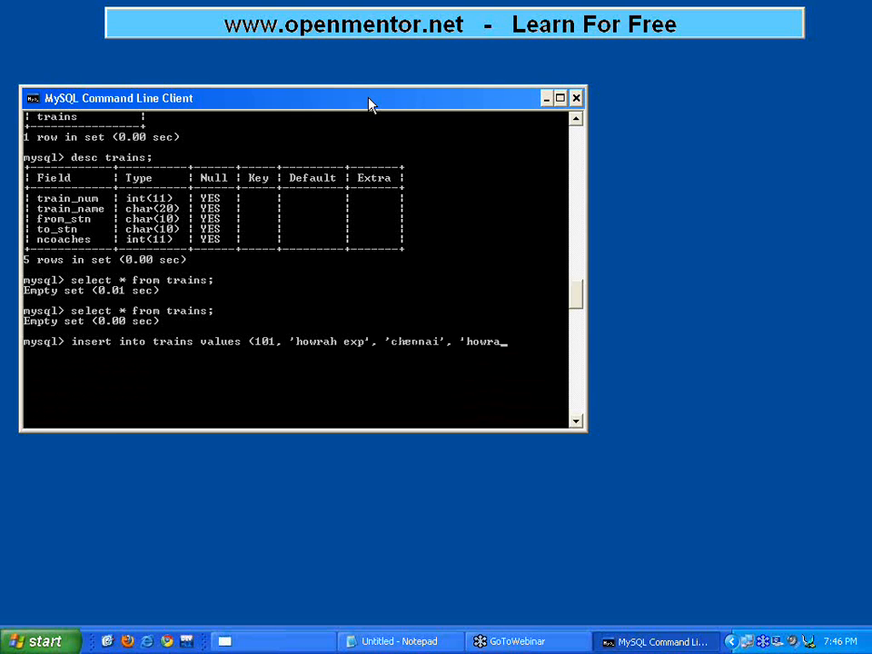
pyautogui.write('h')
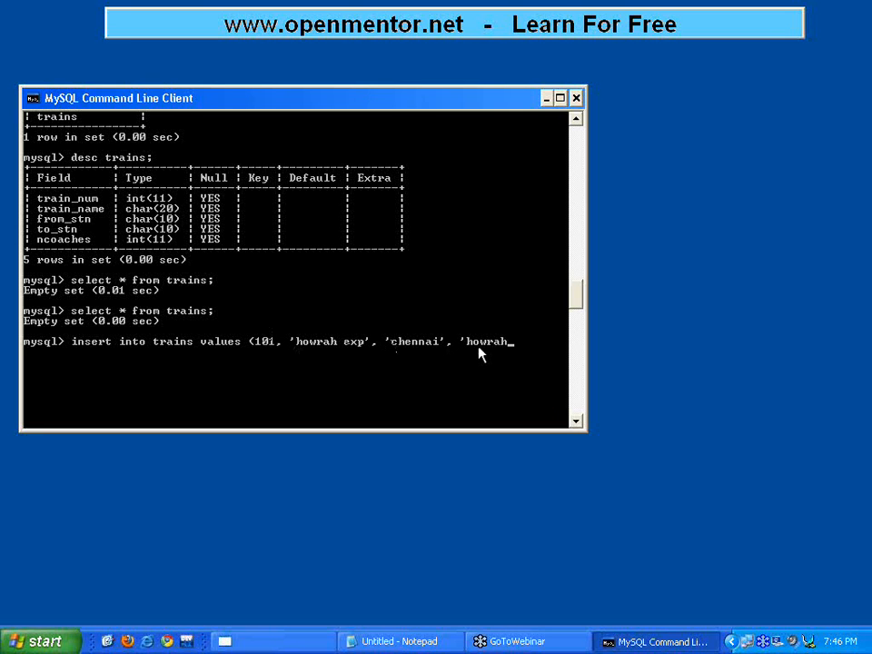
# Run the four-value insert, hit the column count error, then retry the insert for train 101.
pyautogui.write("')")
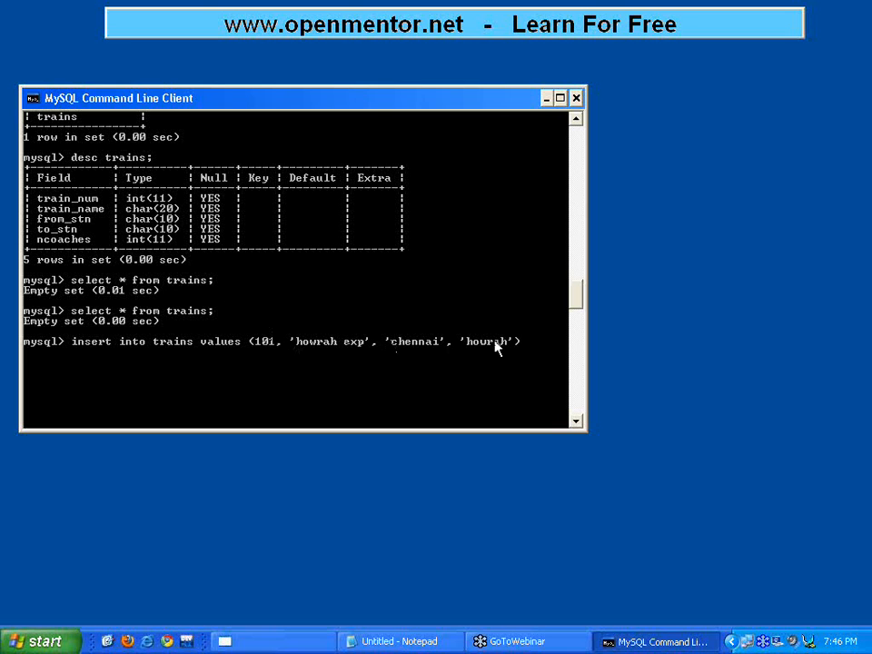
pyautogui.press('enter')
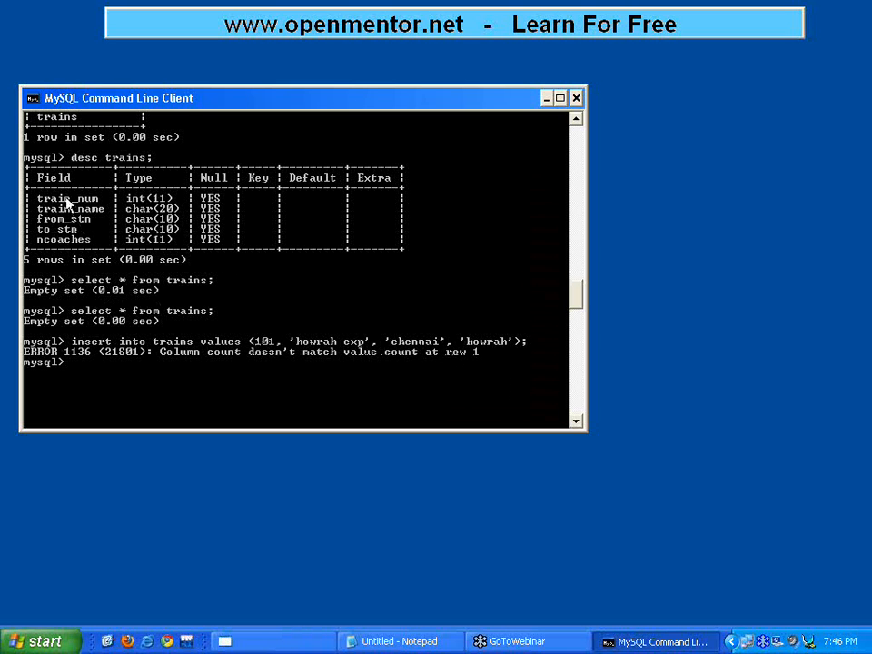
pyautogui.moveTo(73, 259)
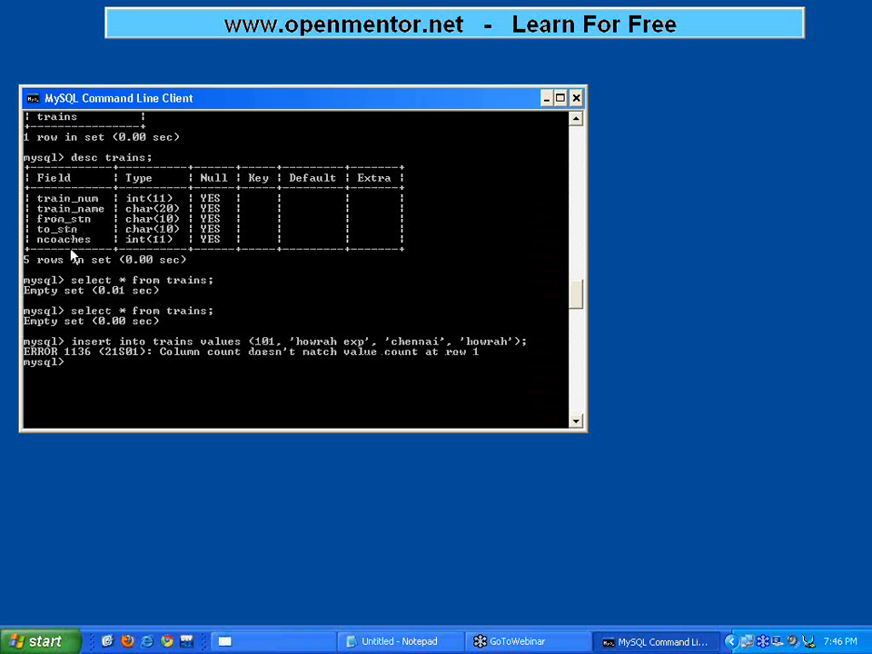
pyautogui.moveTo(504, 348)
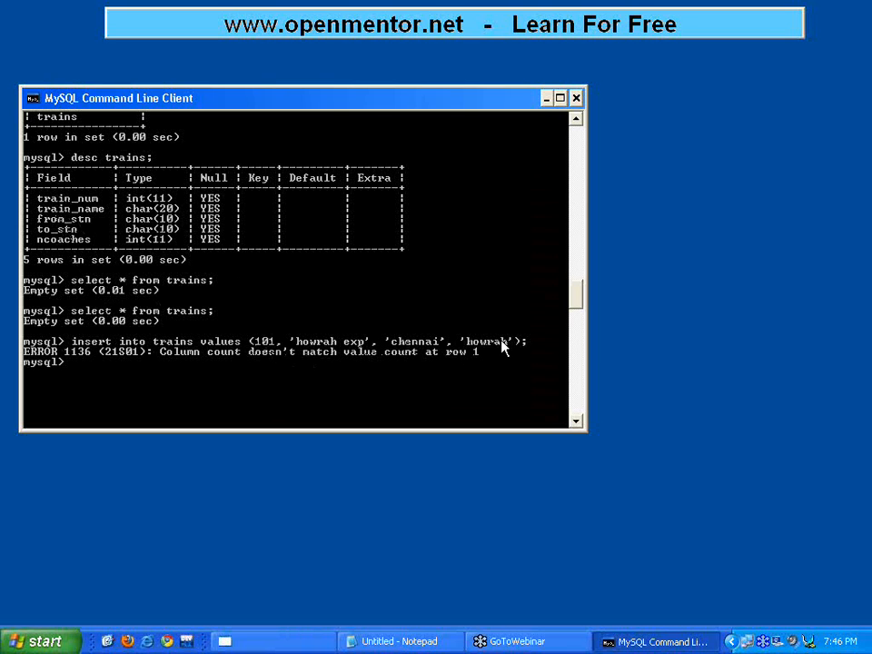
pyautogui.write("insert into trains values (101, 'howrah exp', 'chennai', 'howrah');")
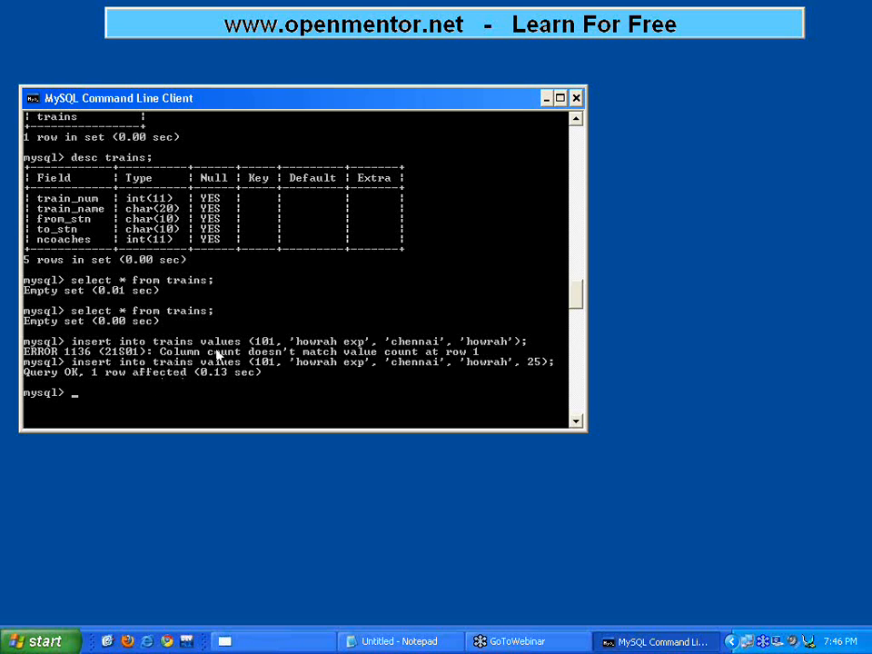
# Run select * from trains; to show the train 101 row.
pyautogui.write('select * from trains;')
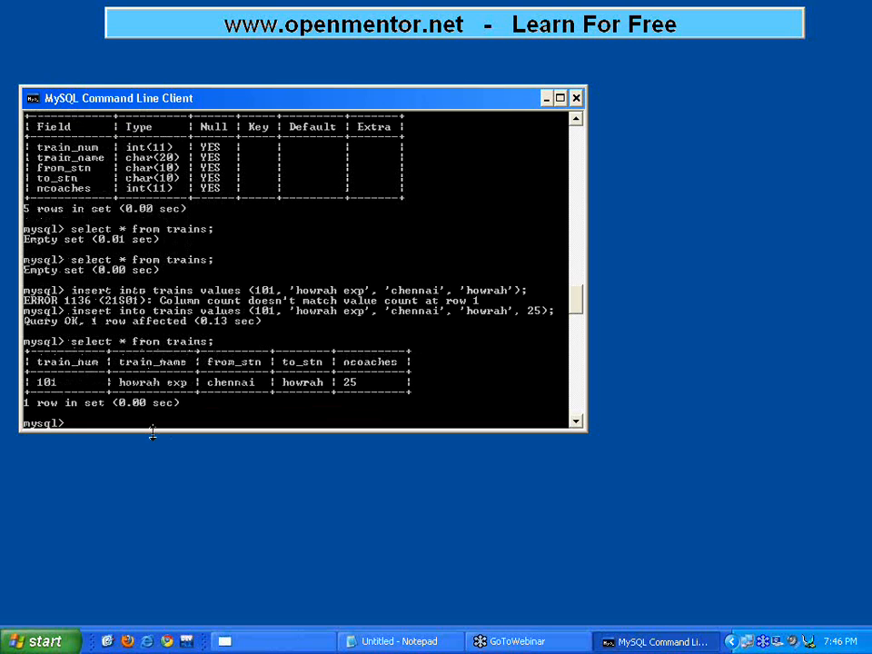
pyautogui.moveTo(127, 346)
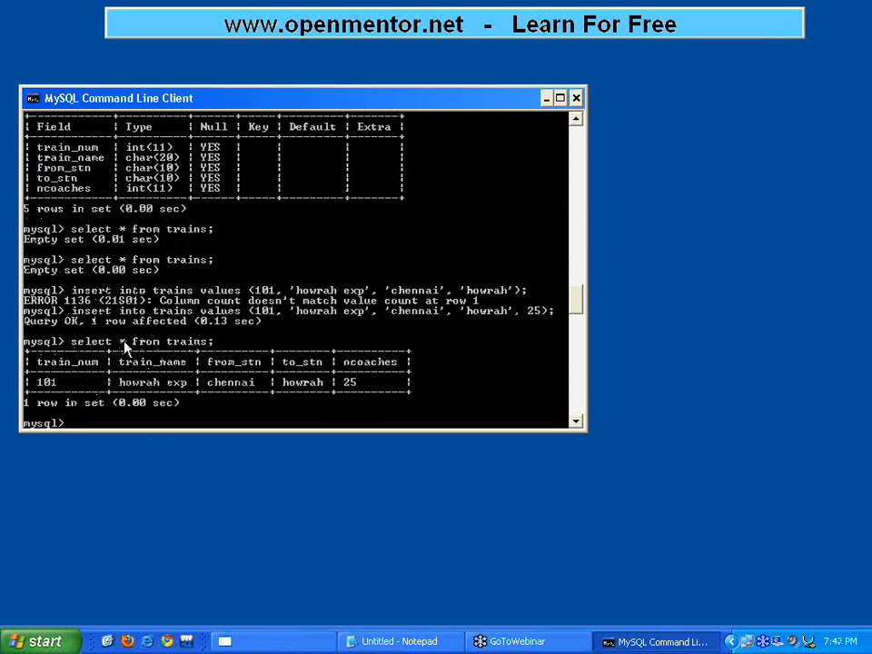
pyautogui.moveTo(50, 381)
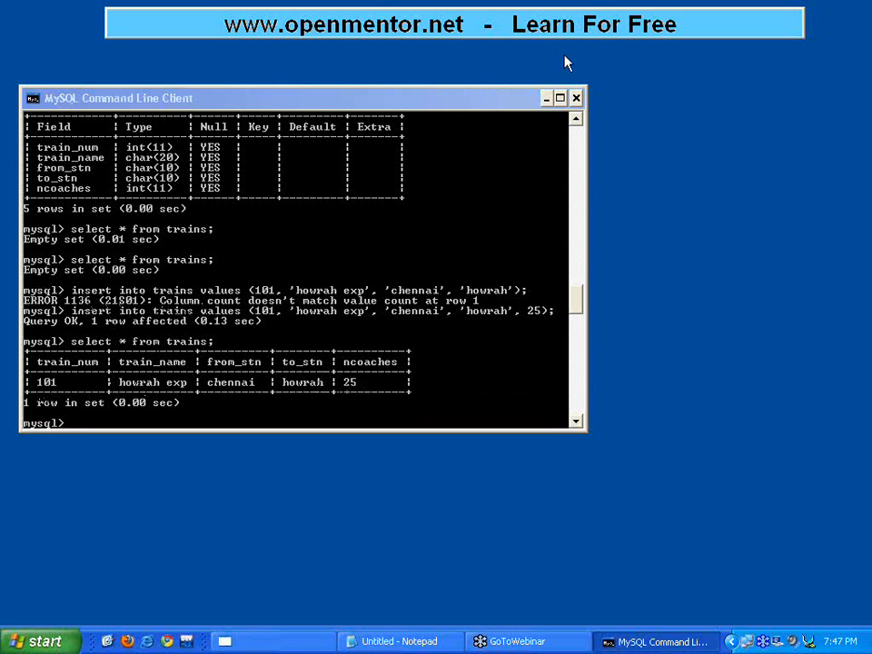
pyautogui.moveTo(524, 337)
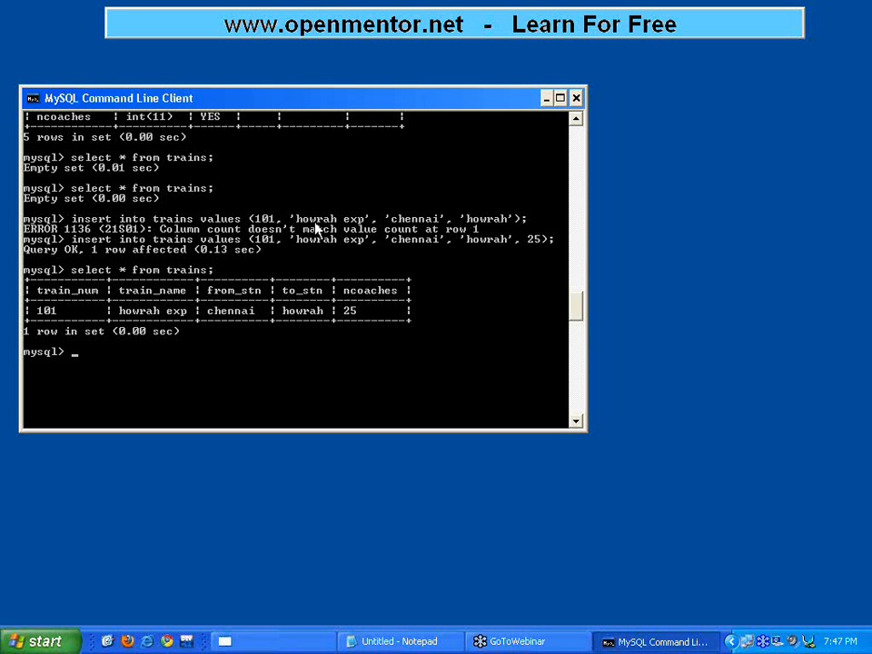
# Insert train (154, 'rajdhani', 'blr', 'delhi', 16) into trains.
pyautogui.write('insert into')
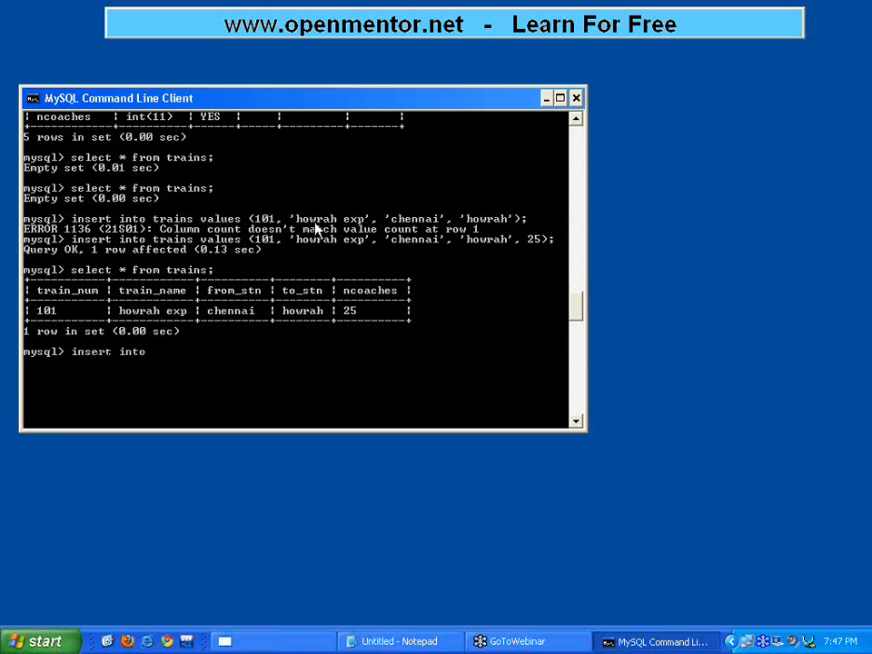
pyautogui.write('trains value')
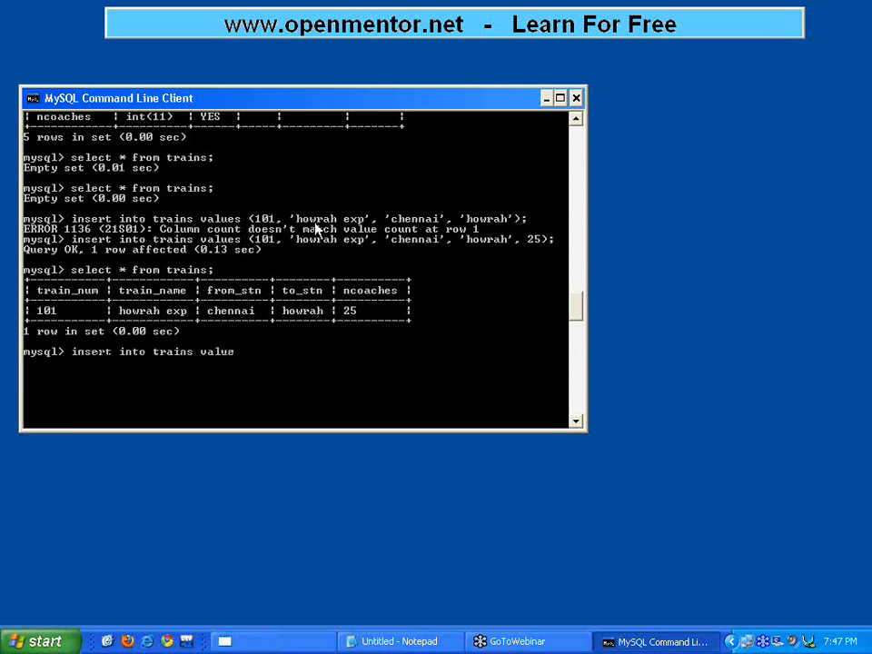
pyautogui.write('(1')
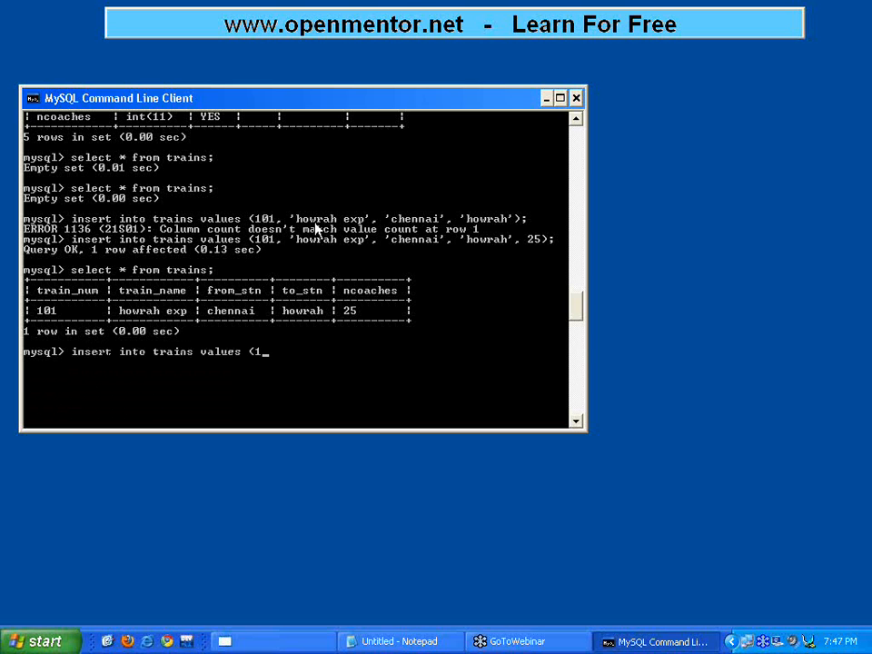
pyautogui.write('54,')
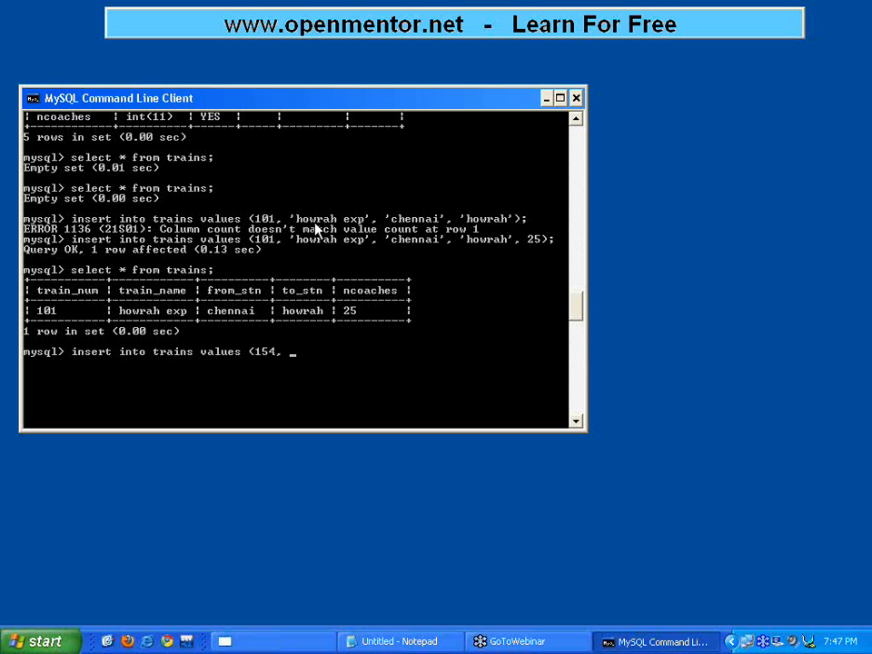
pyautogui.write("'rajd")
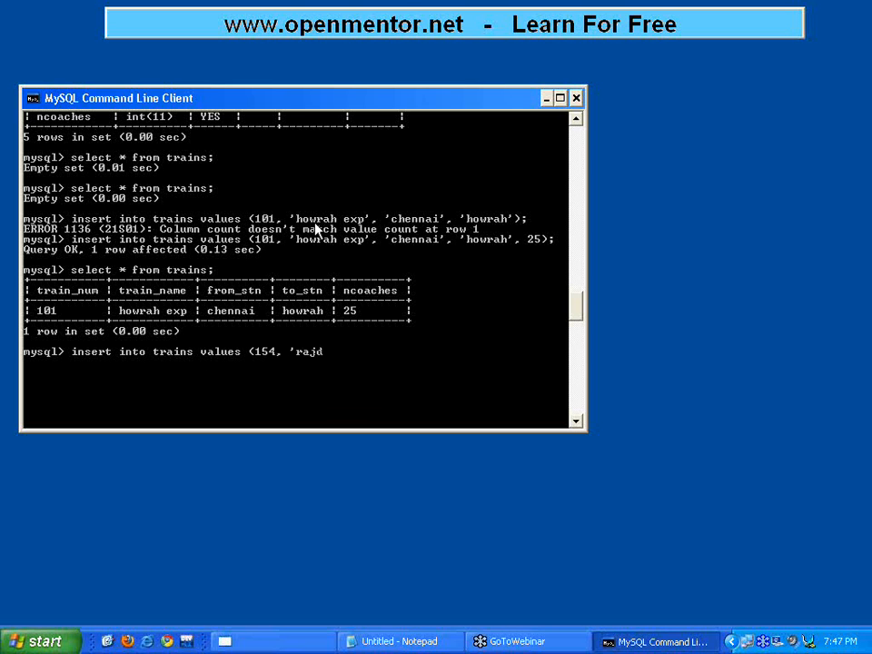
pyautogui.write("hani', 'blr', 'delh")
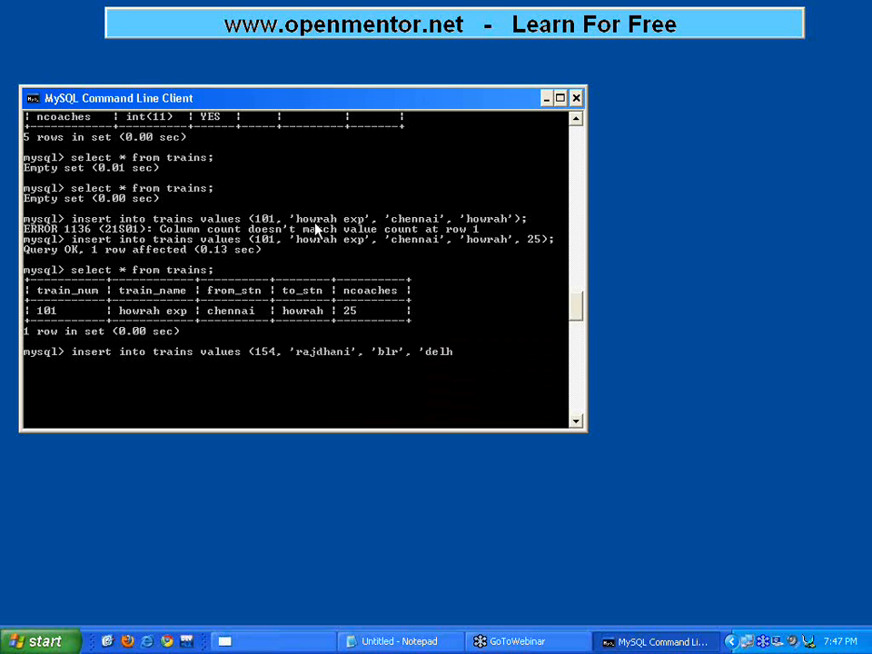
pyautogui.write("i', 16")
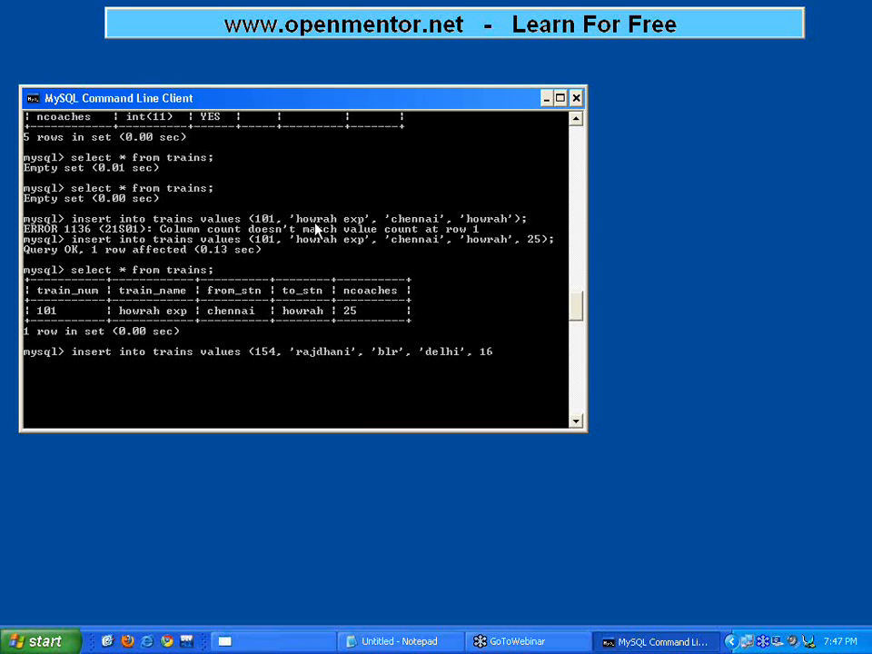
pyautogui.press('Return')
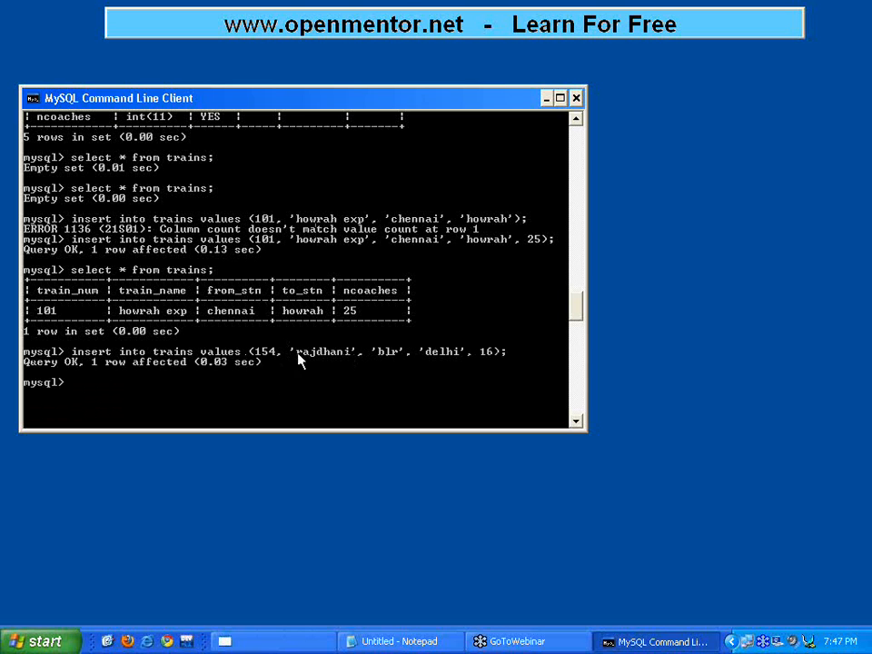
pyautogui.moveTo(269, 357)
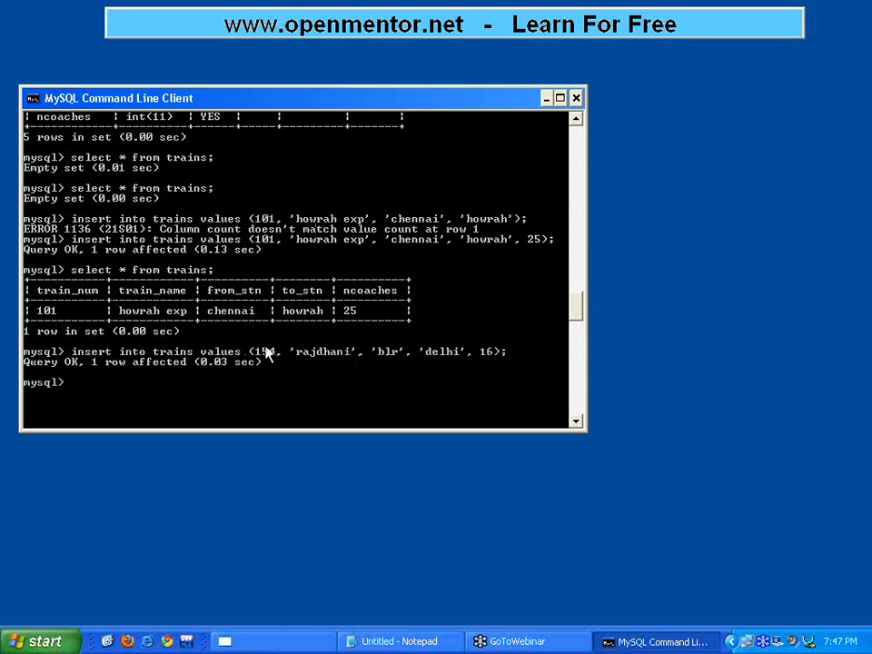
pyautogui.moveTo(344, 360)
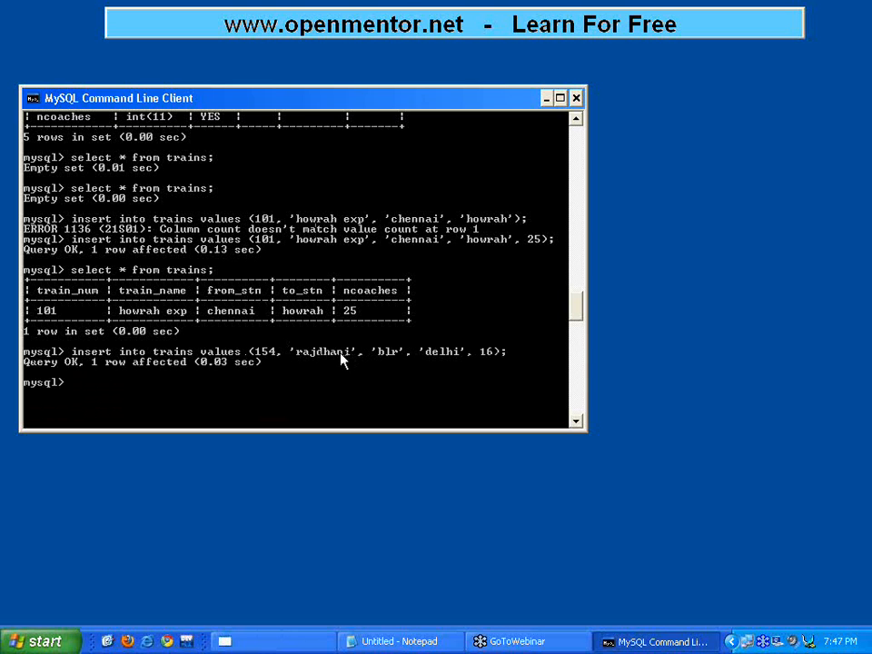
pyautogui.moveTo(493, 362)
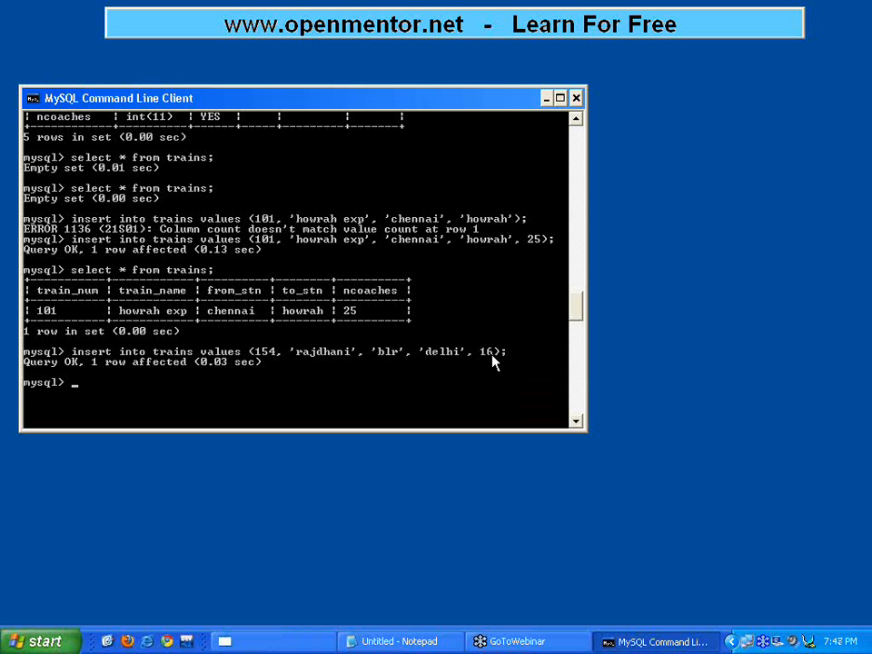
pyautogui.moveTo(327, 318)
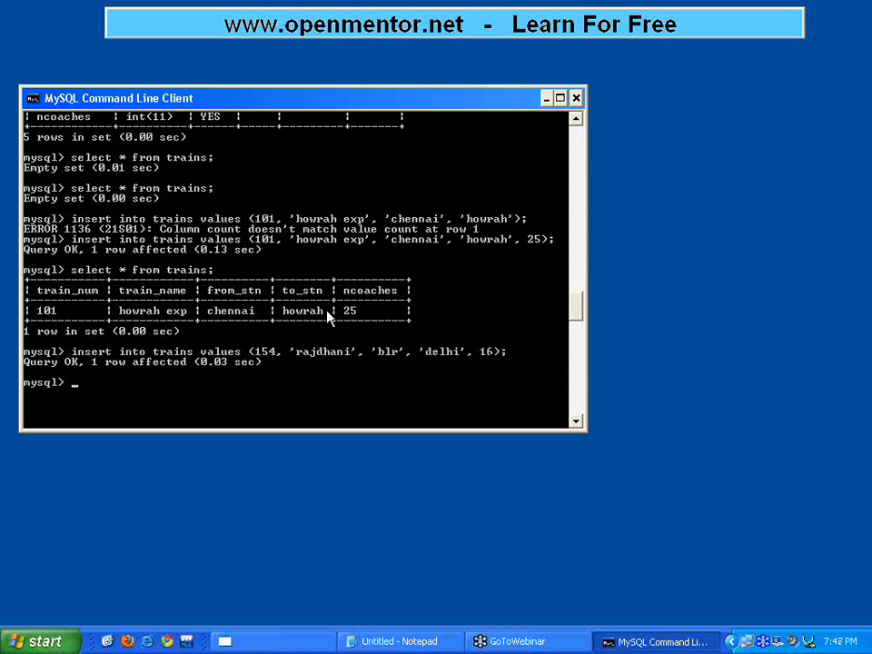
# Run select * from trains; to list trains 101 and 154.
pyautogui.write('select * from trains;')
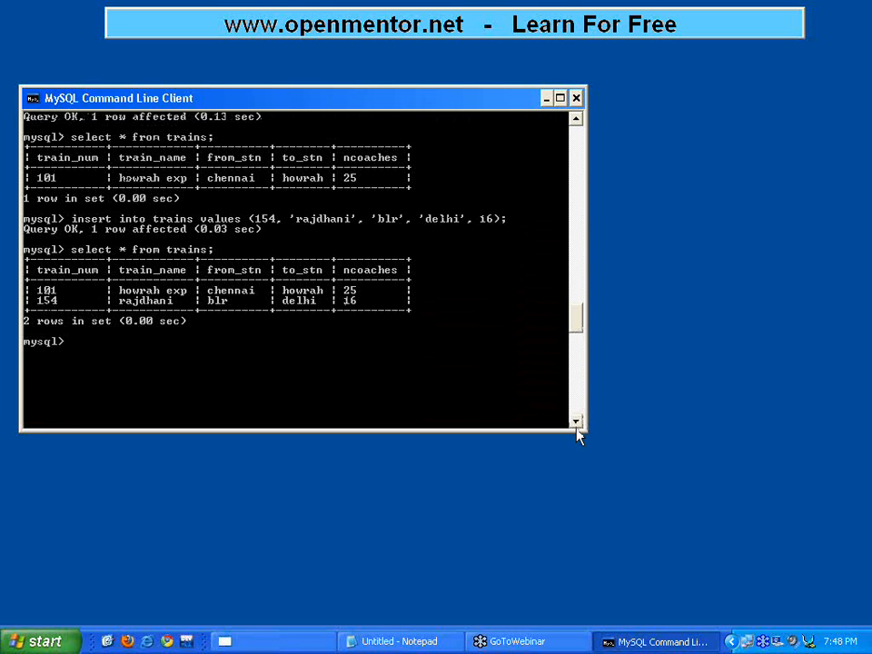
pyautogui.moveTo(565, 62)
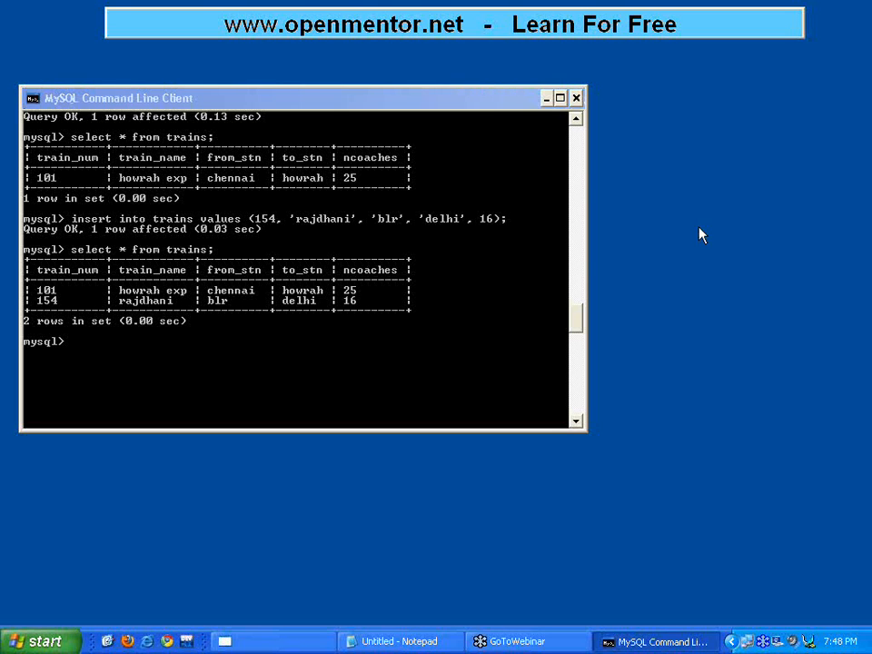
pyautogui.moveTo(801, 321)
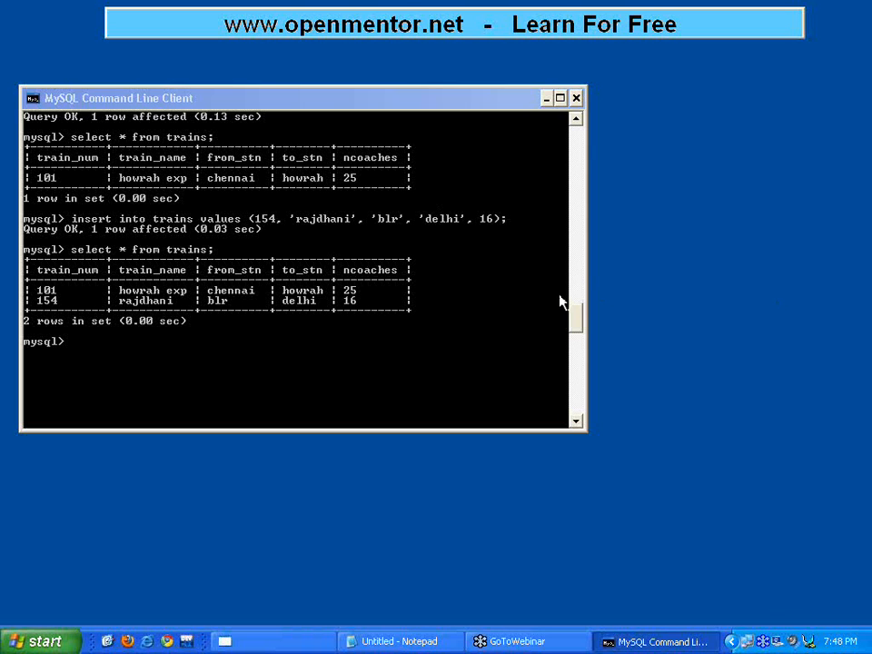
pyautogui.moveTo(579, 306)
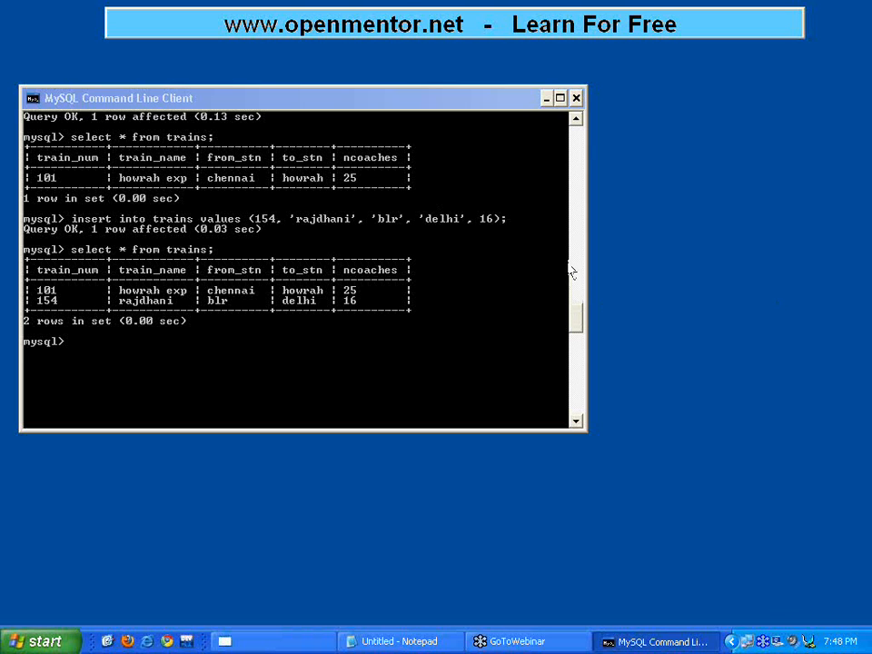
pyautogui.moveTo(579, 300)
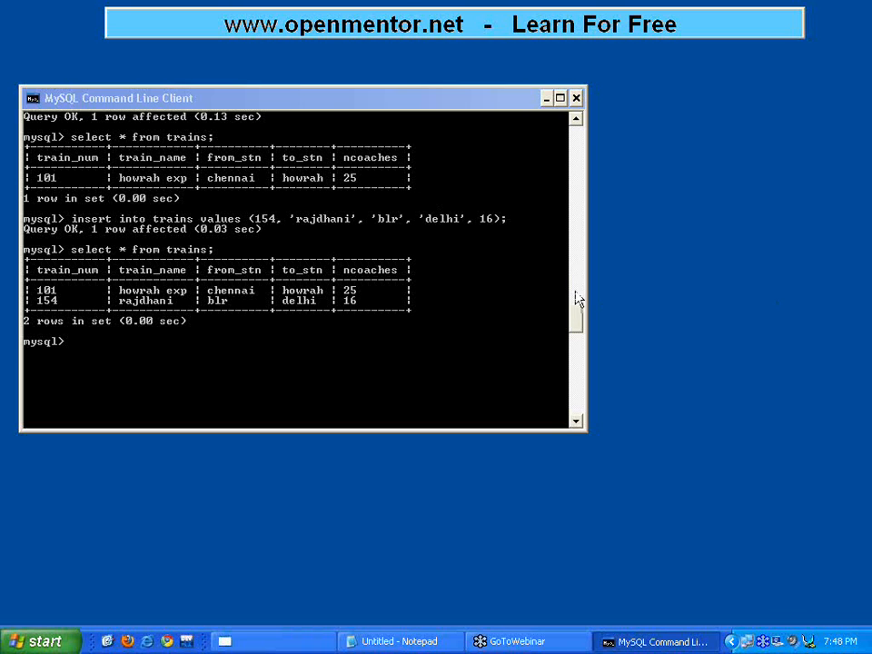
pyautogui.moveTo(632, 216)
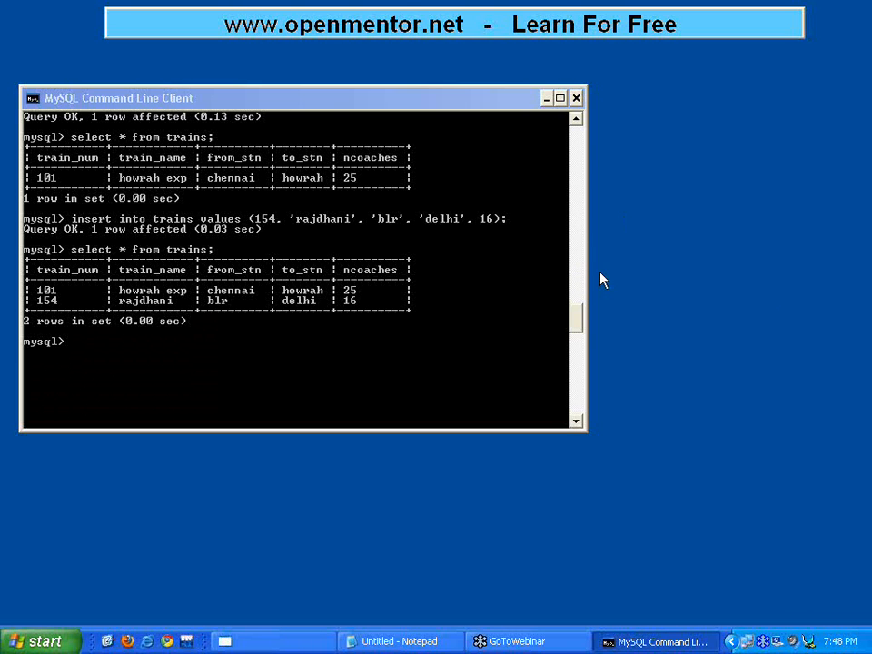
pyautogui.moveTo(572, 248)
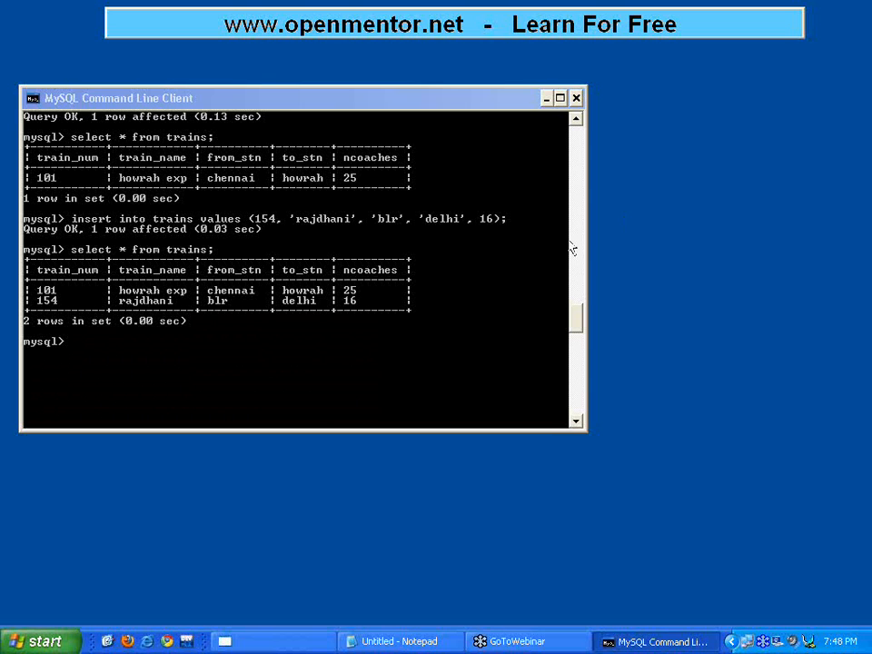
pyautogui.moveTo(581, 289)
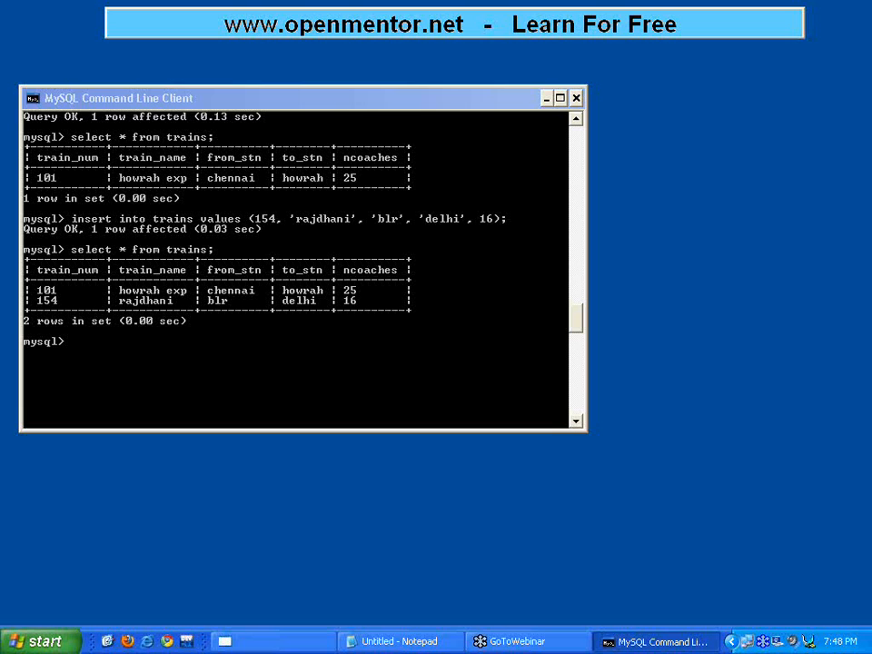
pyautogui.moveTo(381, 592)
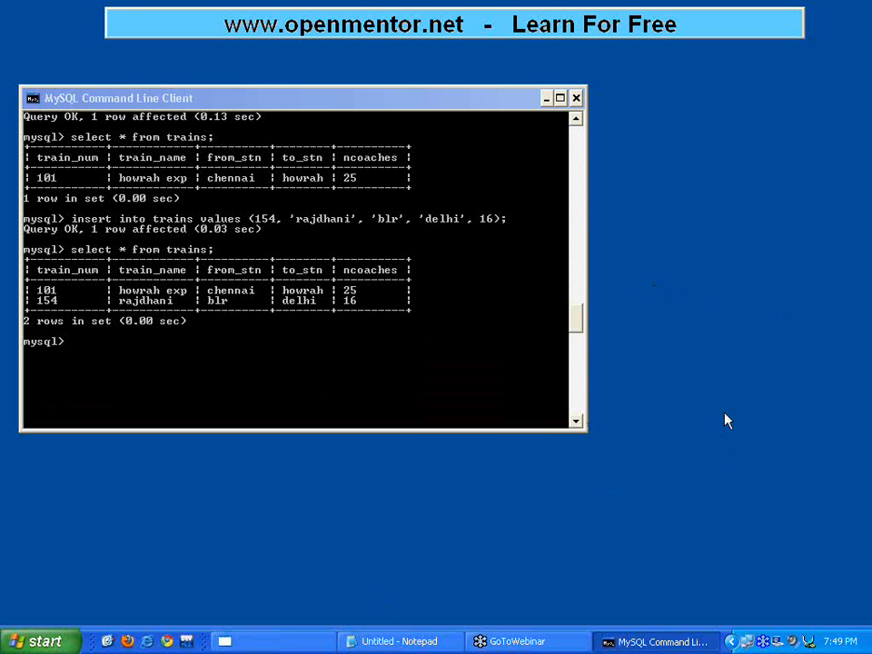
pyautogui.moveTo(649, 304)
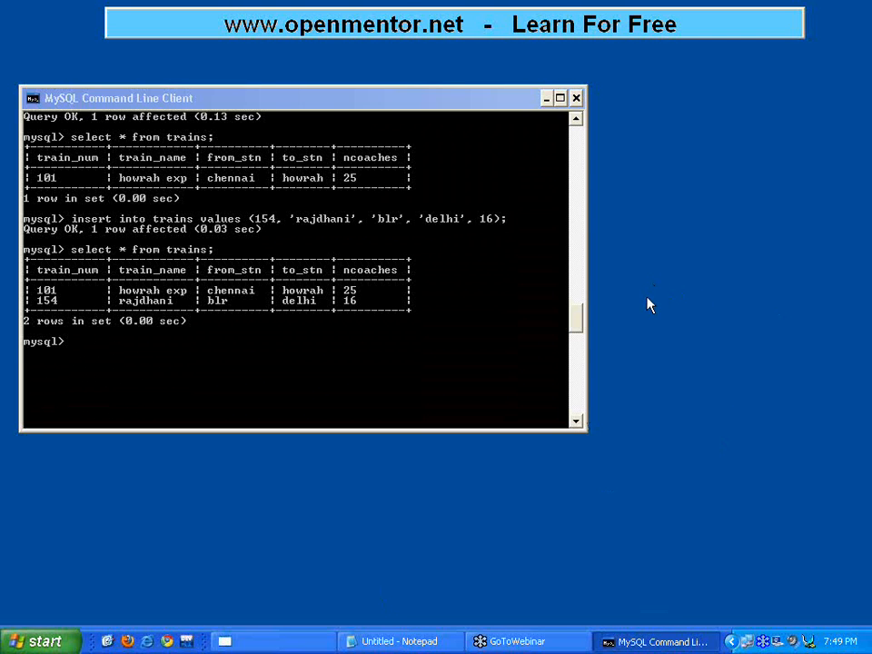
pyautogui.moveTo(631, 307)
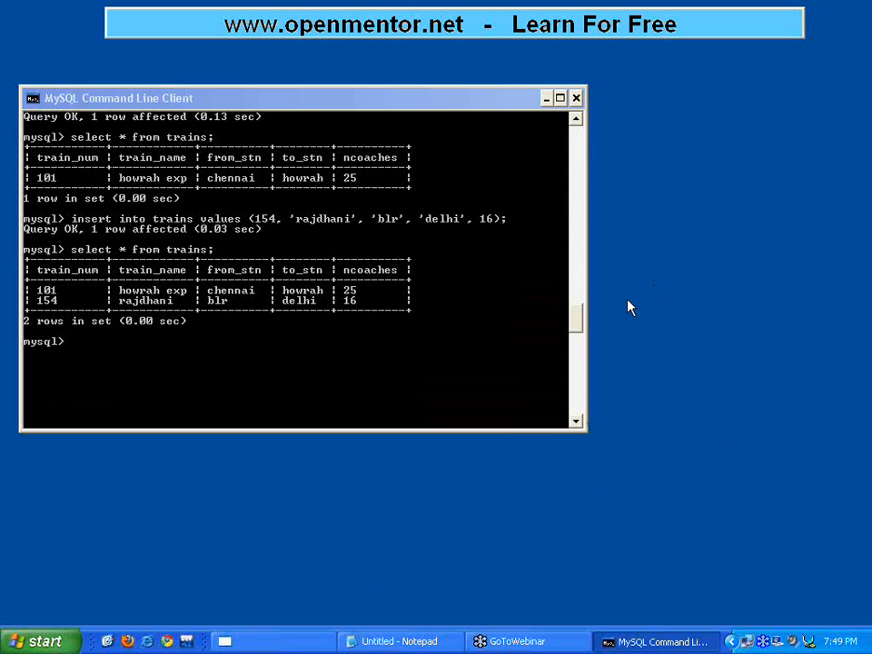
pyautogui.moveTo(787, 279)
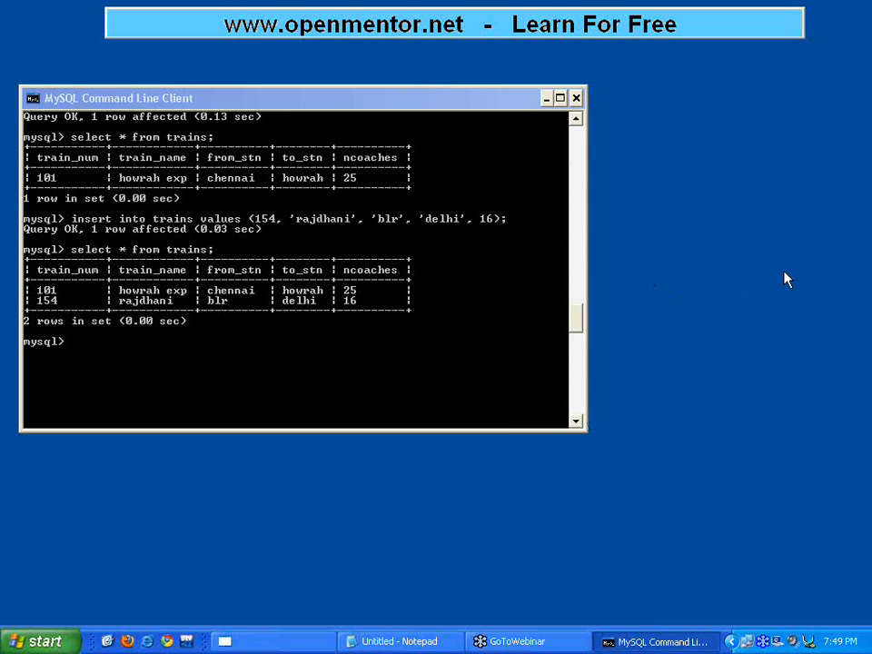
pyautogui.moveTo(615, 284)
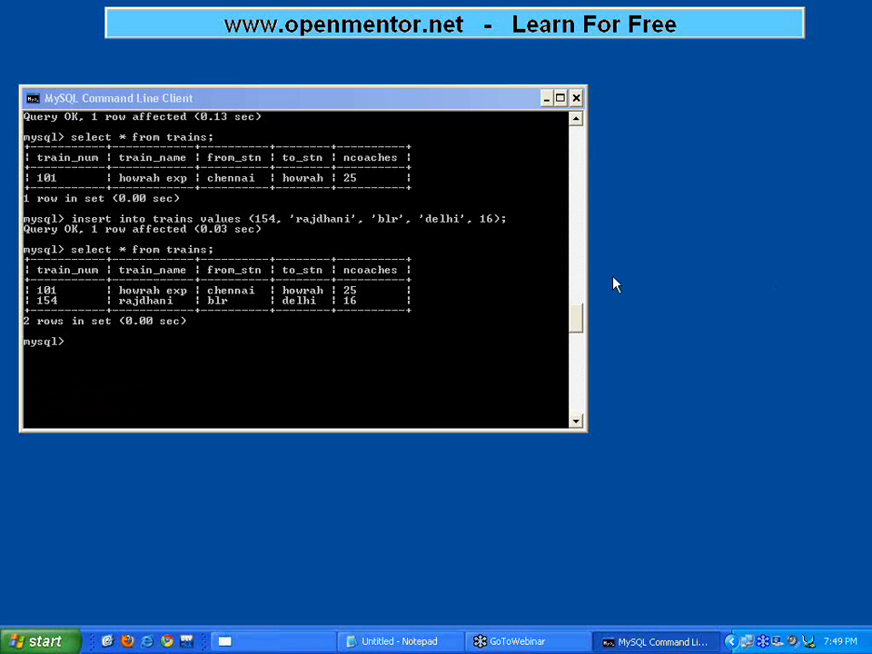
pyautogui.moveTo(573, 280)
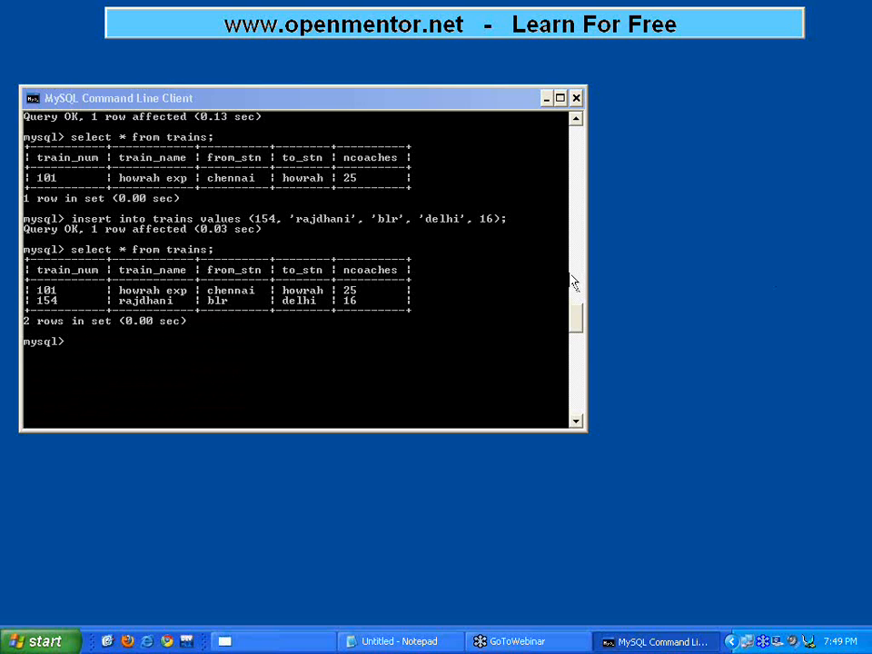
pyautogui.moveTo(644, 271)
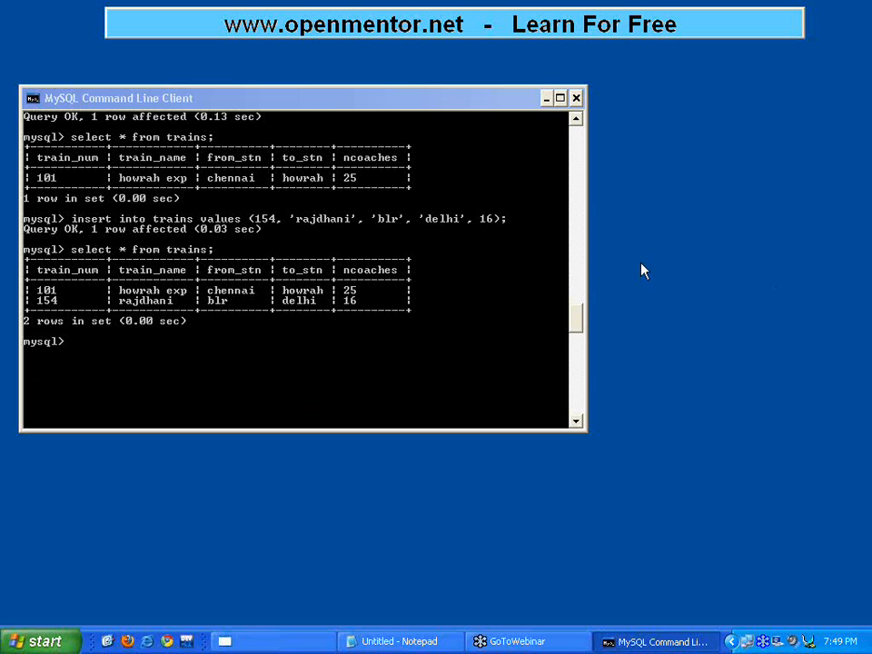
pyautogui.moveTo(586, 283)
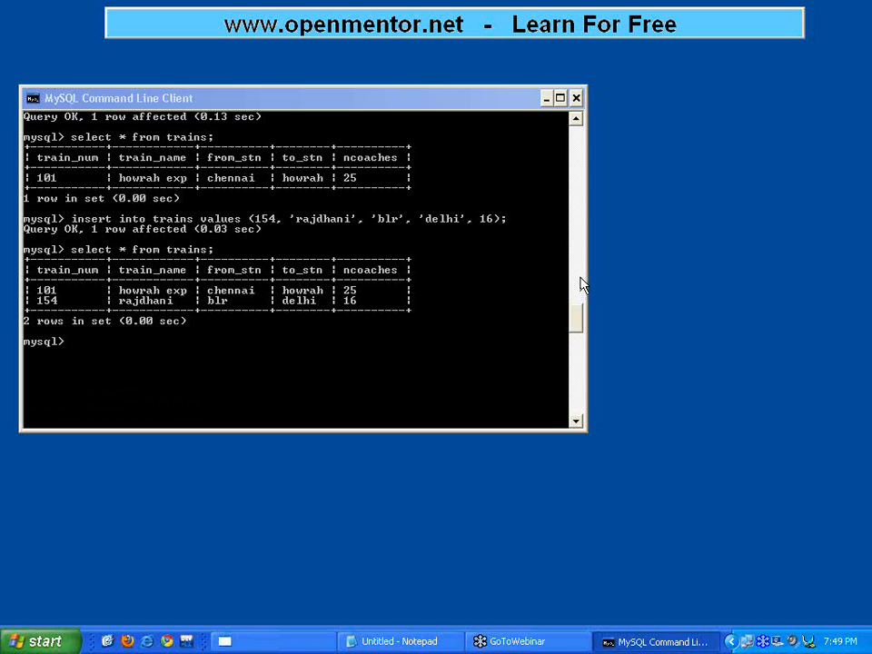
pyautogui.moveTo(266, 109)
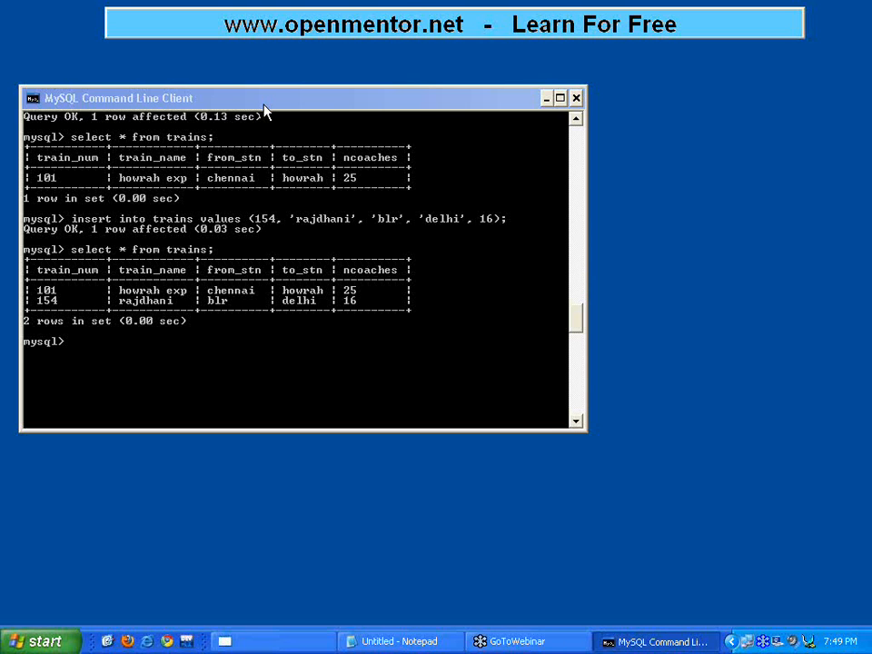
pyautogui.moveTo(271, 120)
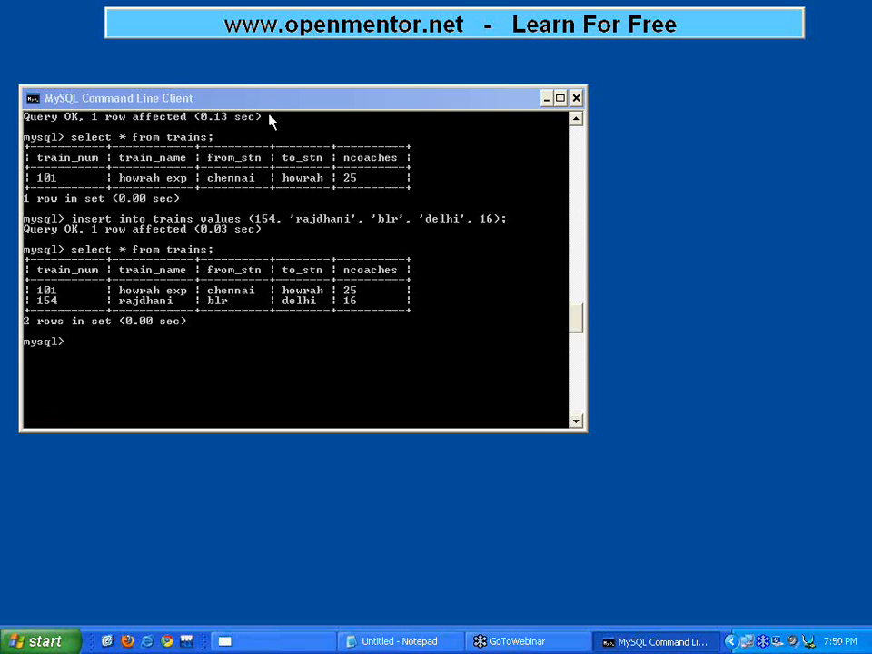
pyautogui.moveTo(598, 323)
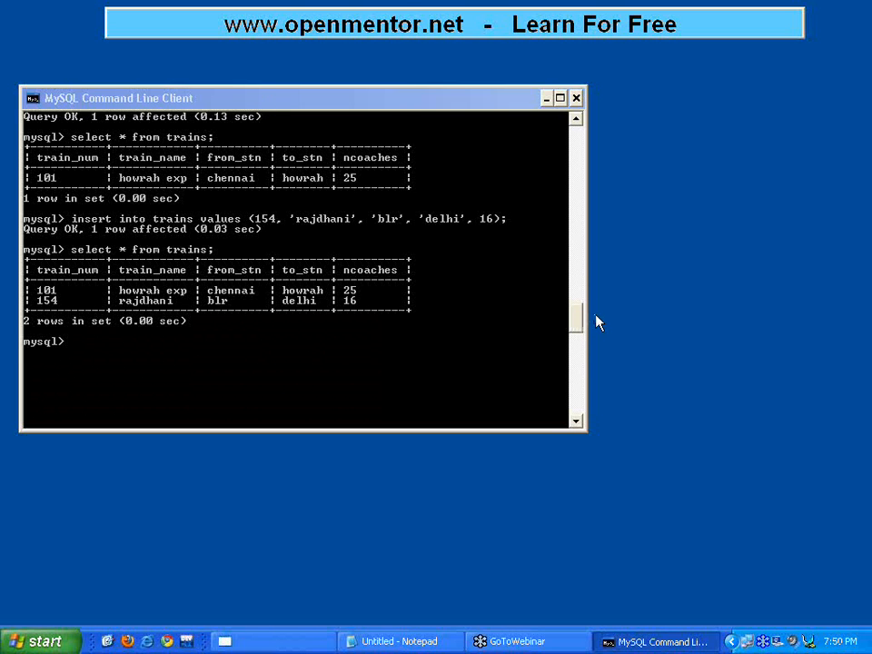
pyautogui.moveTo(600, 323)
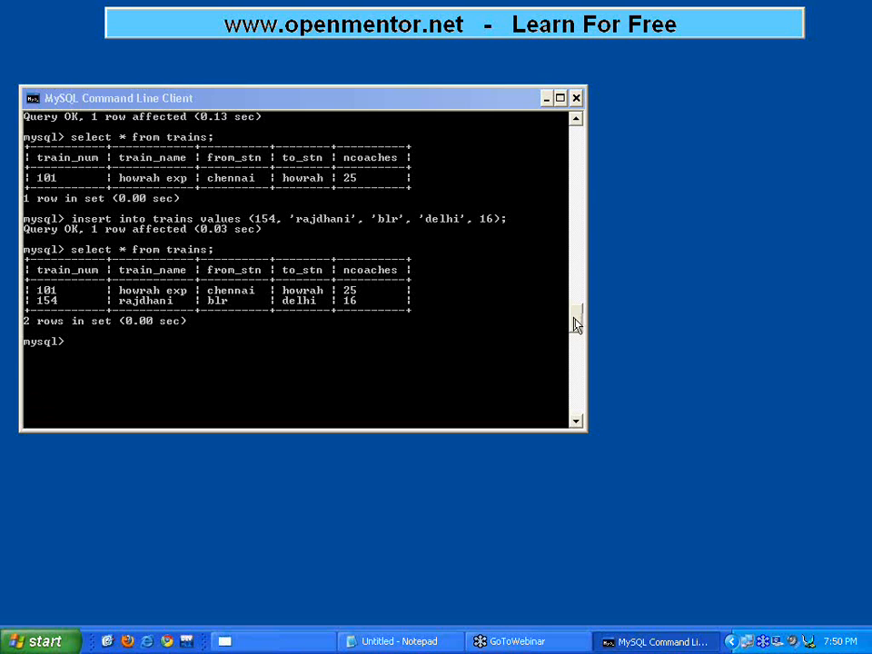
pyautogui.moveTo(619, 331)
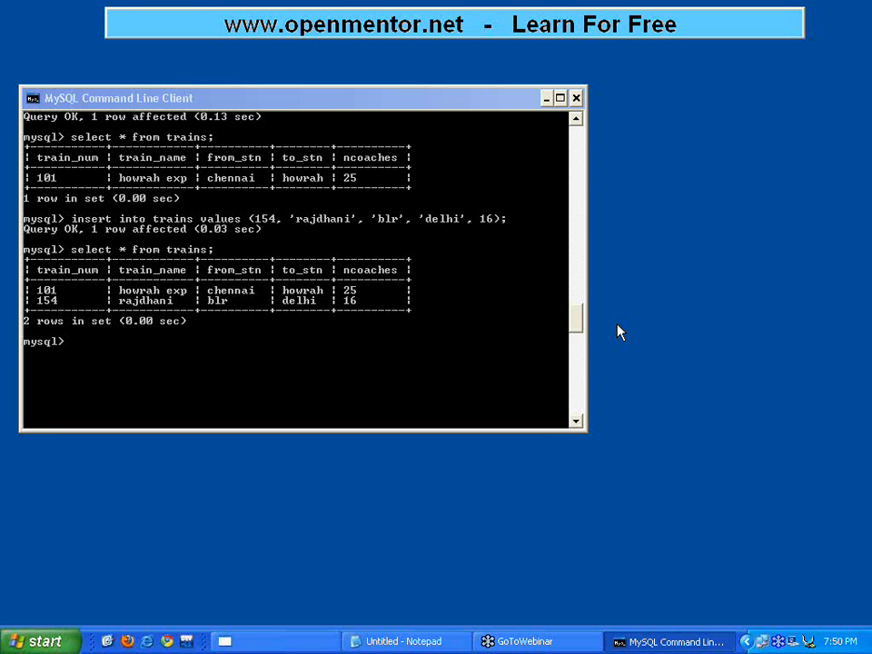
pyautogui.moveTo(574, 329)
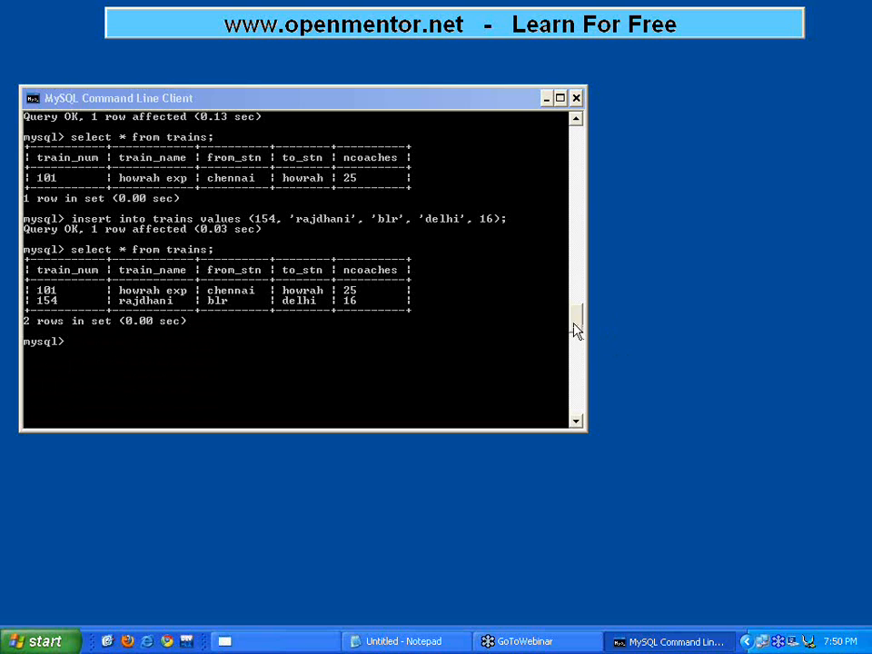
pyautogui.moveTo(572, 326)
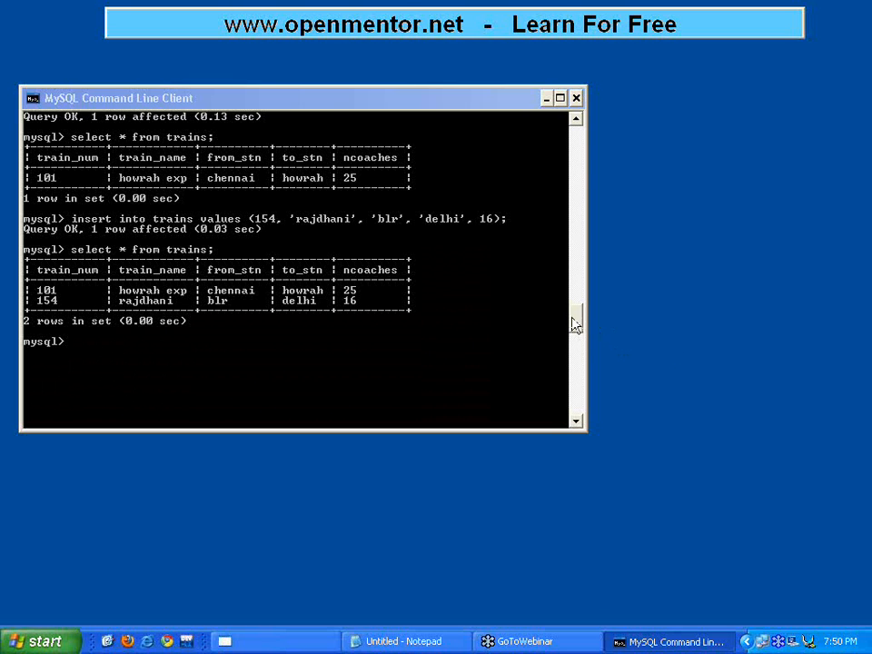
pyautogui.moveTo(695, 515)
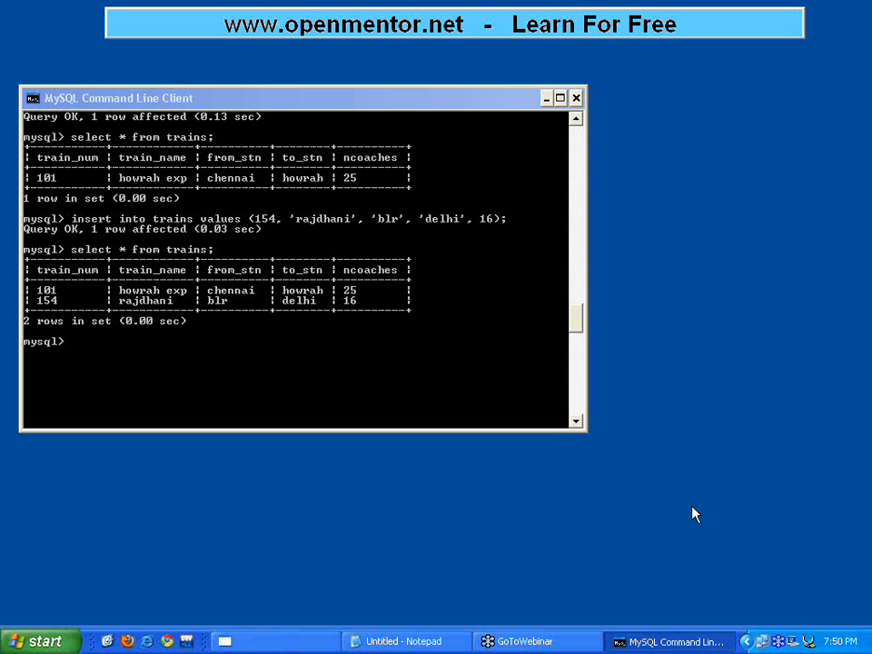
pyautogui.moveTo(653, 184)
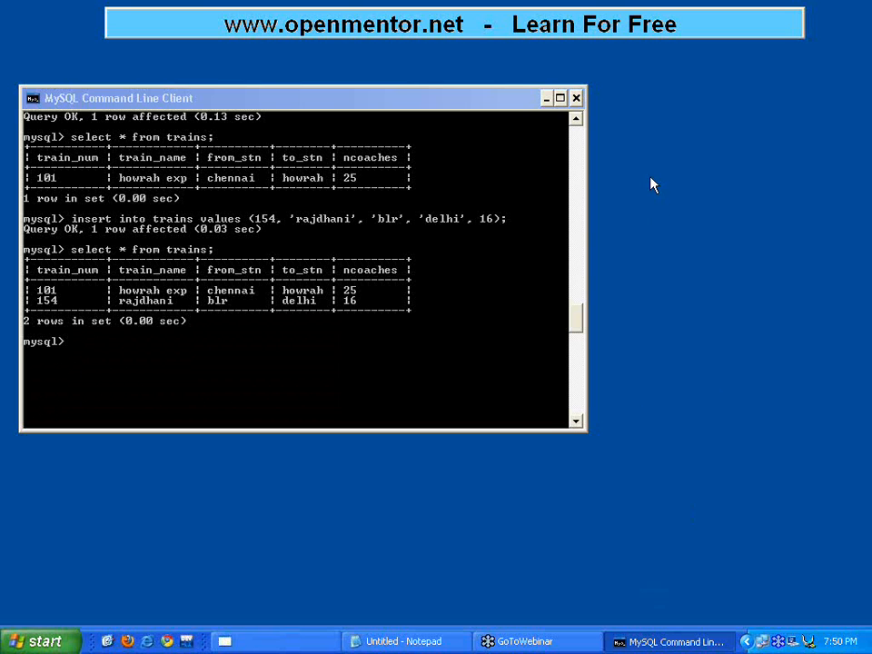
pyautogui.moveTo(639, 201)
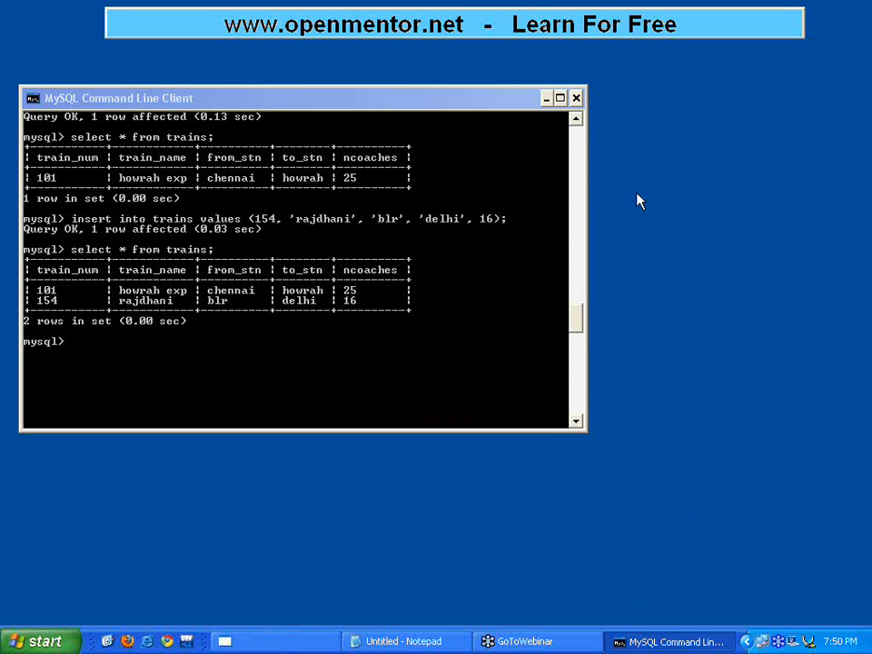
pyautogui.moveTo(581, 133)
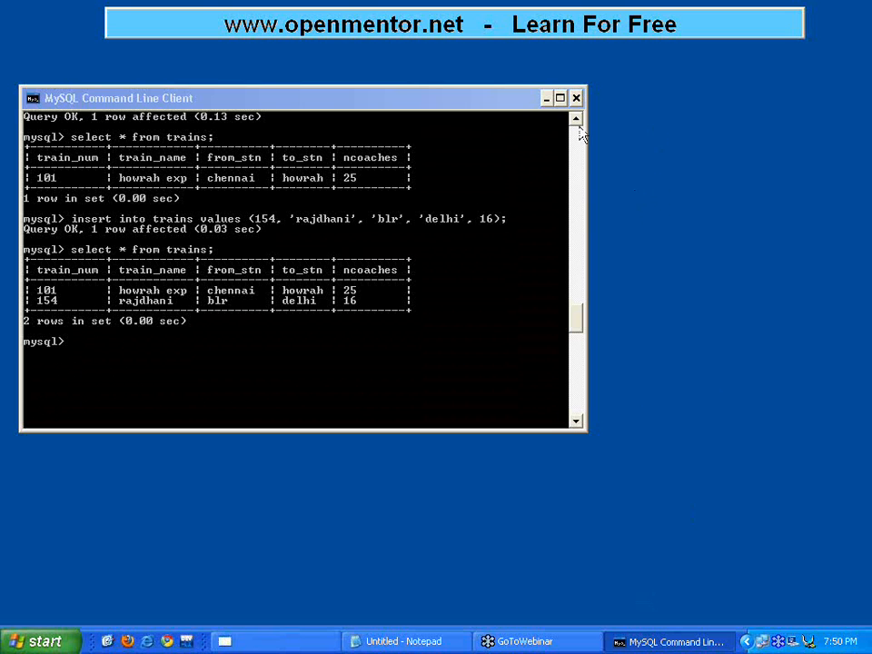
pyautogui.moveTo(616, 139)
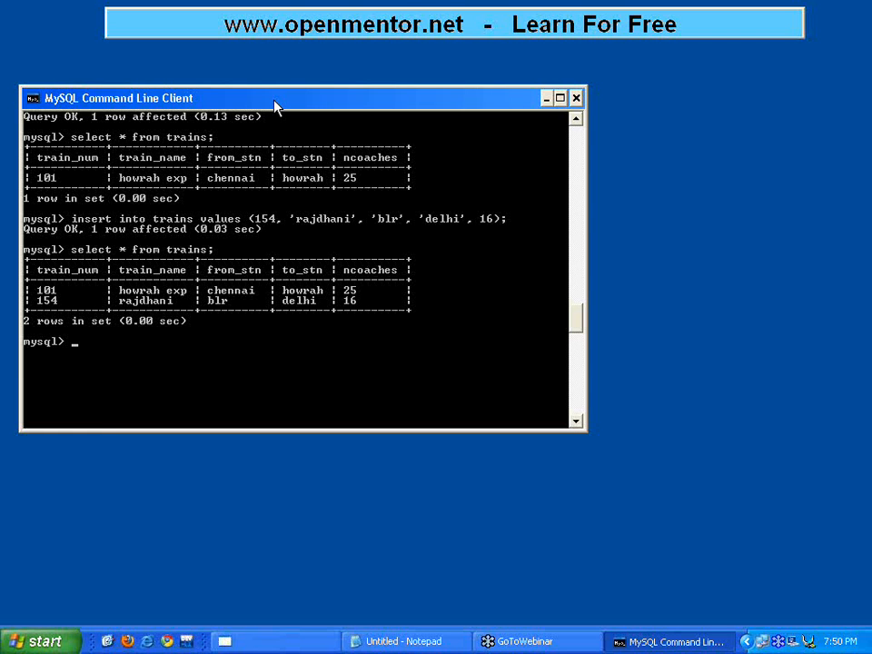
pyautogui.moveTo(573, 146)
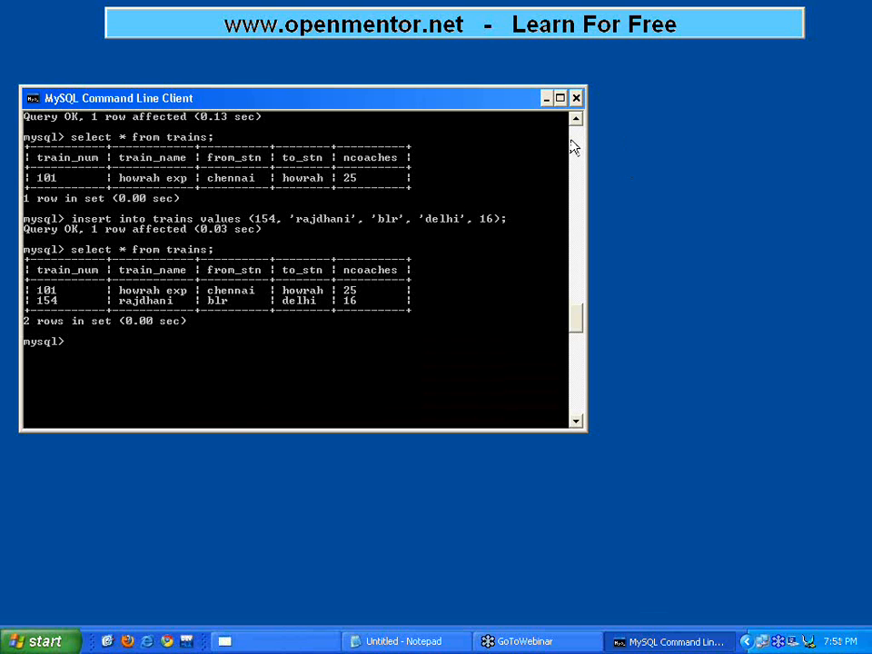
pyautogui.moveTo(572, 150)
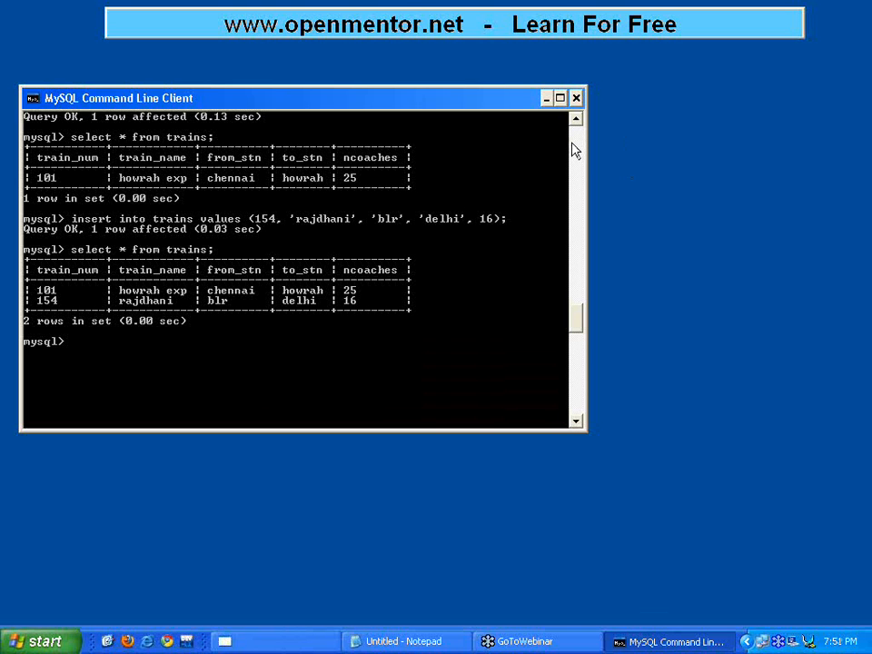
pyautogui.moveTo(637, 179)
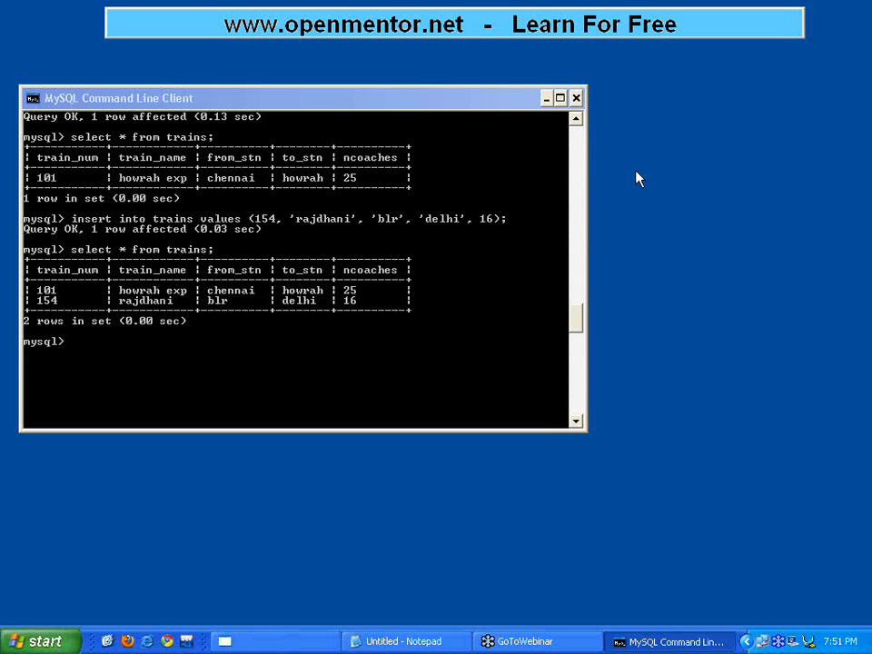
pyautogui.moveTo(606, 175)
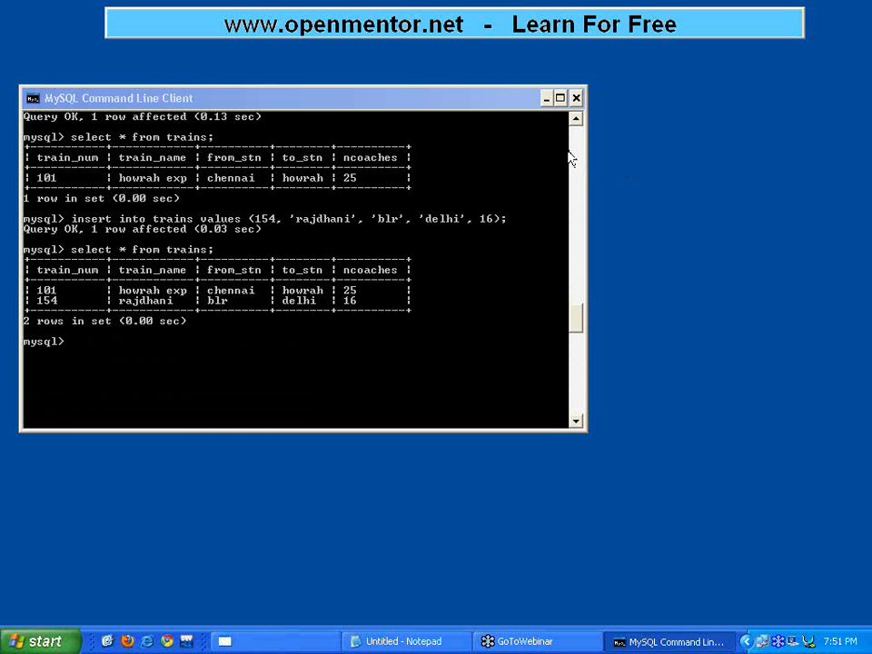
pyautogui.moveTo(630, 157)
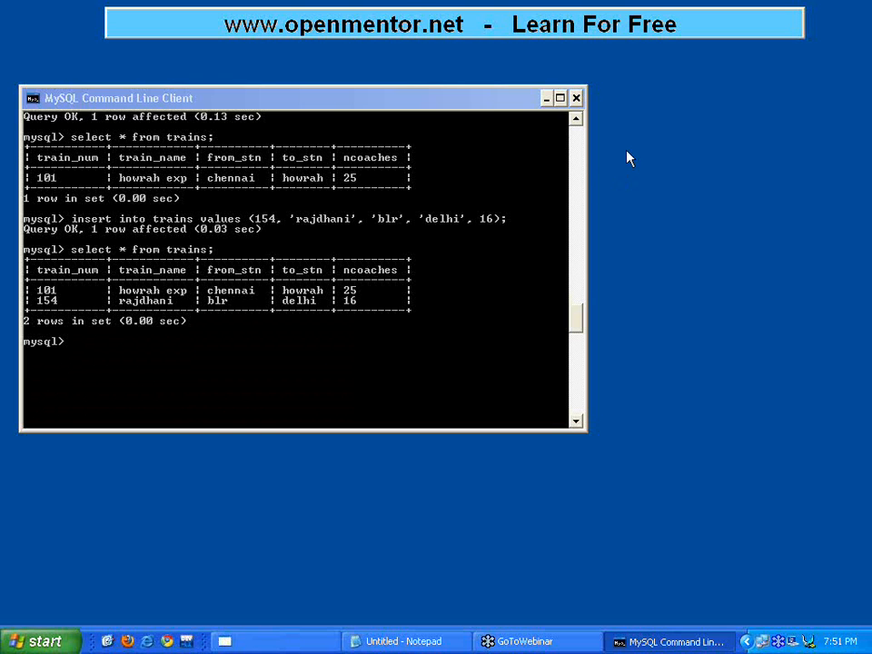
pyautogui.moveTo(625, 158)
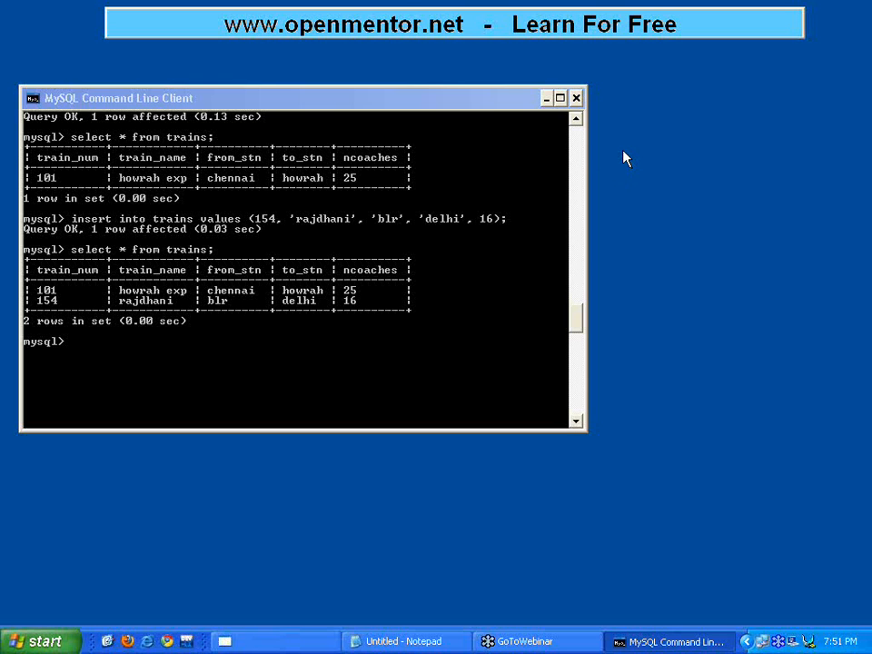
pyautogui.moveTo(568, 151)
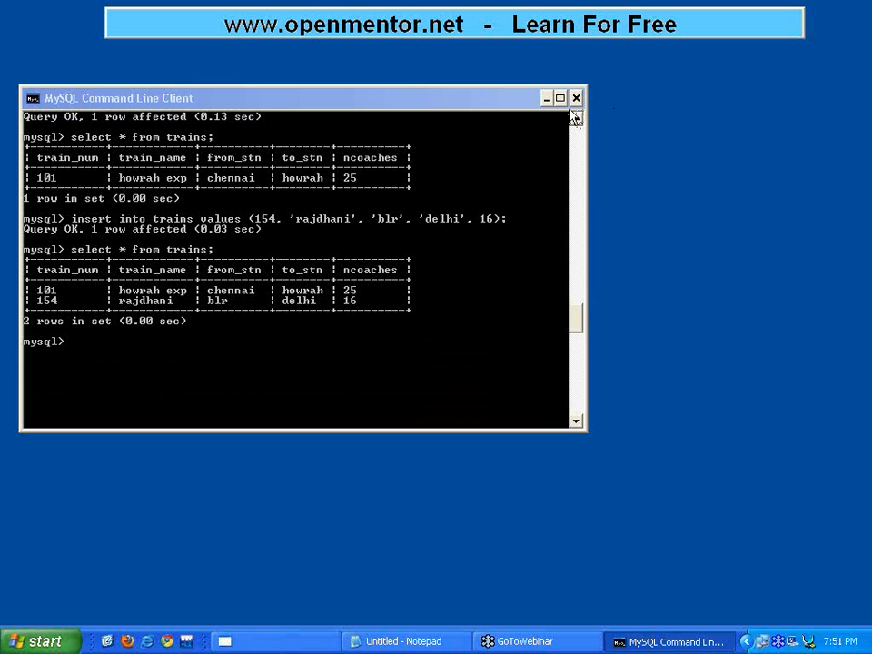
pyautogui.moveTo(624, 119)
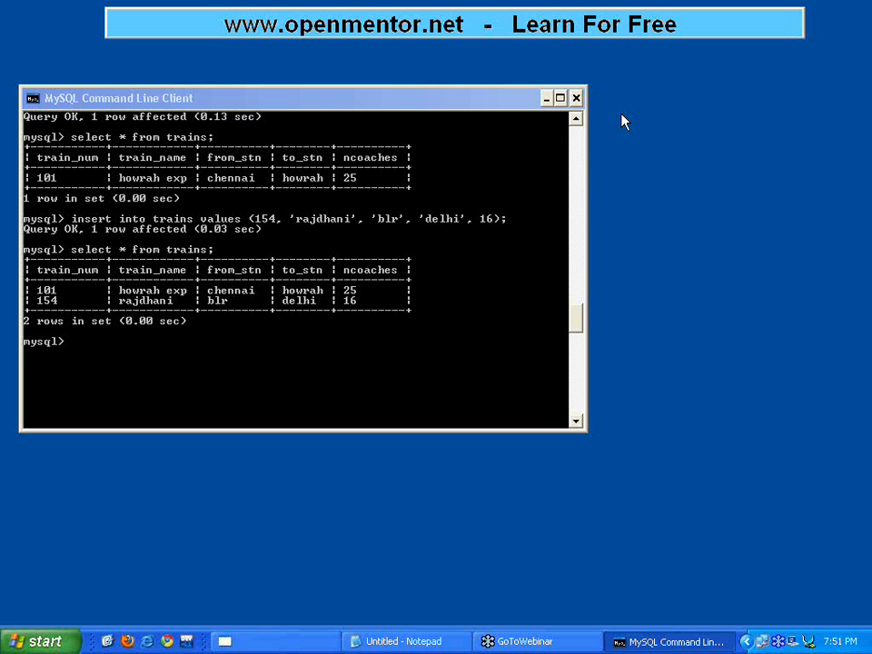
pyautogui.moveTo(625, 122)
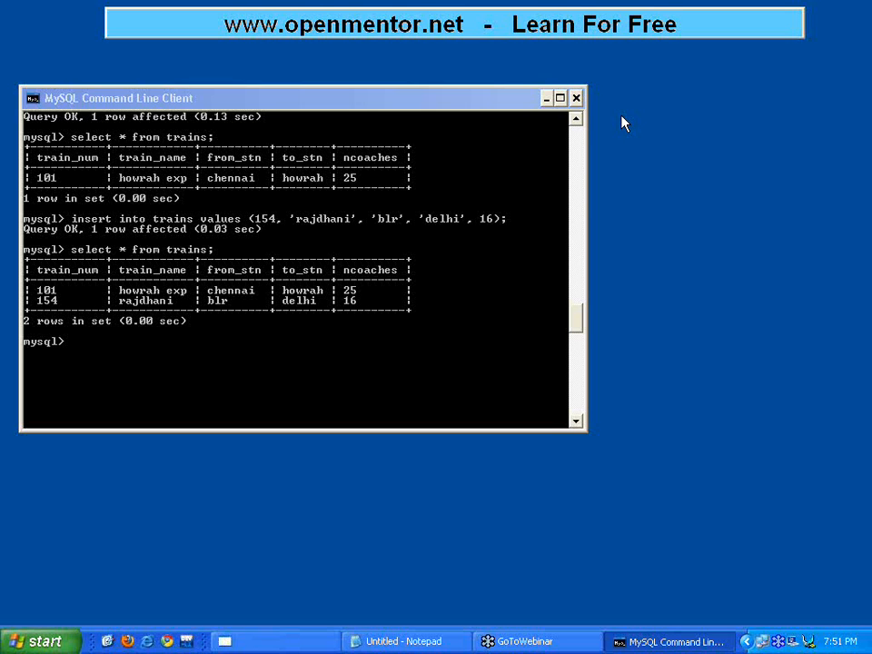
pyautogui.moveTo(574, 121)
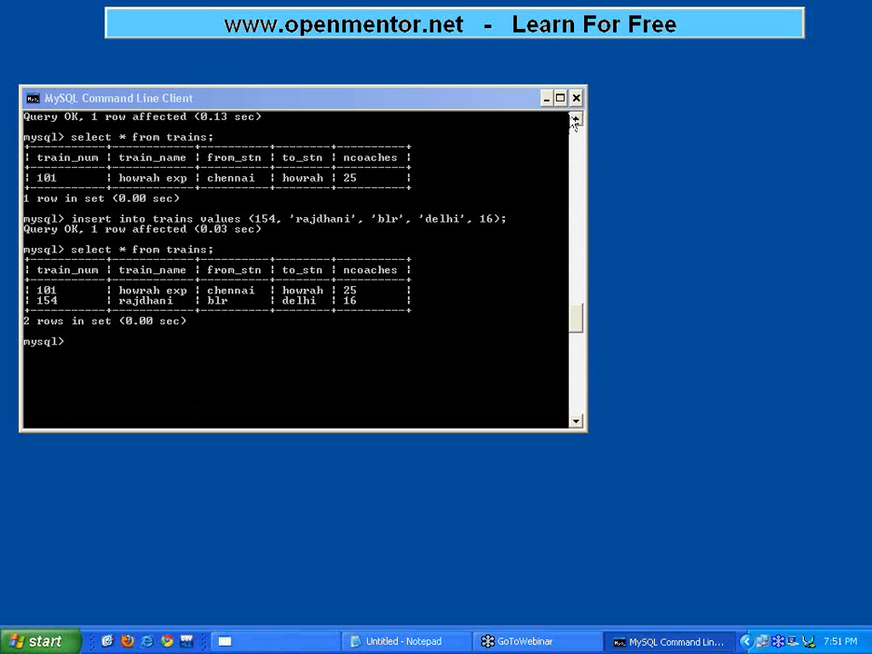
pyautogui.moveTo(598, 116)
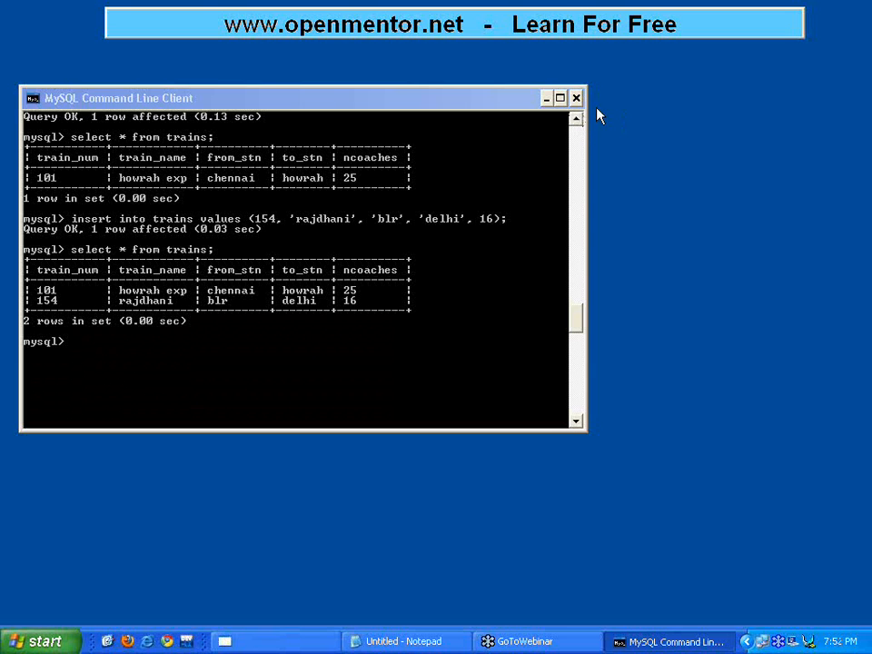
pyautogui.moveTo(575, 116)
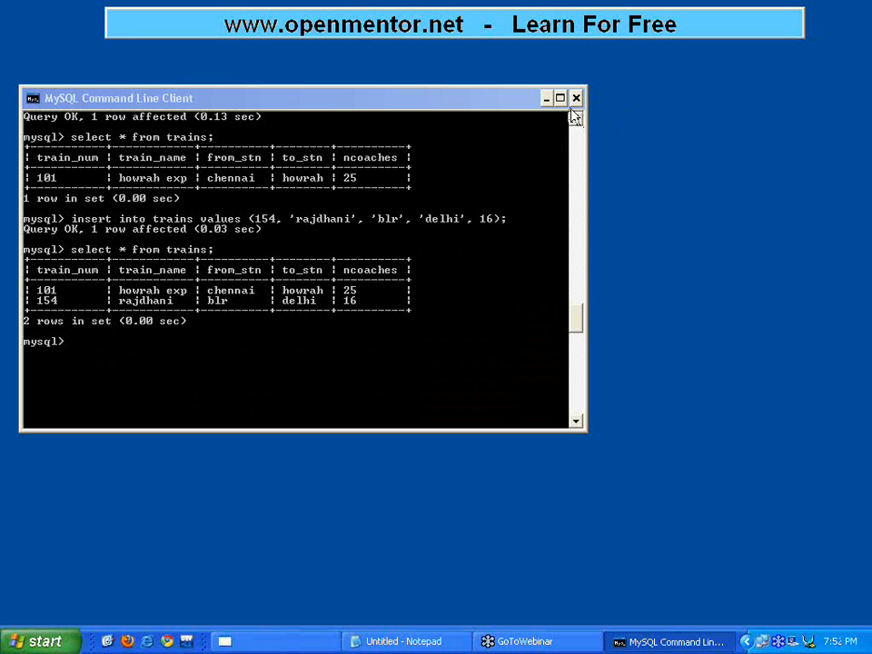
pyautogui.moveTo(611, 153)
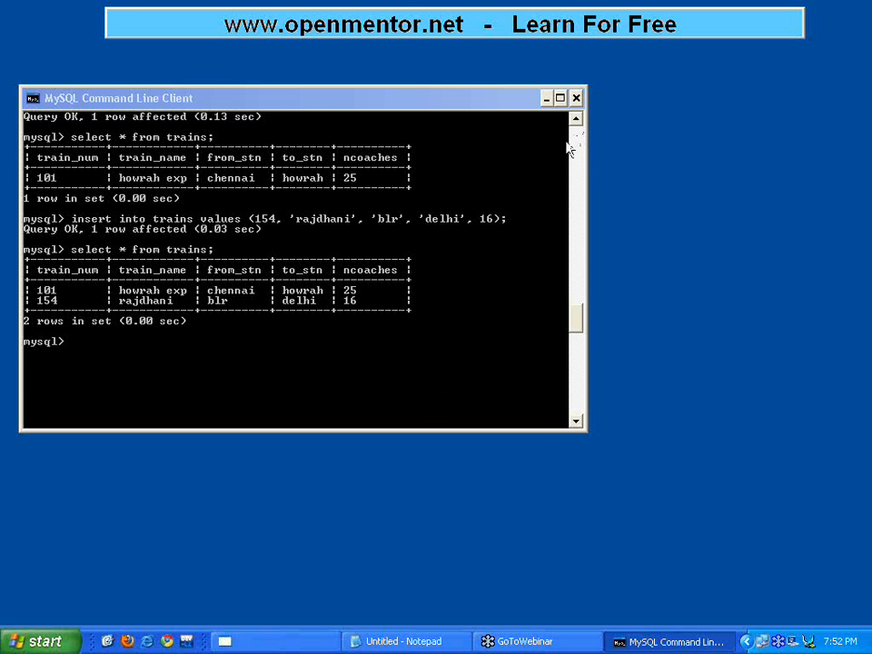
pyautogui.moveTo(577, 148)
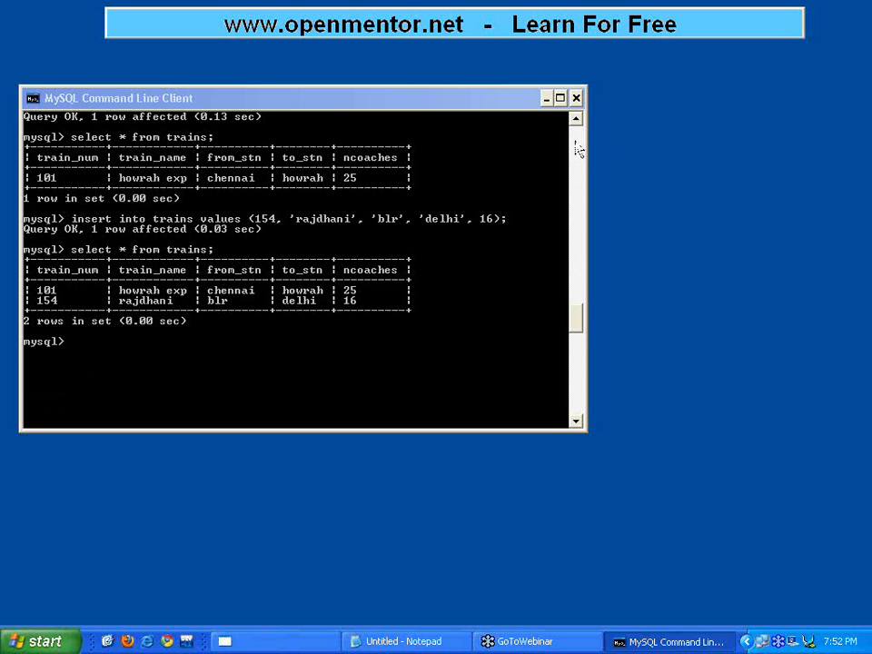
pyautogui.moveTo(612, 187)
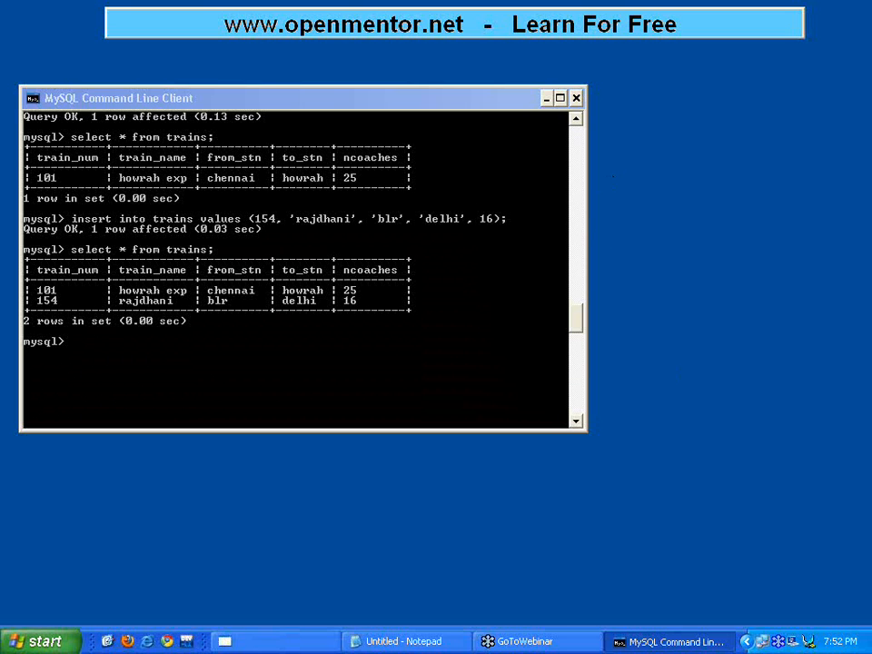
pyautogui.moveTo(618, 389)
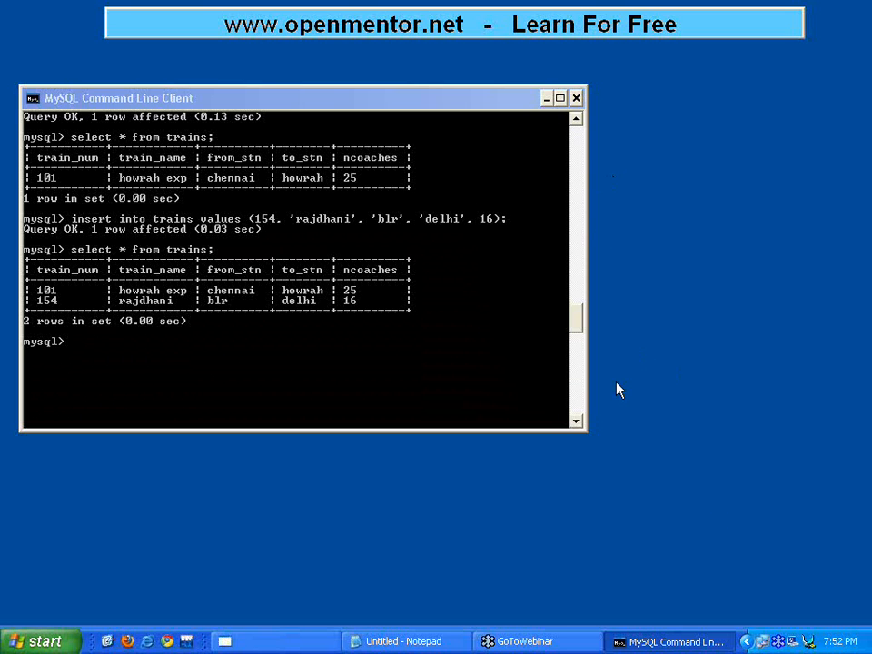
pyautogui.moveTo(577, 148)
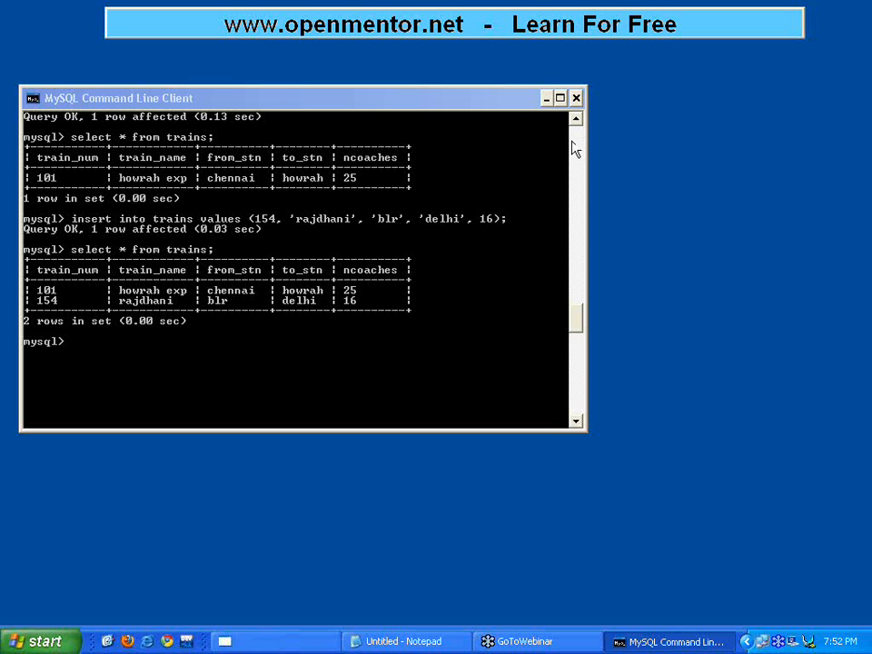
pyautogui.moveTo(645, 142)
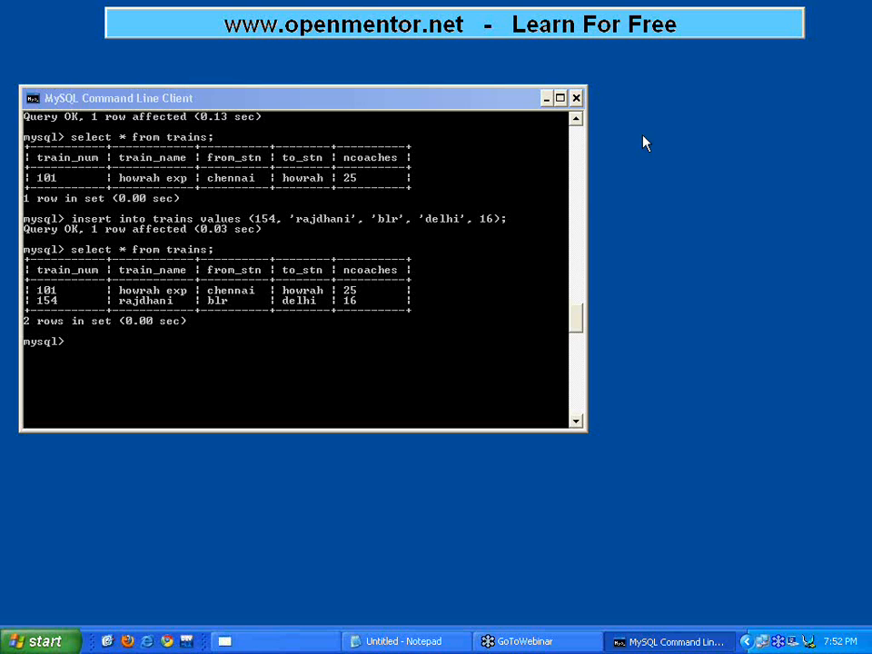
pyautogui.moveTo(574, 143)
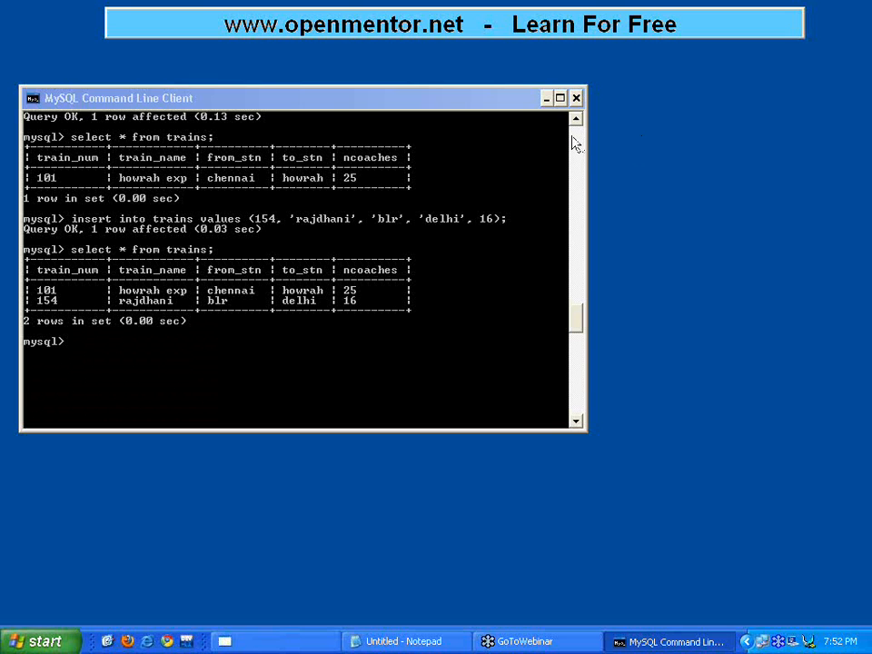
pyautogui.moveTo(613, 173)
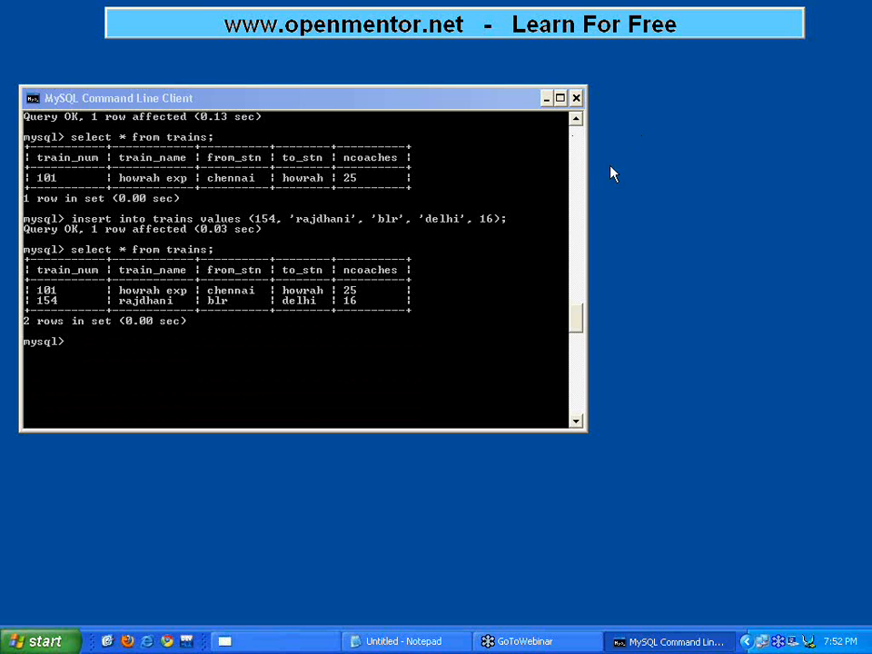
pyautogui.moveTo(581, 156)
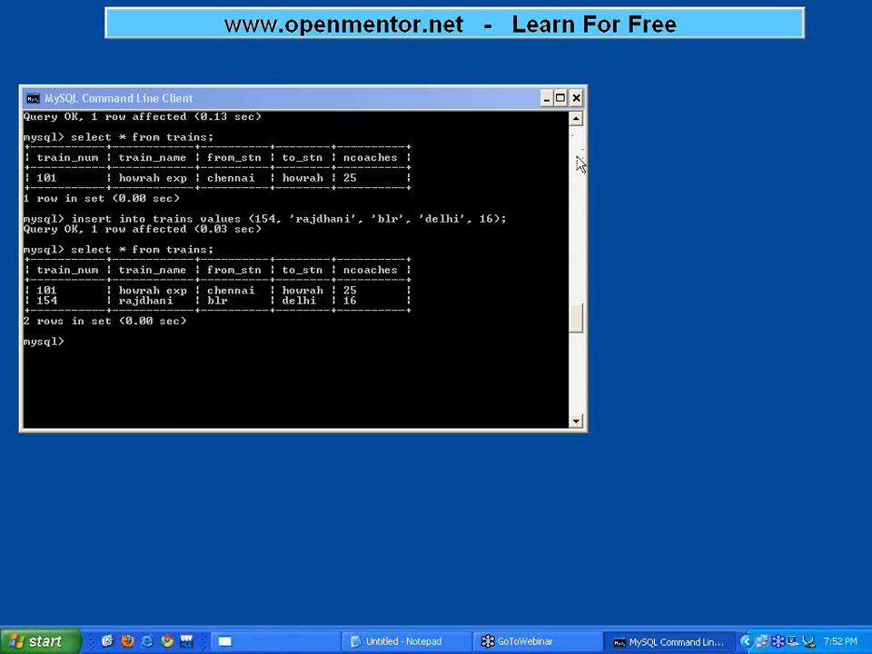
pyautogui.moveTo(606, 158)
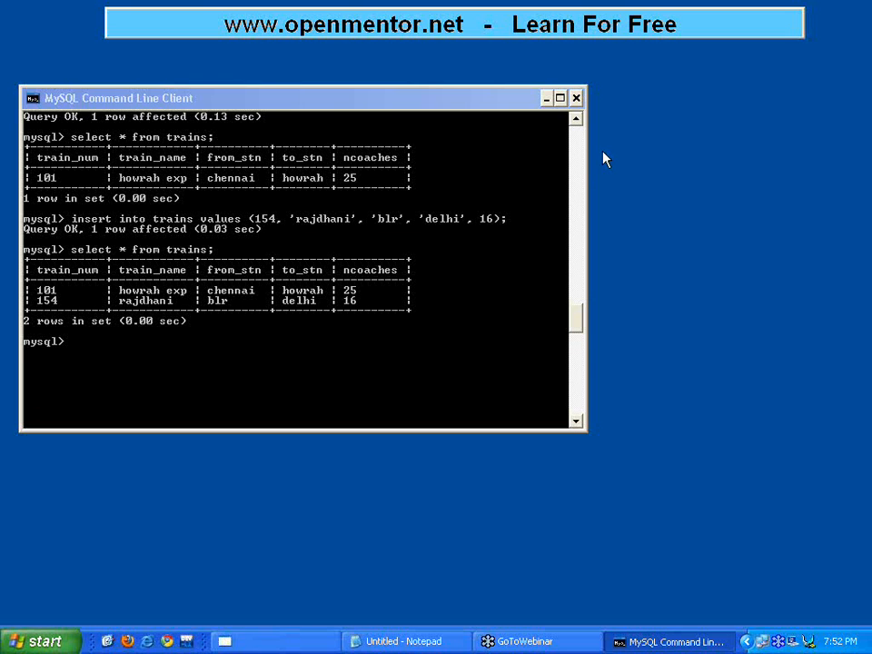
pyautogui.moveTo(606, 161)
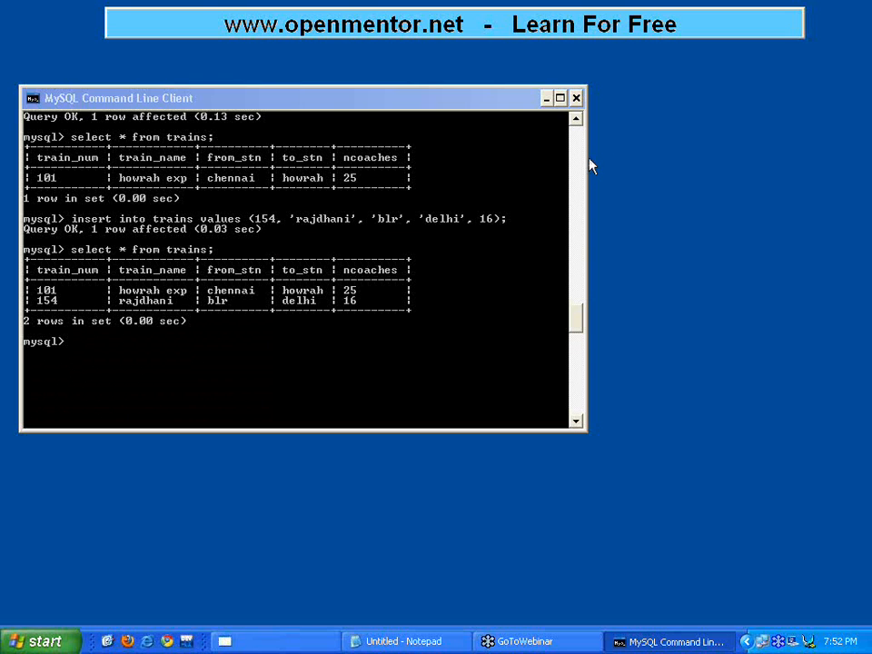
pyautogui.moveTo(626, 182)
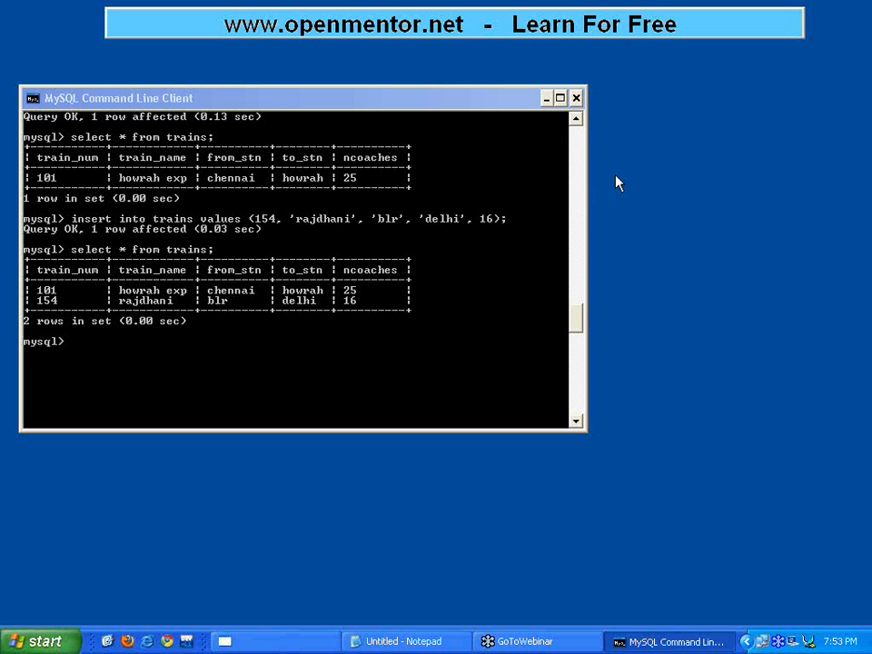
pyautogui.moveTo(691, 588)
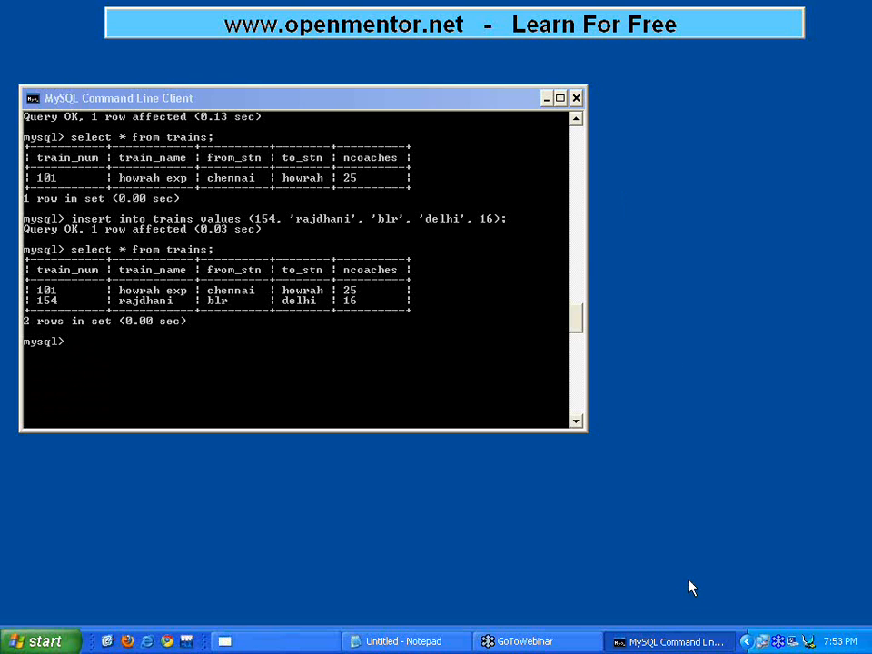
pyautogui.moveTo(687, 602)
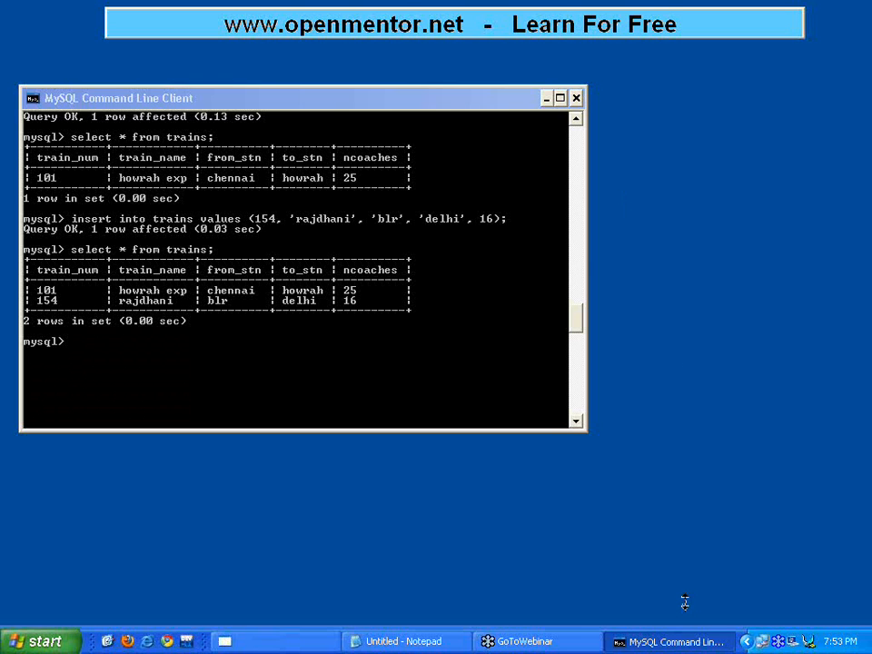
pyautogui.moveTo(665, 48)
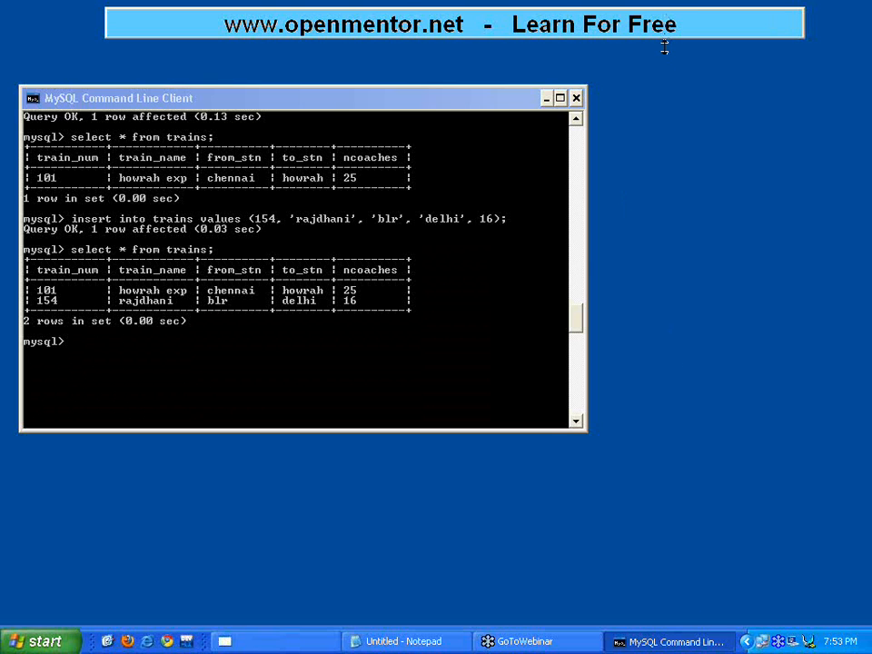
pyautogui.moveTo(680, 55)
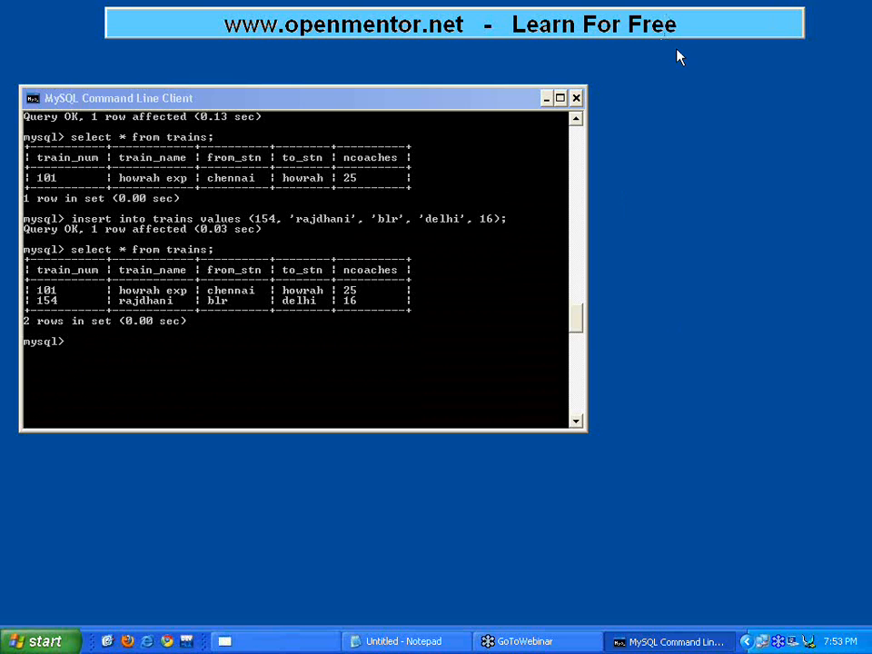
pyautogui.moveTo(307, 333)
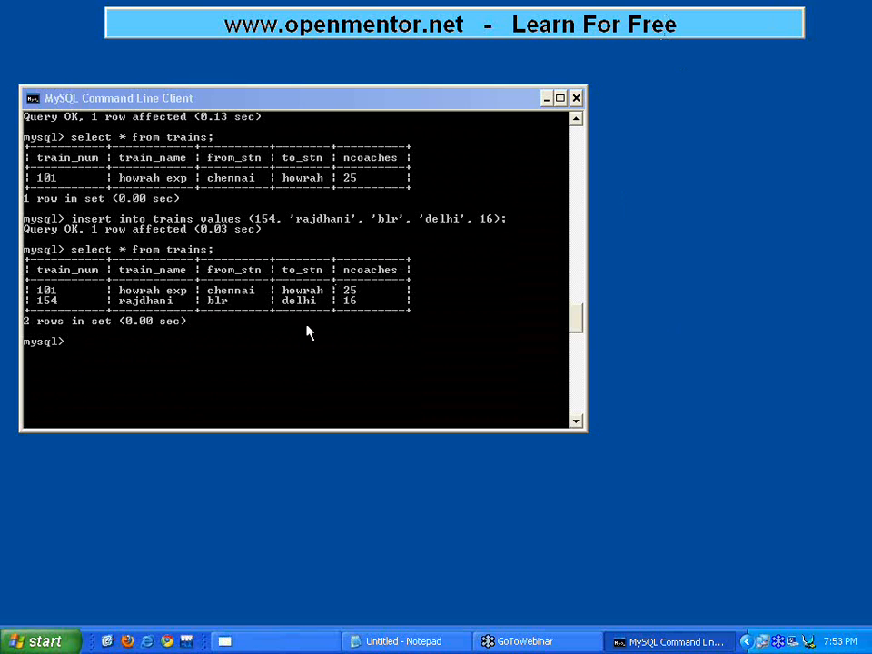
pyautogui.moveTo(613, 185)
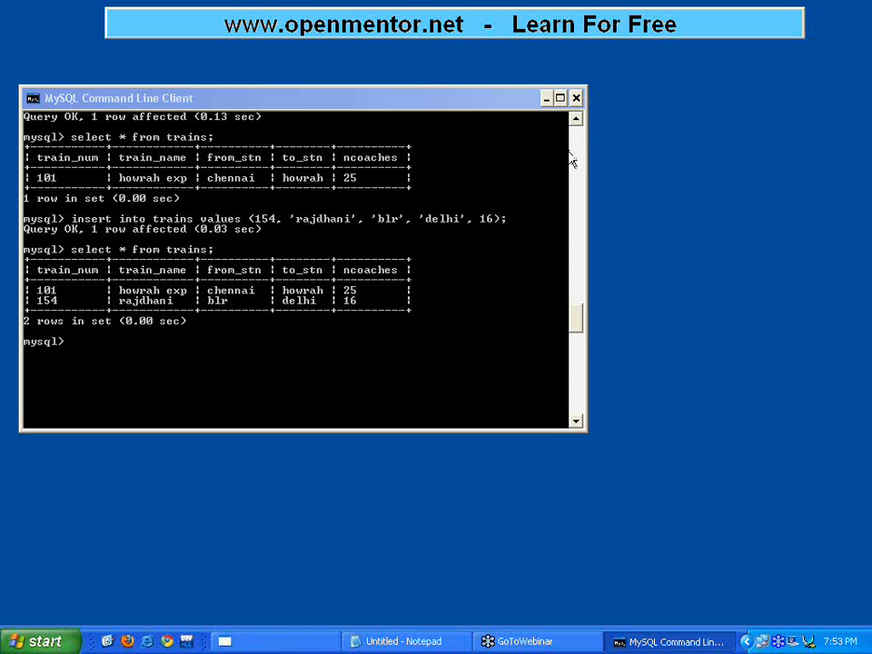
pyautogui.moveTo(598, 162)
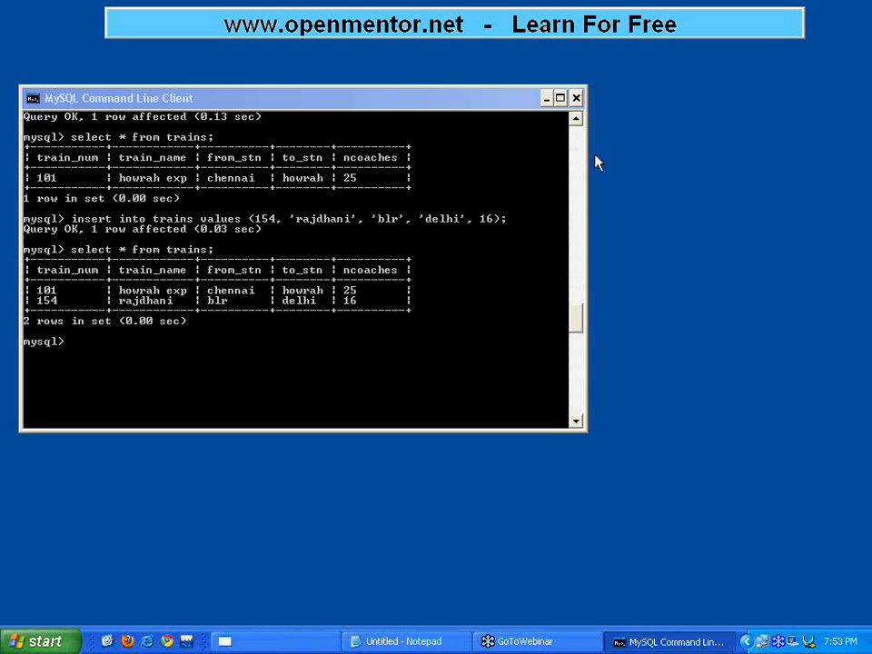
pyautogui.moveTo(622, 163)
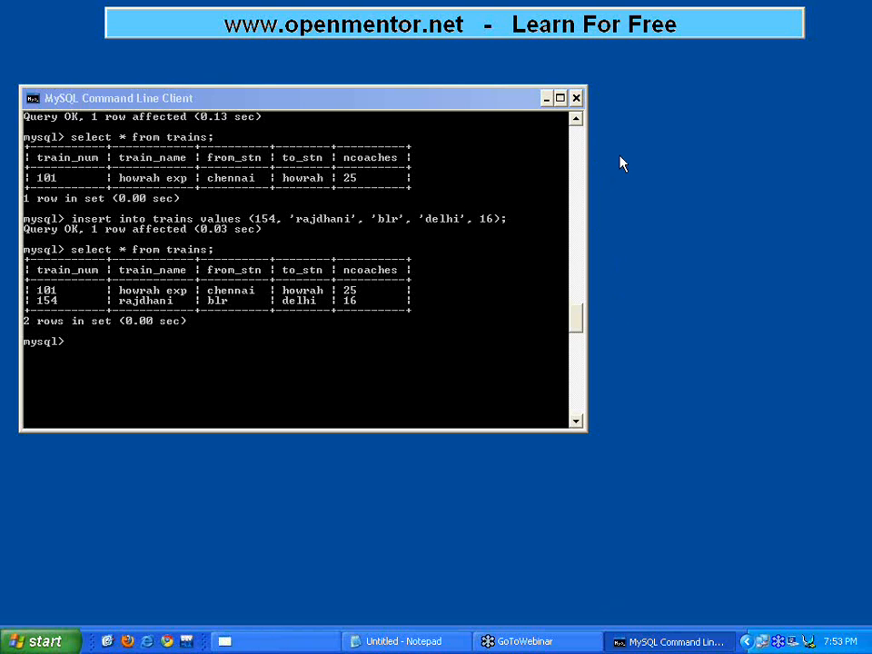
pyautogui.moveTo(584, 133)
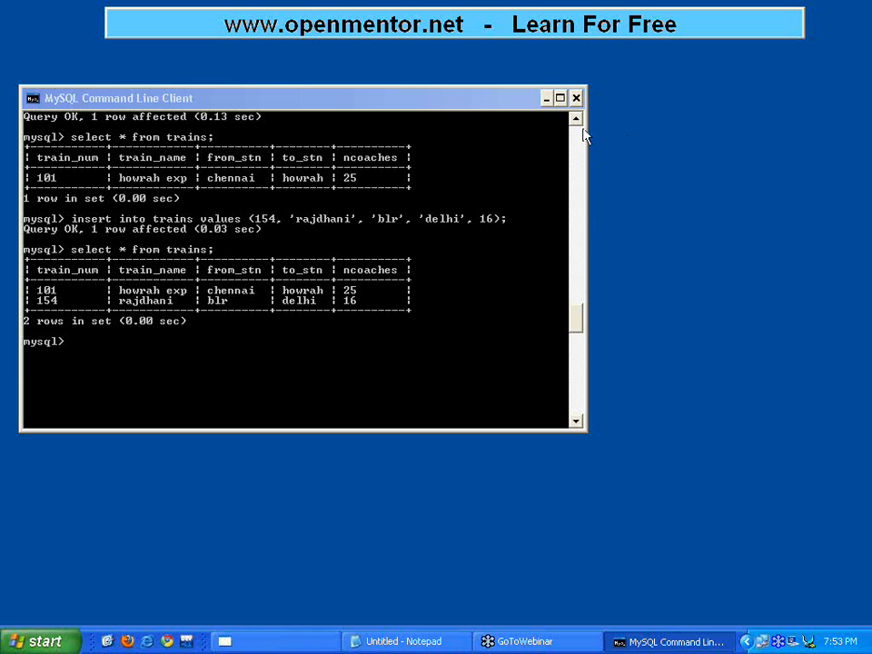
pyautogui.moveTo(639, 141)
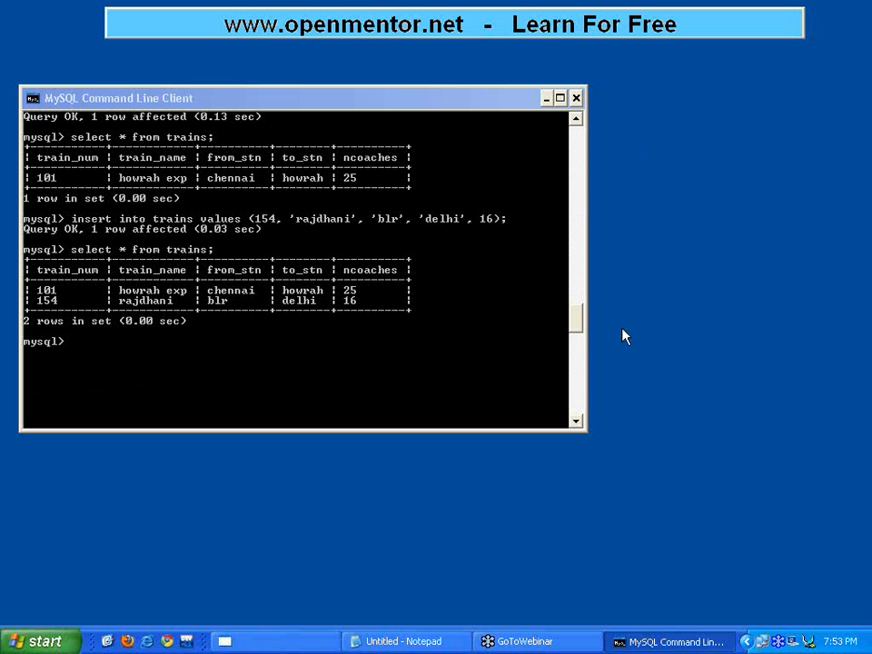
pyautogui.moveTo(630, 221)
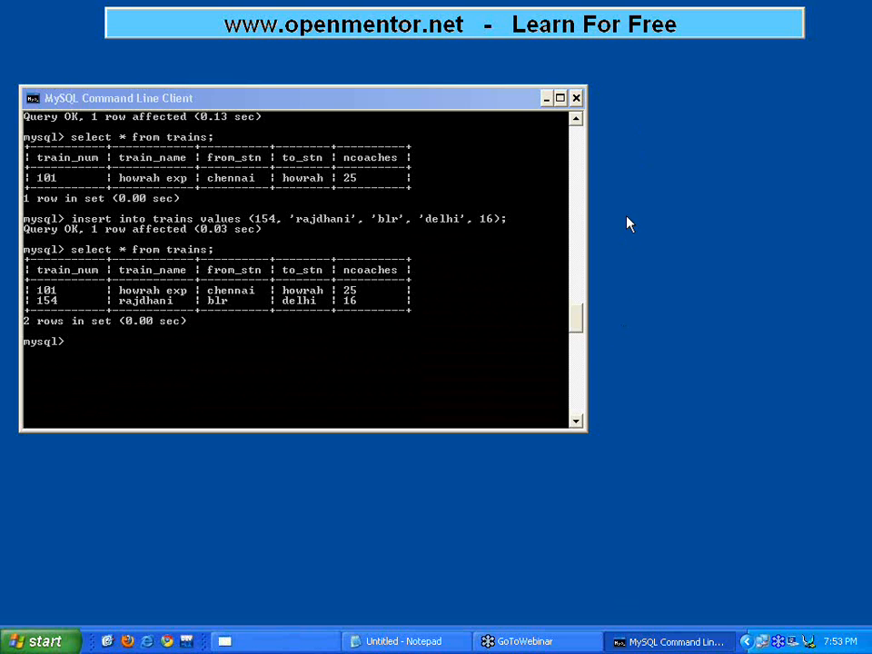
pyautogui.moveTo(671, 235)
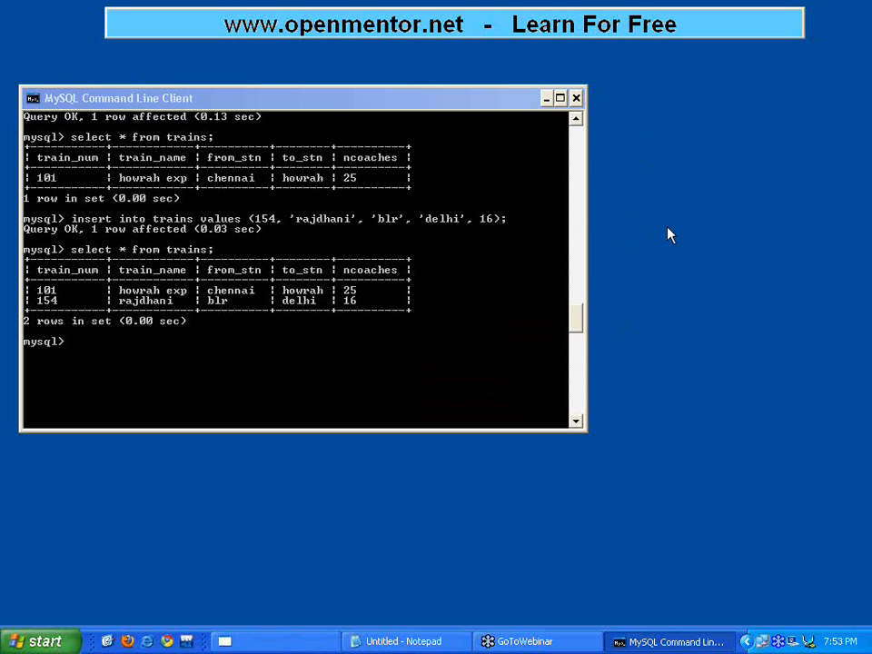
pyautogui.moveTo(662, 240)
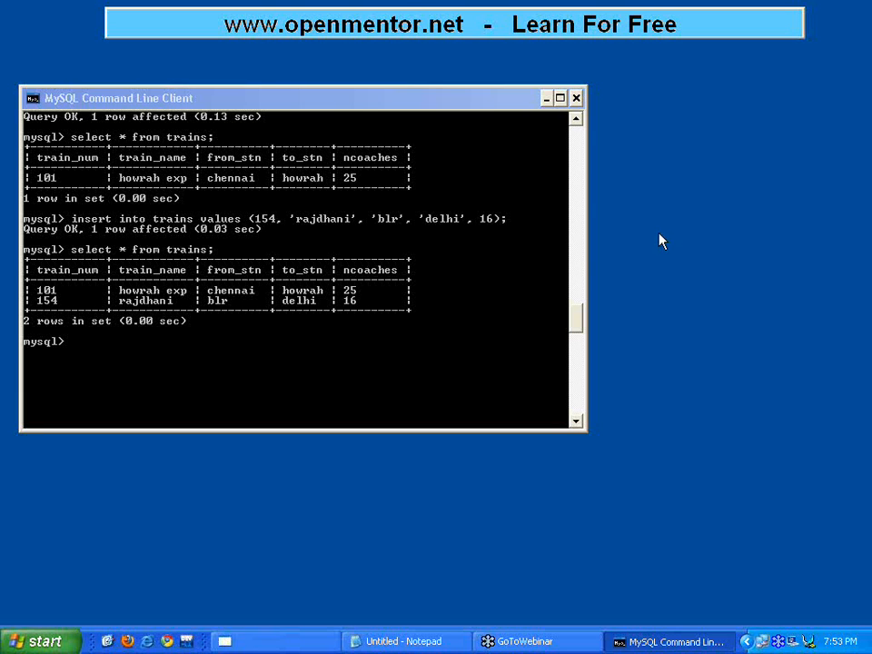
pyautogui.moveTo(575, 253)
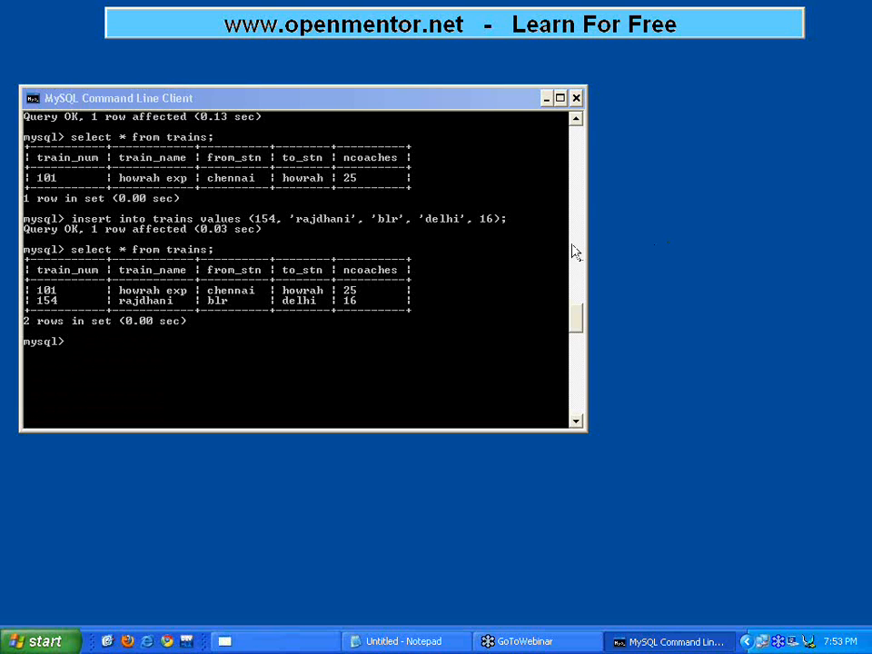
pyautogui.moveTo(572, 245)
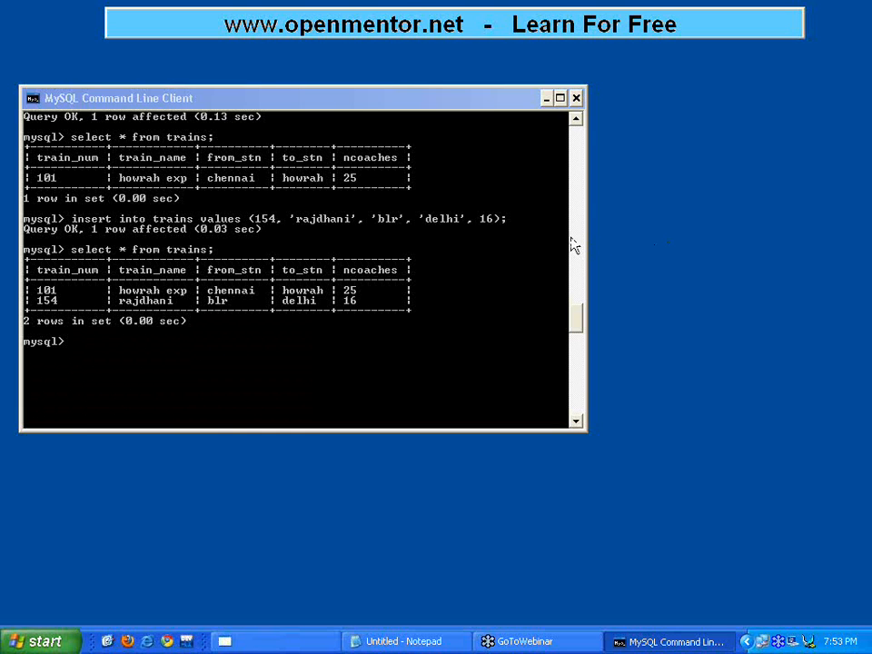
pyautogui.moveTo(631, 173)
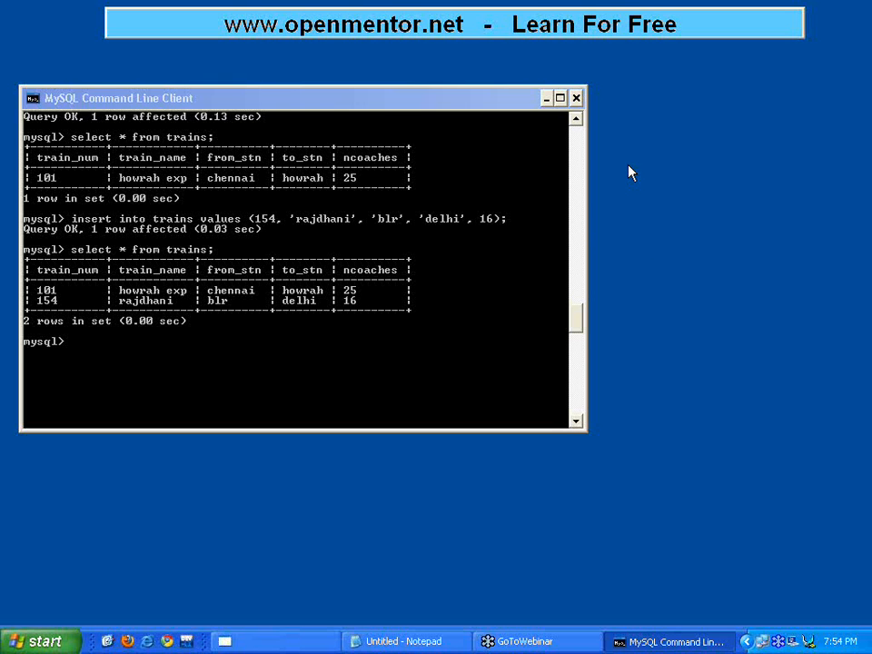
pyautogui.moveTo(586, 150)
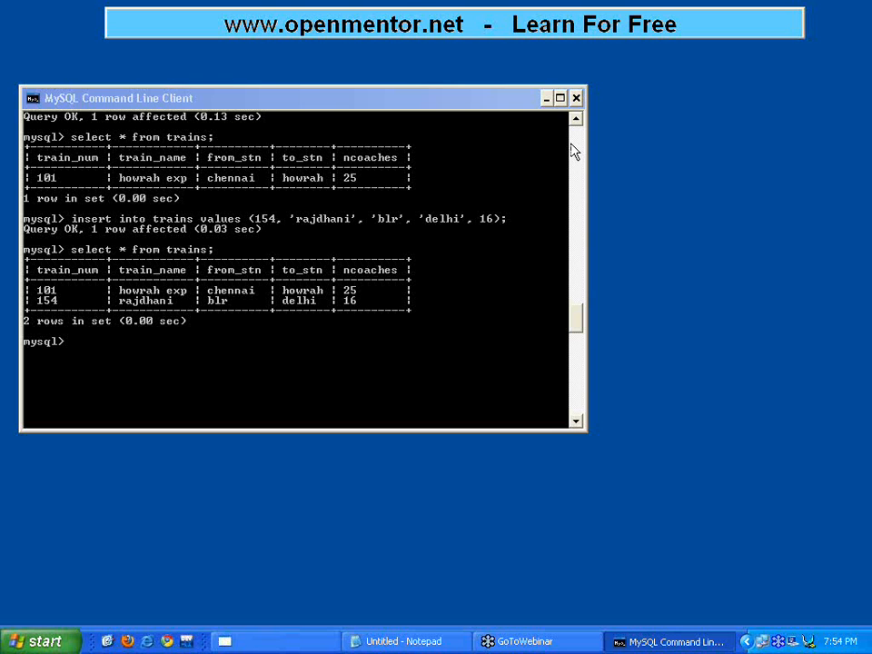
pyautogui.moveTo(626, 247)
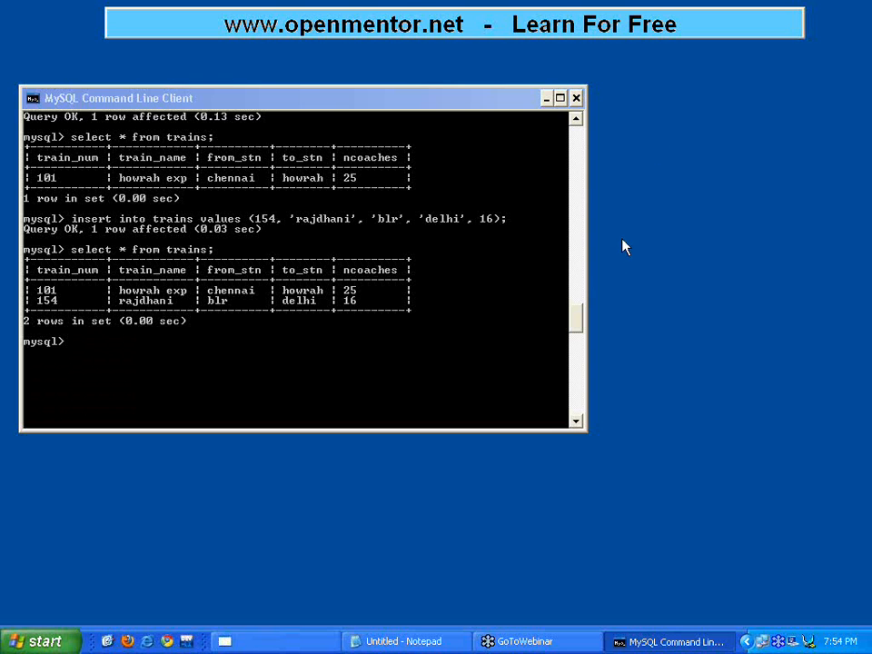
pyautogui.moveTo(612, 261)
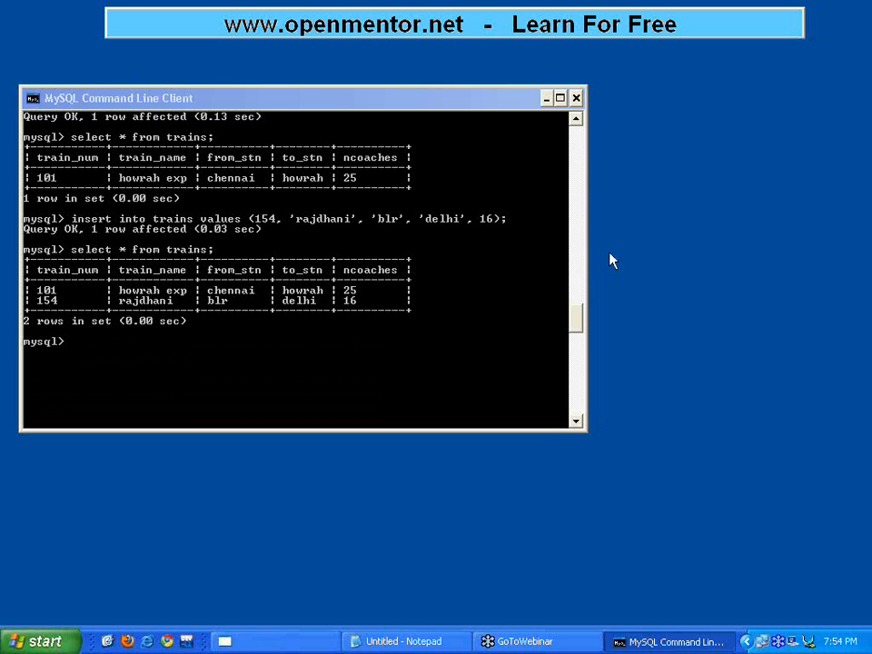
pyautogui.moveTo(609, 231)
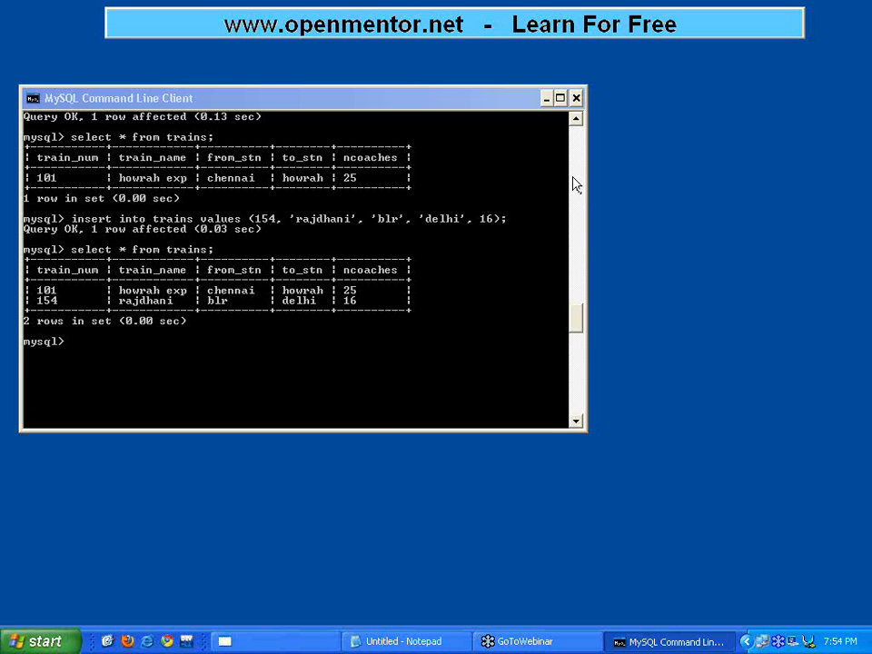
pyautogui.moveTo(571, 169)
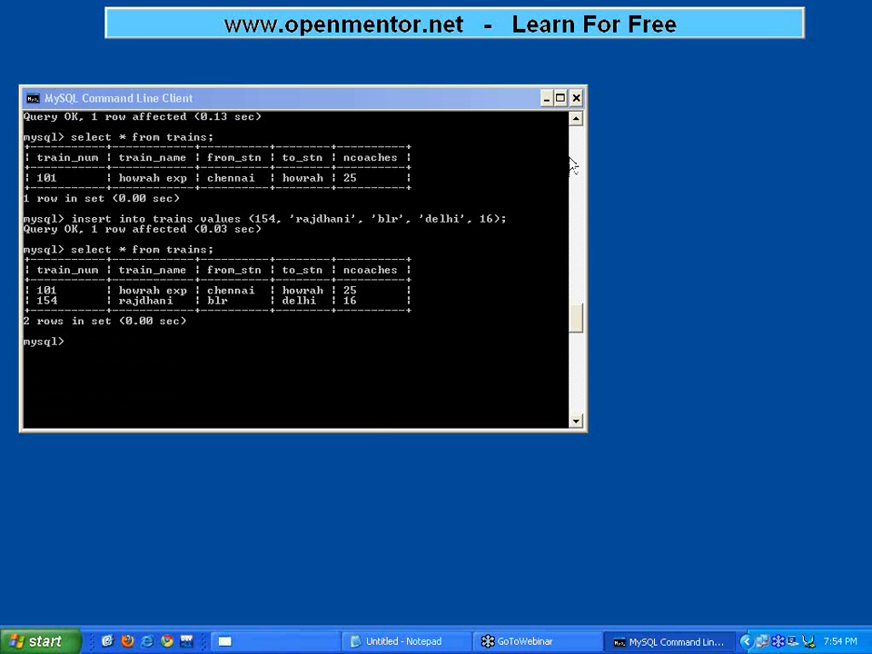
pyautogui.moveTo(636, 166)
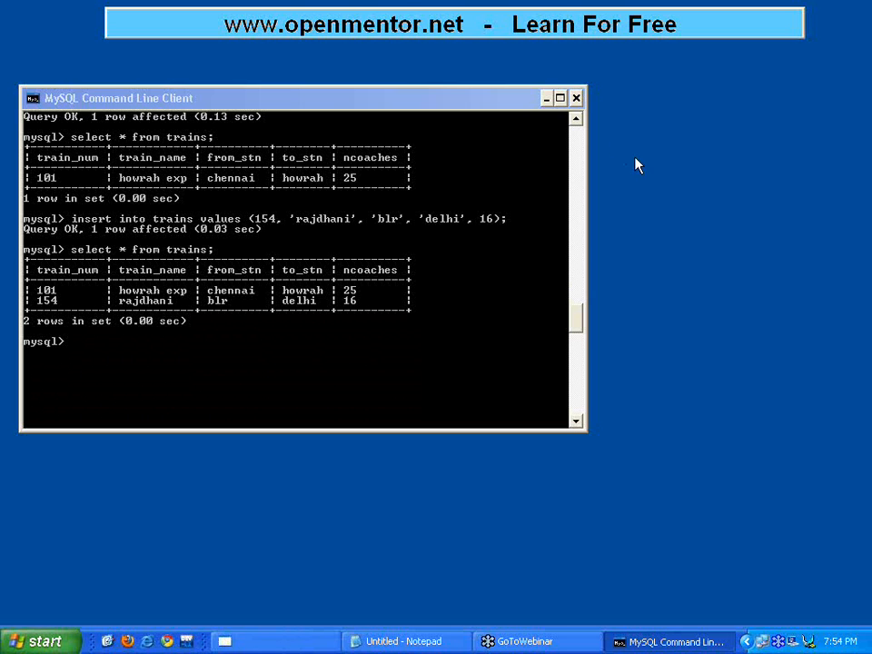
pyautogui.moveTo(575, 183)
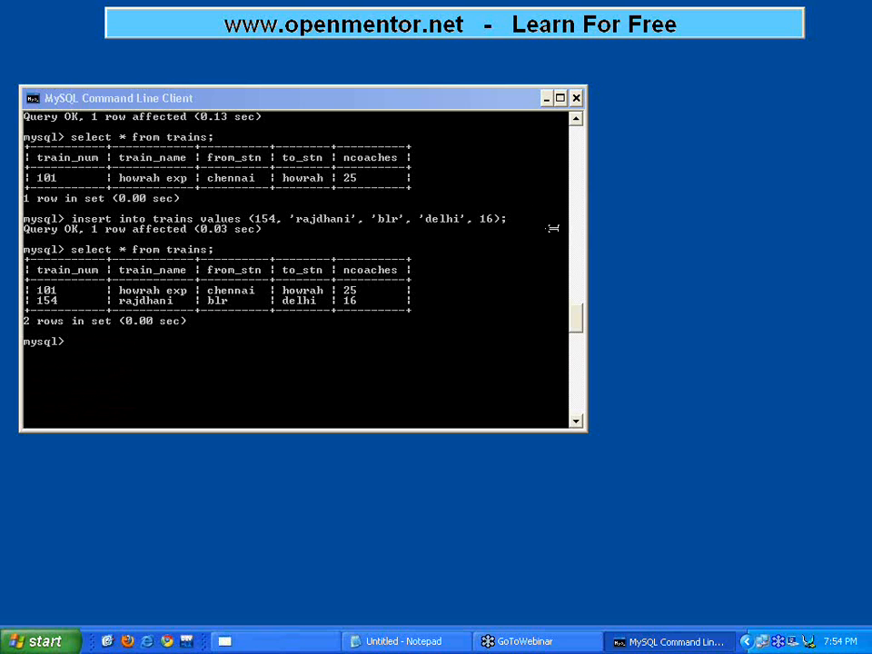
pyautogui.moveTo(562, 186)
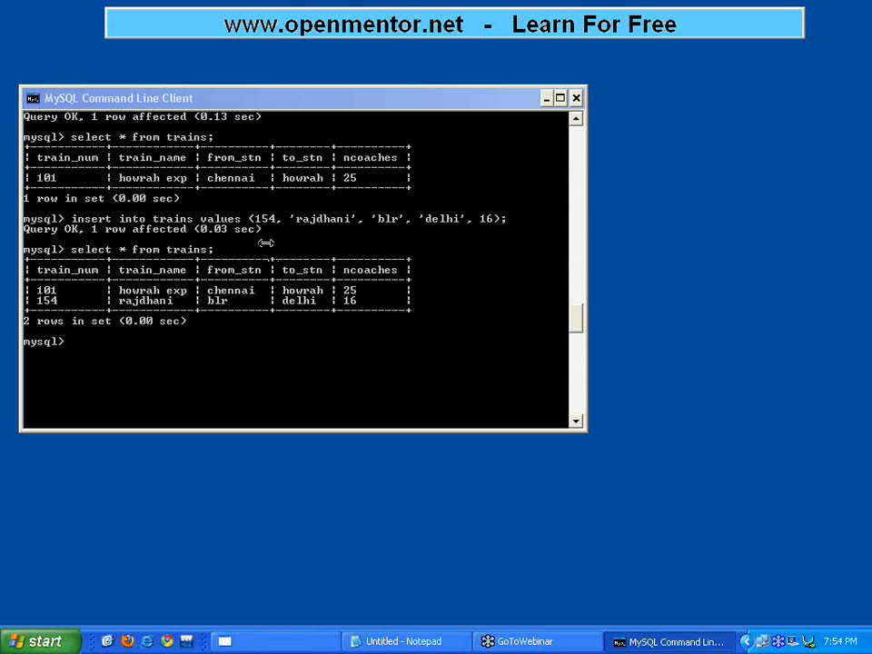
pyautogui.moveTo(591, 202)
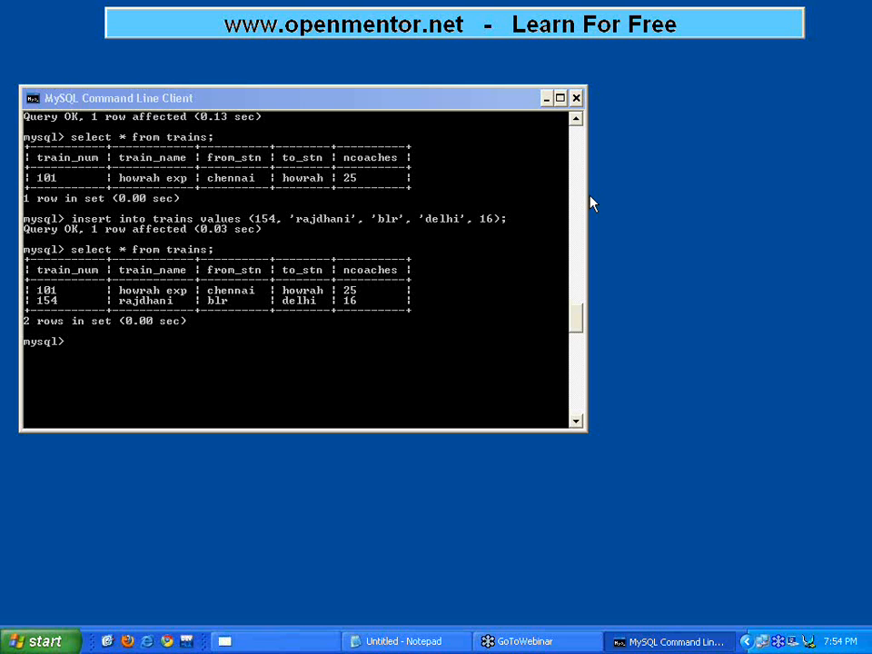
pyautogui.moveTo(564, 184)
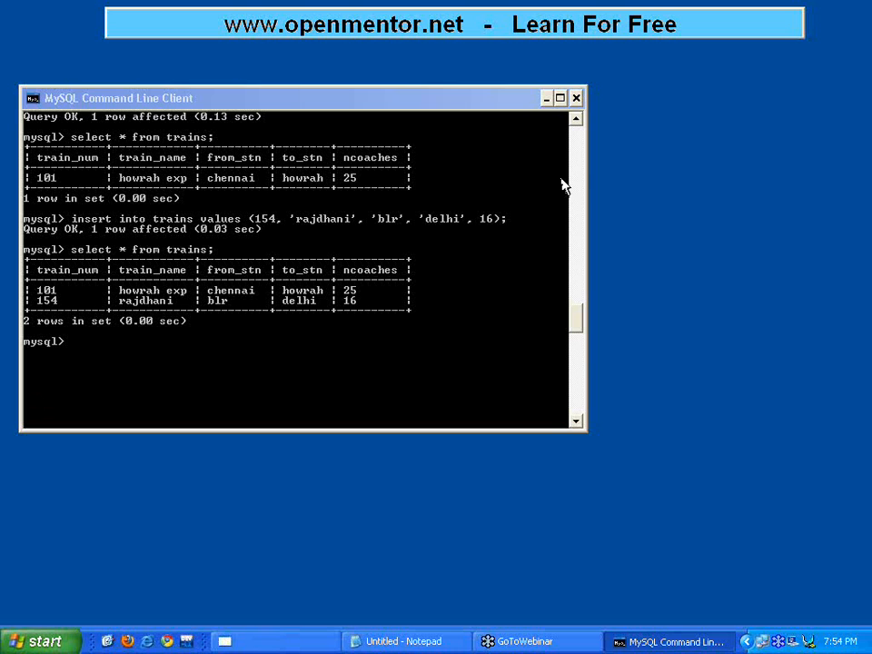
pyautogui.moveTo(564, 163)
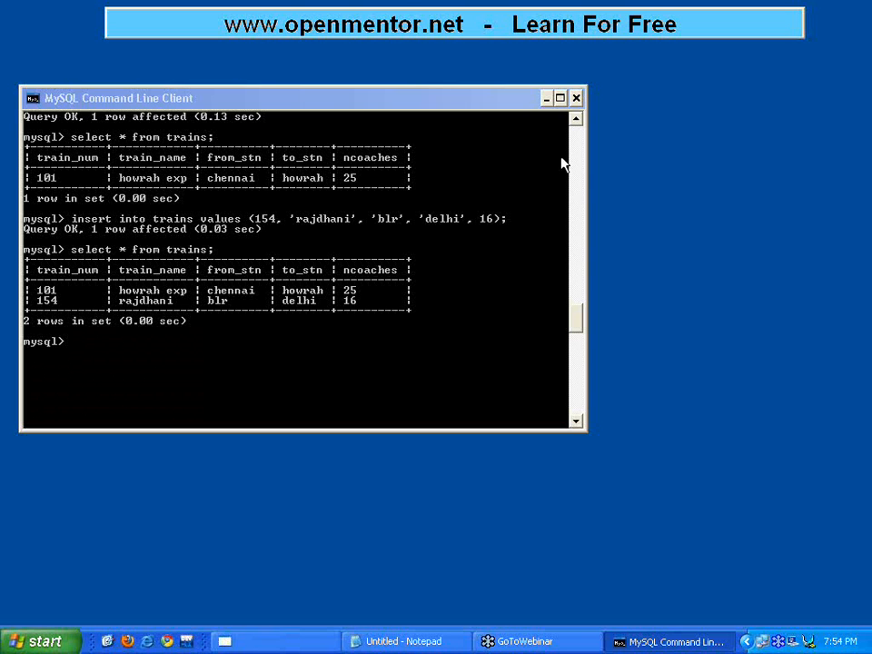
pyautogui.moveTo(570, 130)
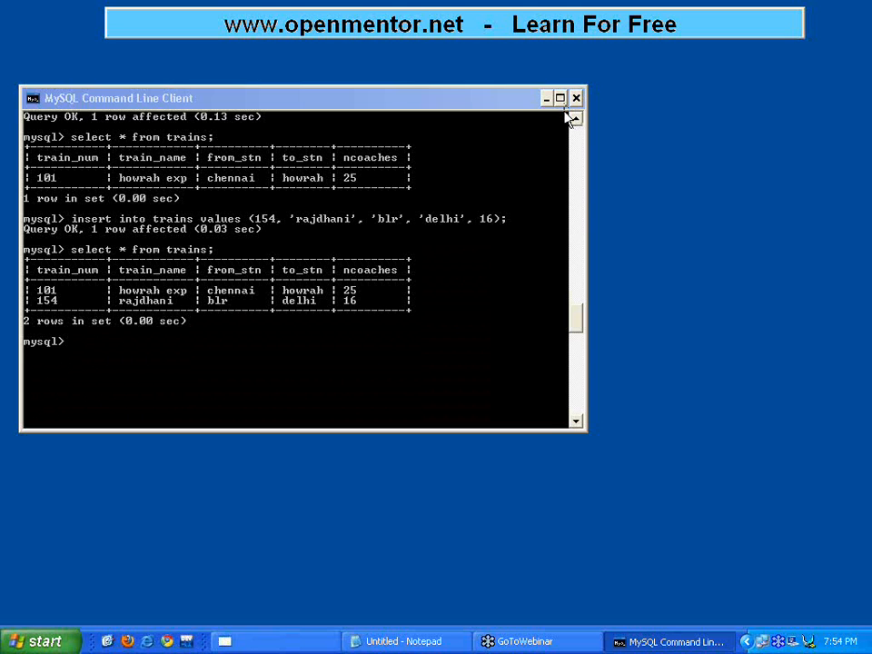
pyautogui.moveTo(388, 487)
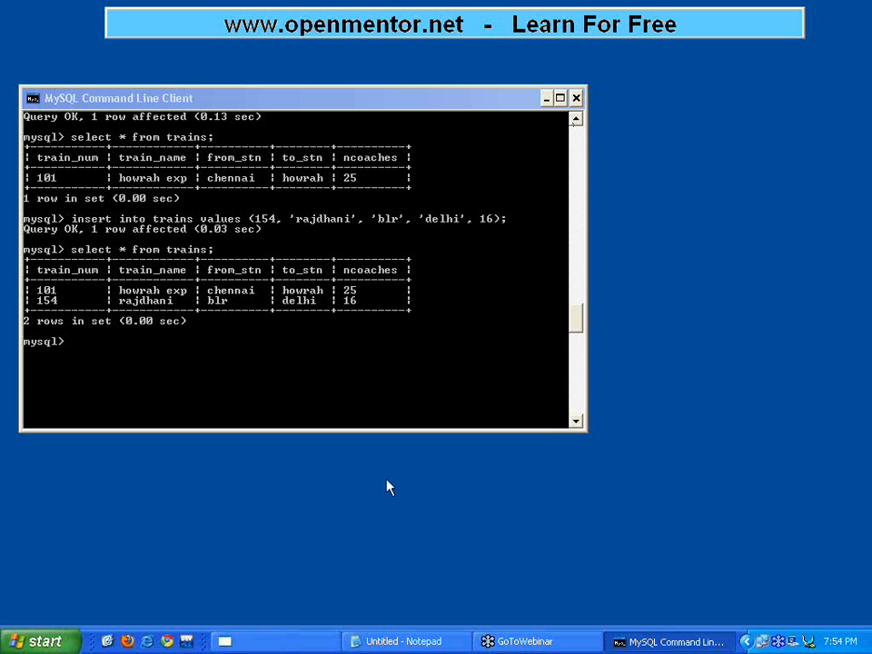
pyautogui.moveTo(97, 591)
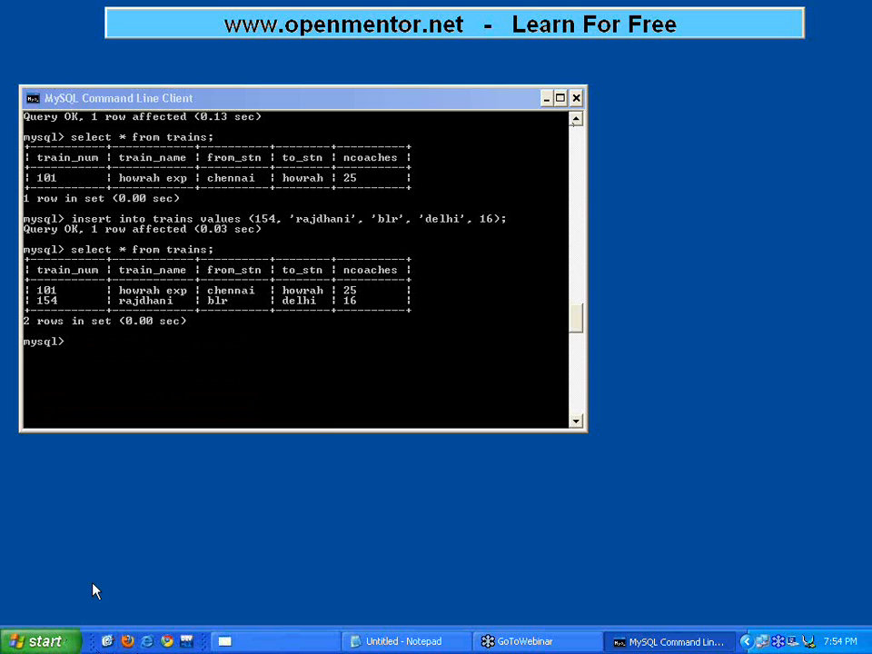
pyautogui.click(43, 641)
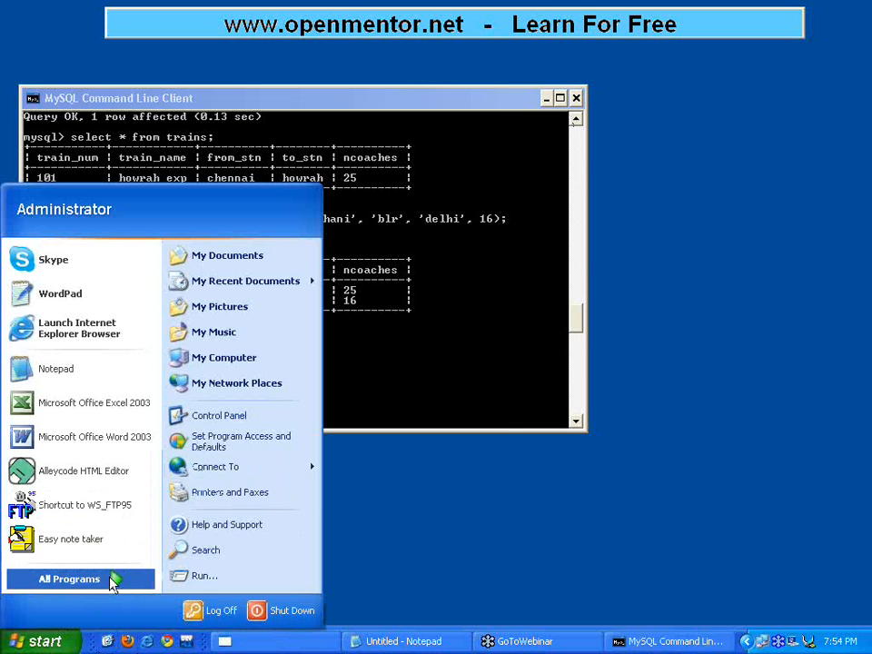
pyautogui.click(70, 579)
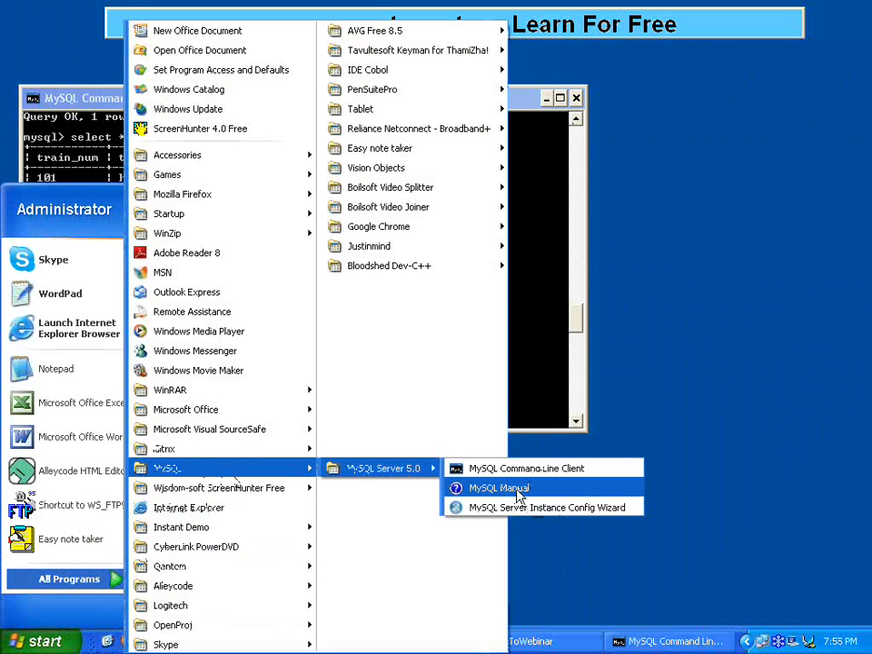
pyautogui.moveTo(518, 507)
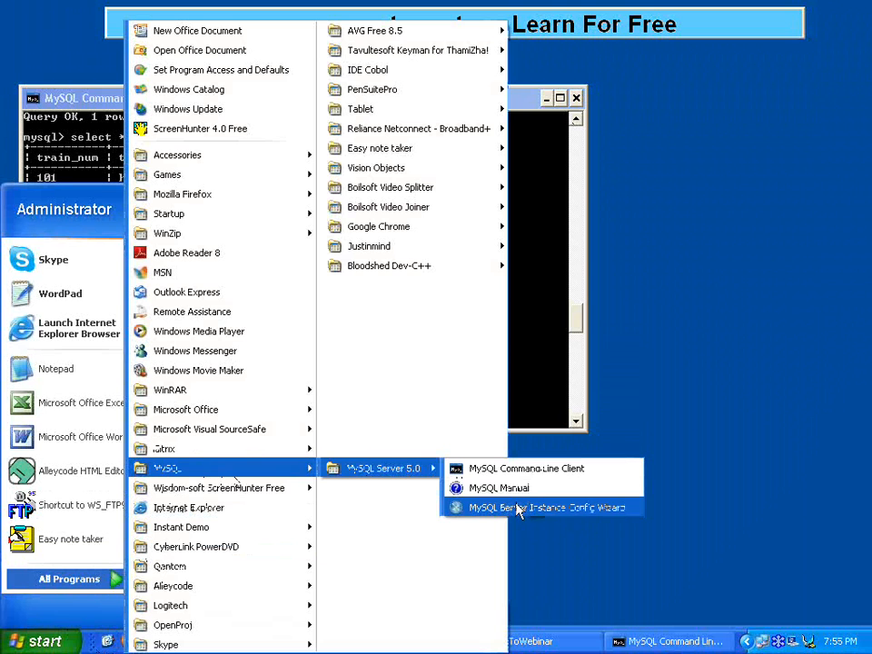
pyautogui.moveTo(497, 489)
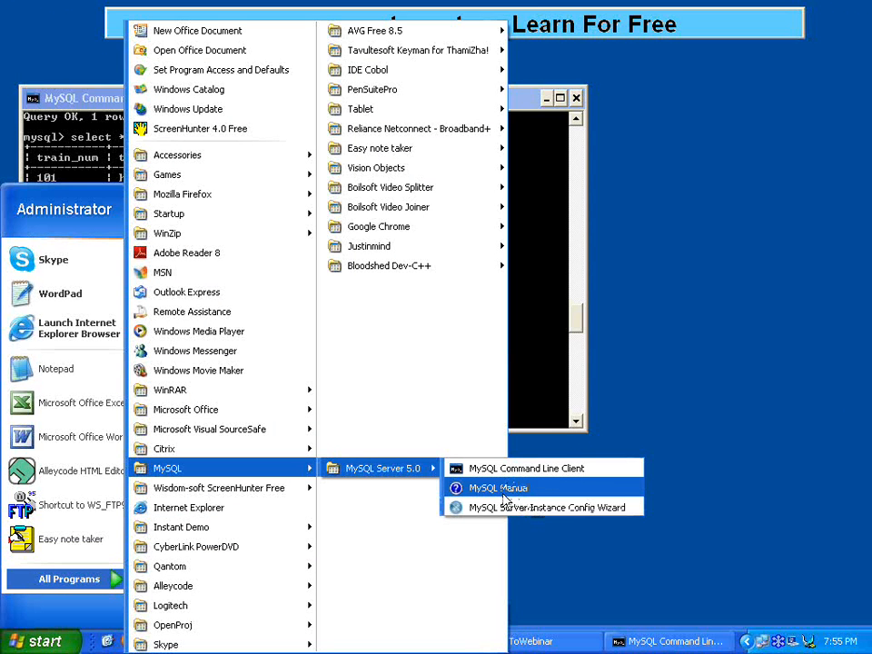
pyautogui.moveTo(499, 500)
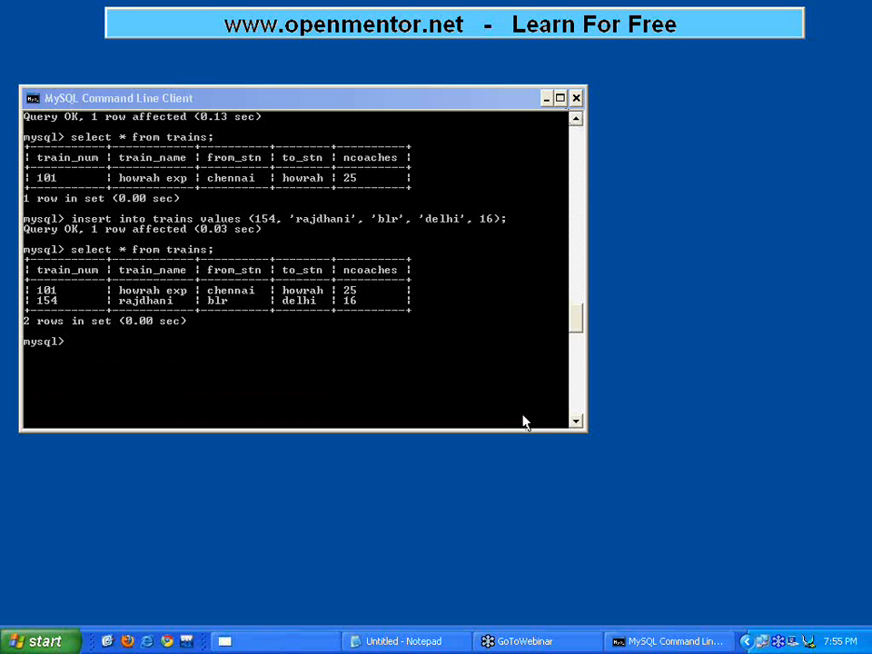
pyautogui.moveTo(523, 131)
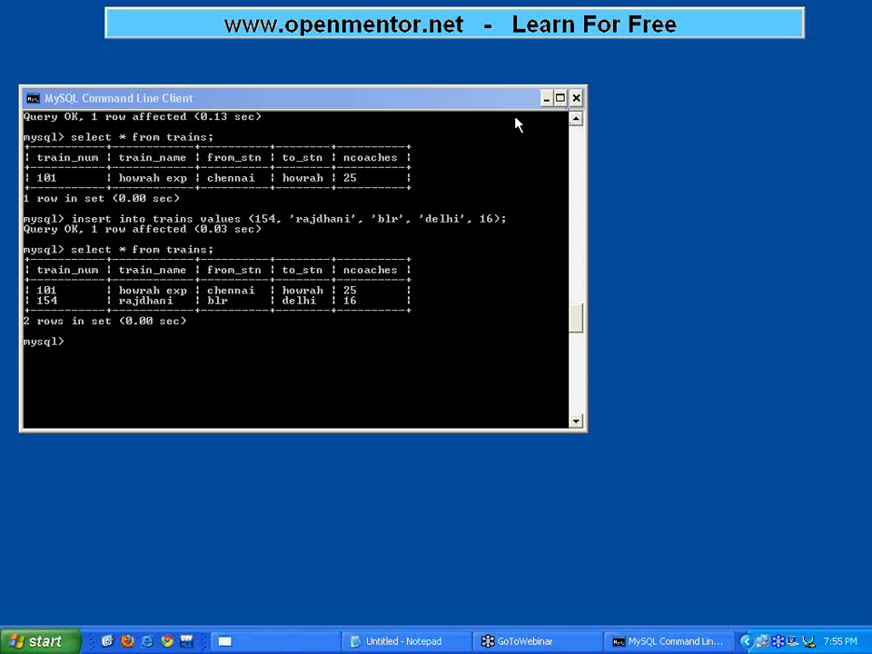
pyautogui.moveTo(559, 59)
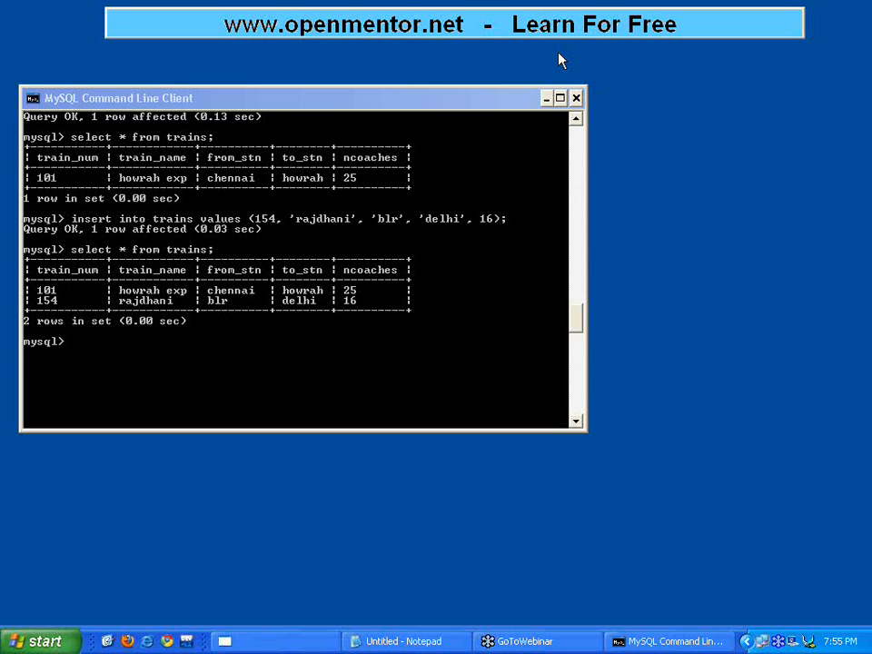
pyautogui.moveTo(607, 213)
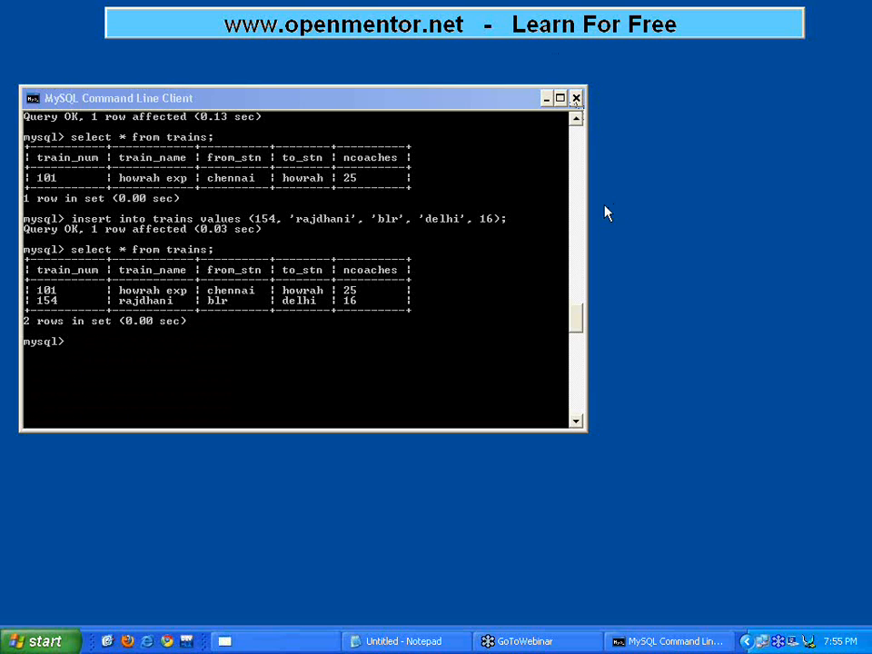
pyautogui.moveTo(627, 222)
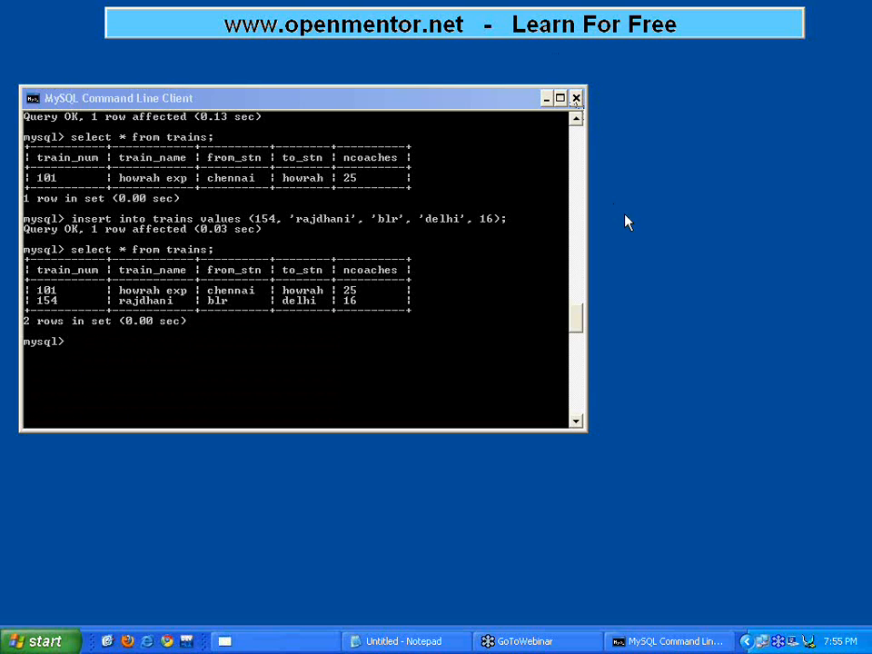
pyautogui.moveTo(345, 94)
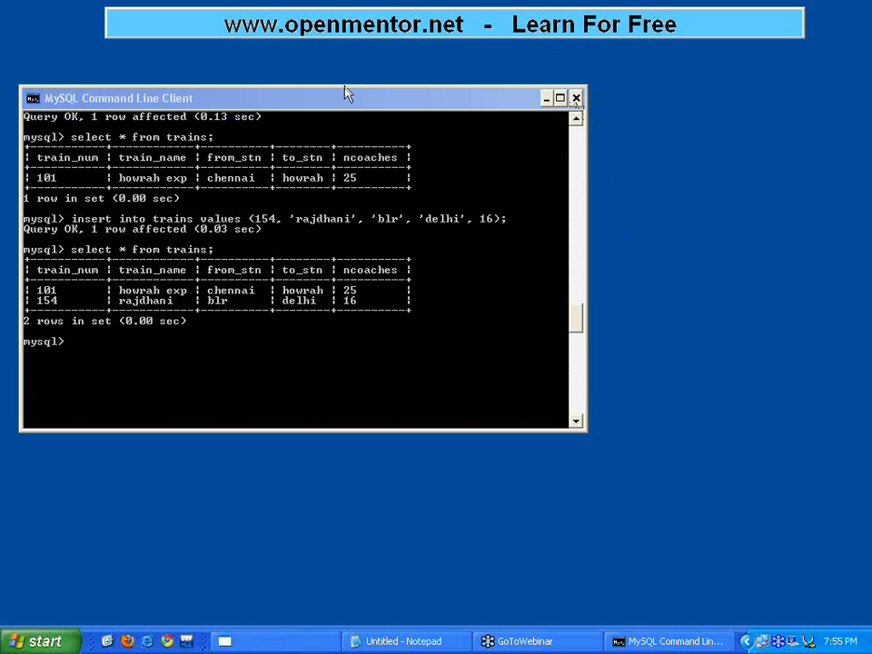
pyautogui.moveTo(284, 82)
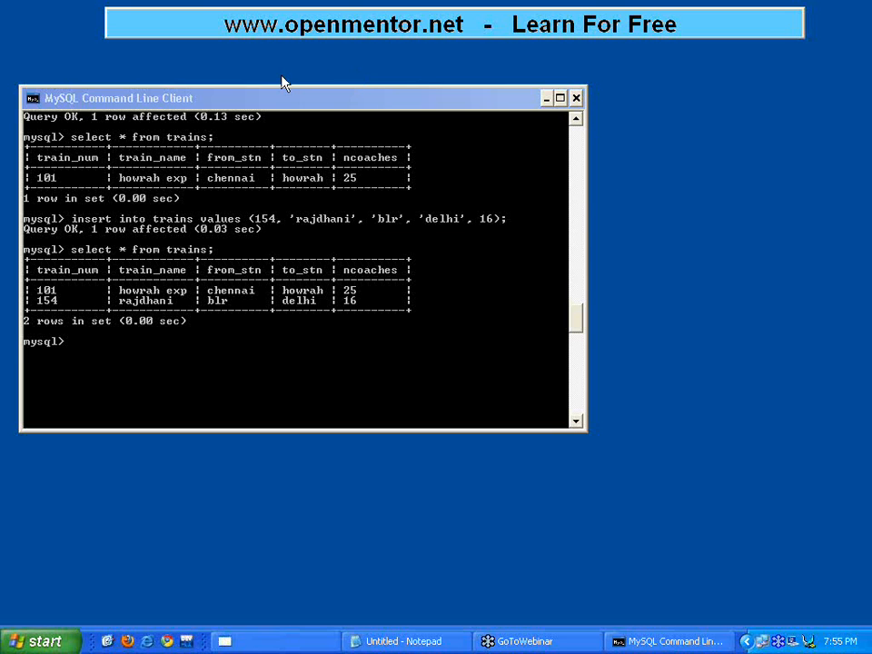
pyautogui.moveTo(862, 28)
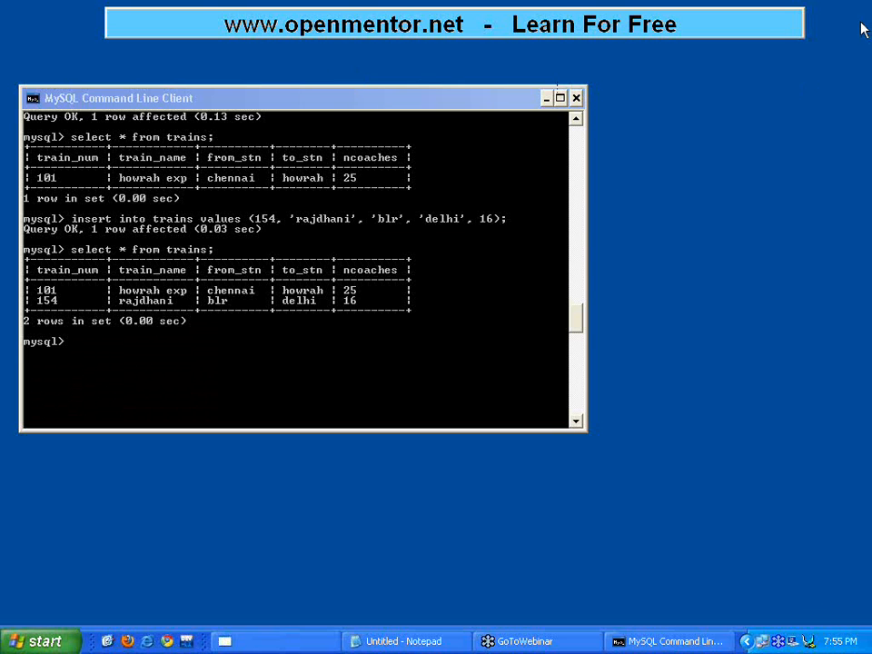
pyautogui.moveTo(601, 69)
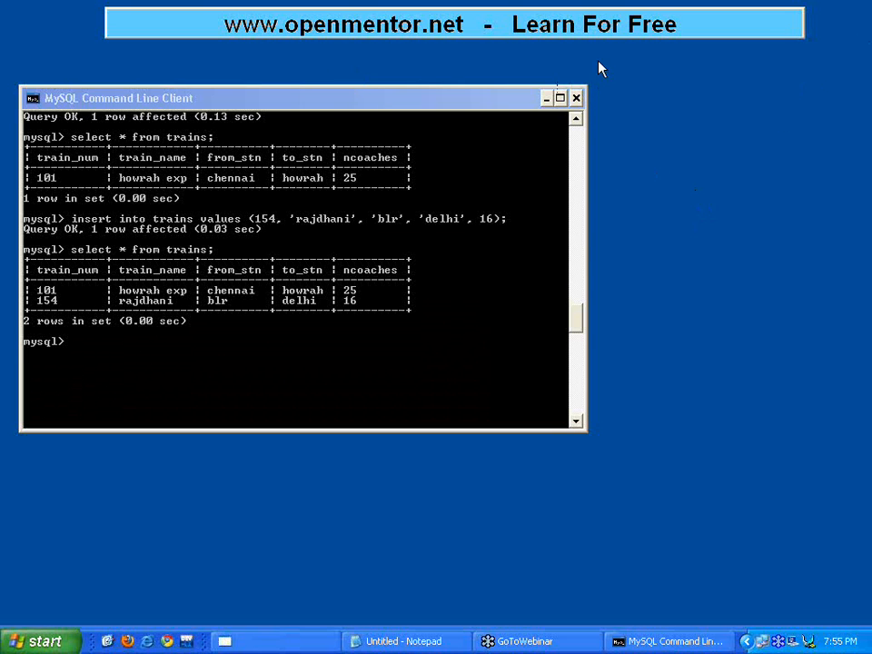
pyautogui.moveTo(607, 63)
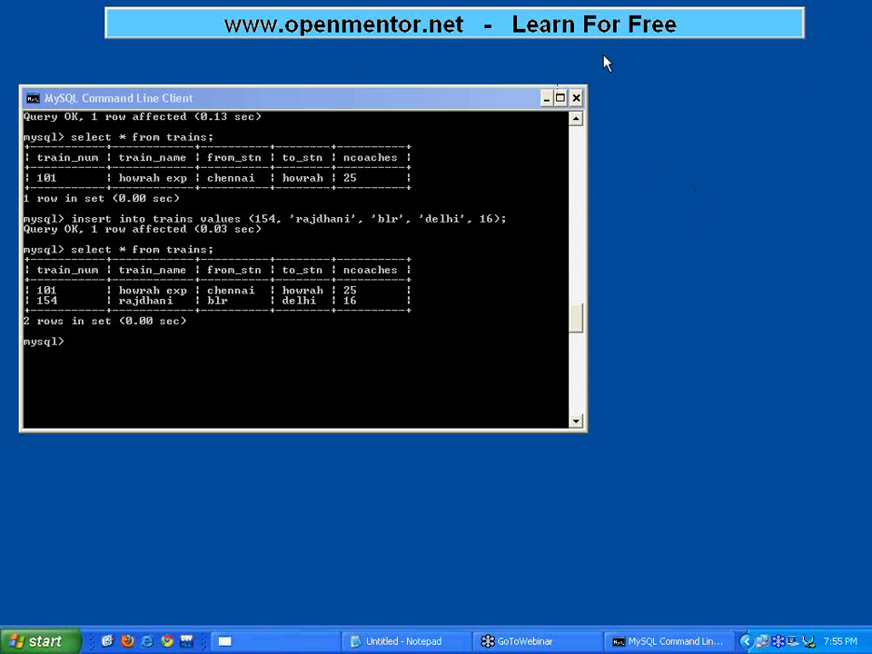
pyautogui.moveTo(627, 24)
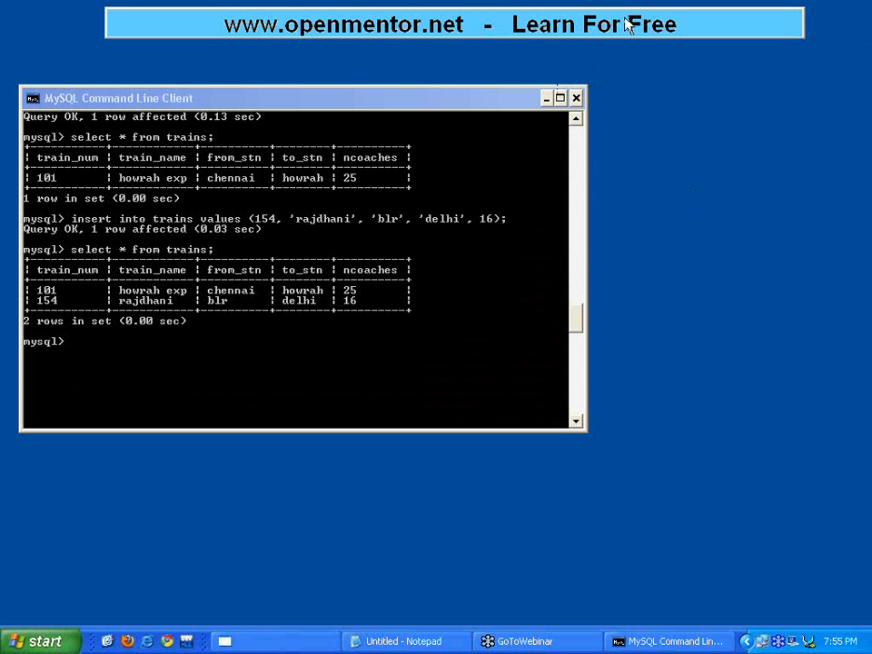
pyautogui.moveTo(639, 55)
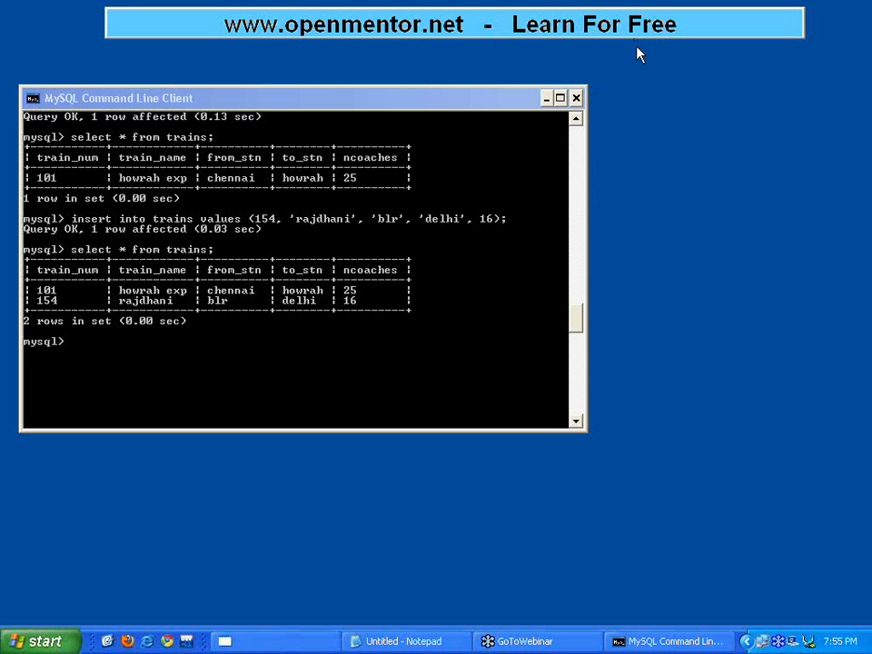
pyautogui.moveTo(630, 87)
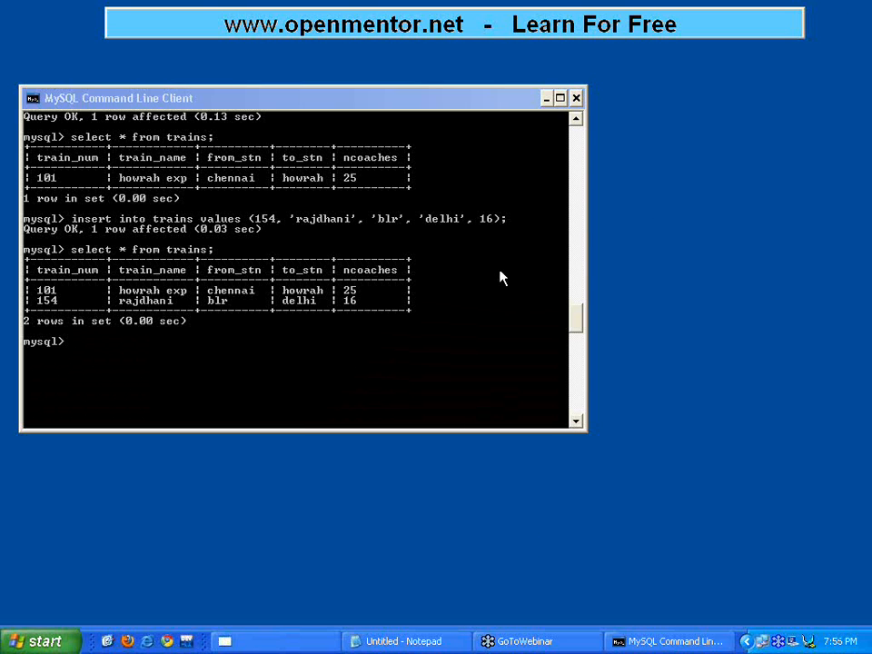
pyautogui.moveTo(605, 88)
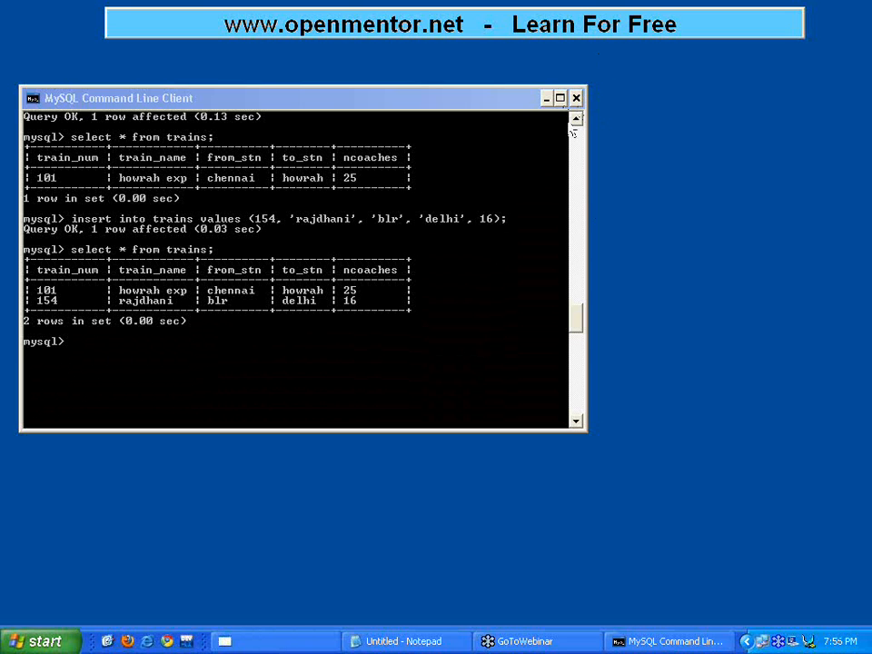
pyautogui.moveTo(591, 216)
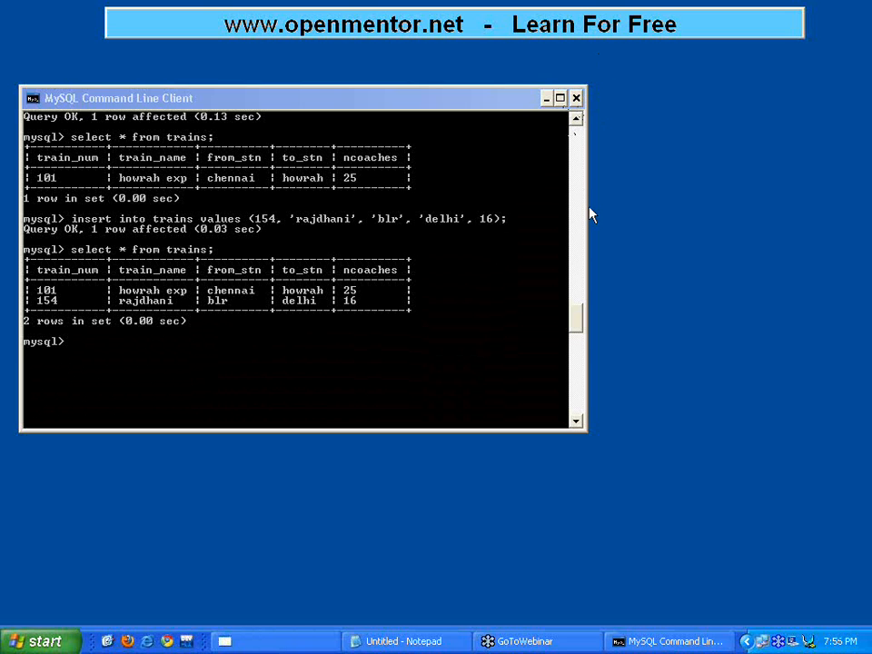
pyautogui.moveTo(631, 75)
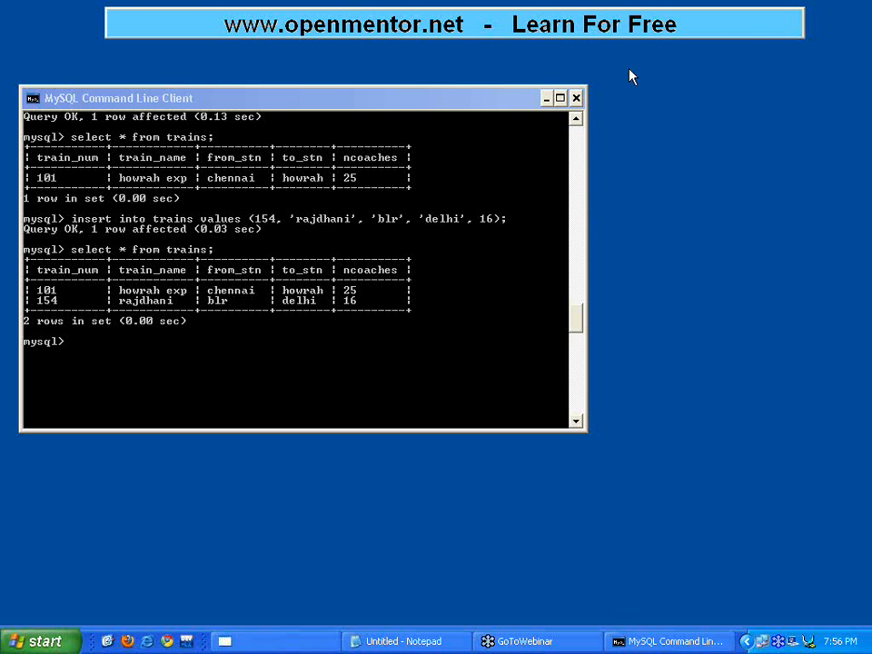
pyautogui.moveTo(729, 137)
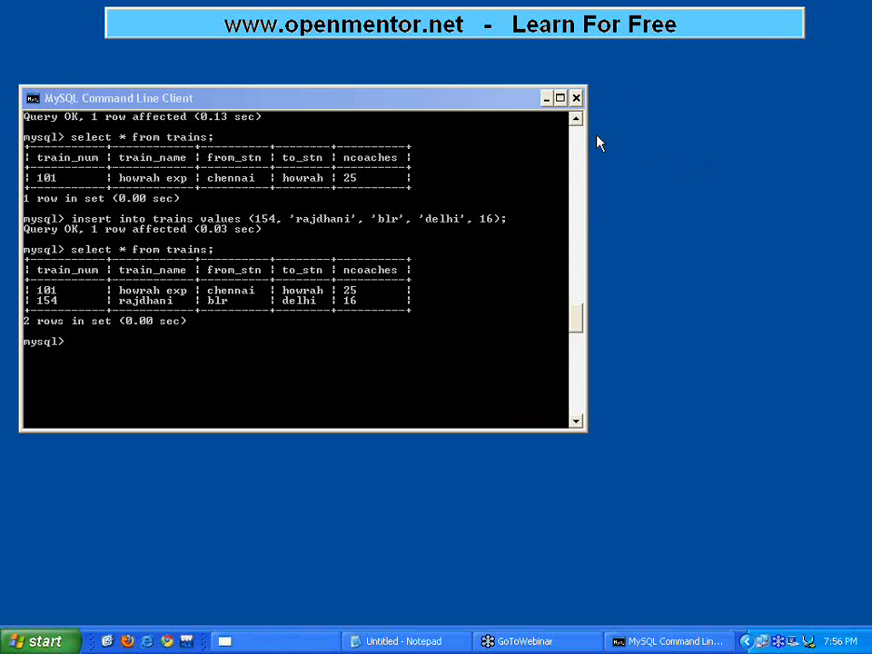
pyautogui.moveTo(610, 144)
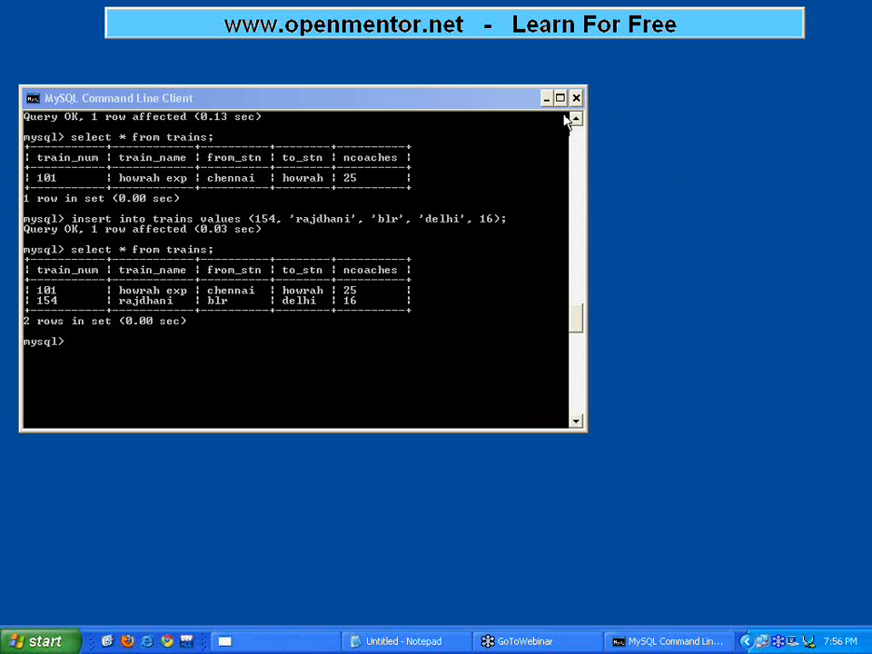
pyautogui.moveTo(790, 18)
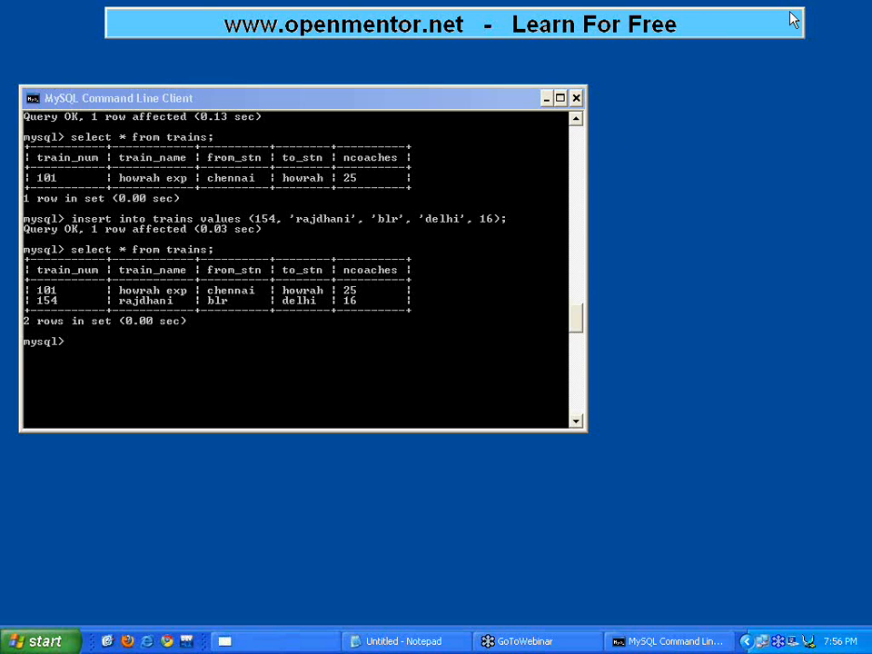
pyautogui.moveTo(689, 20)
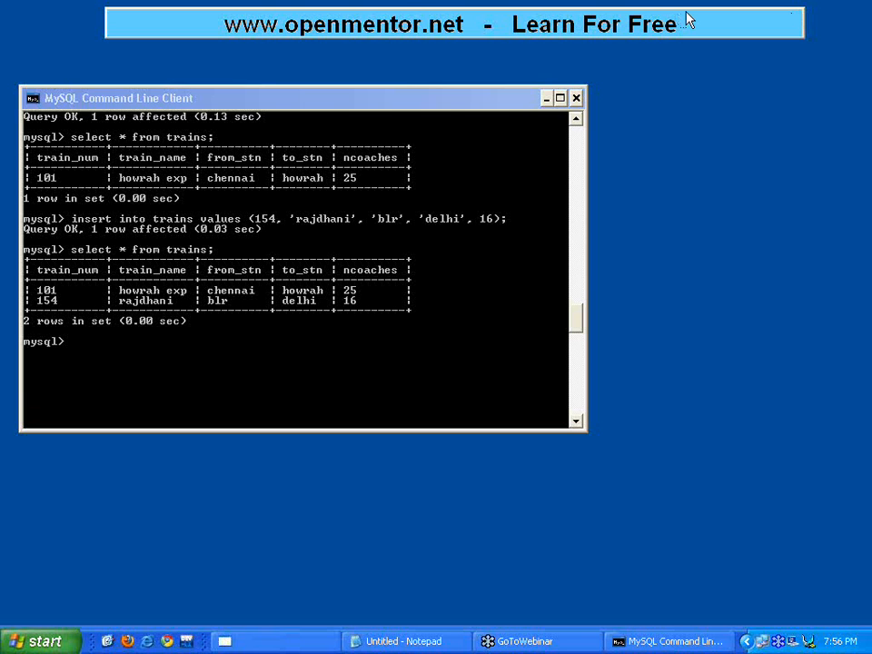
pyautogui.moveTo(524, 60)
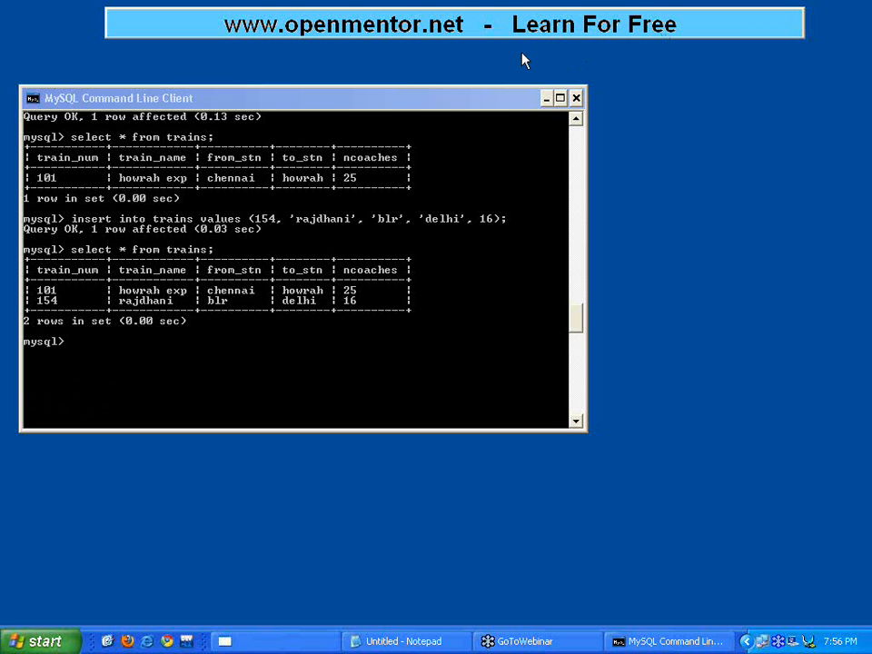
pyautogui.moveTo(530, 382)
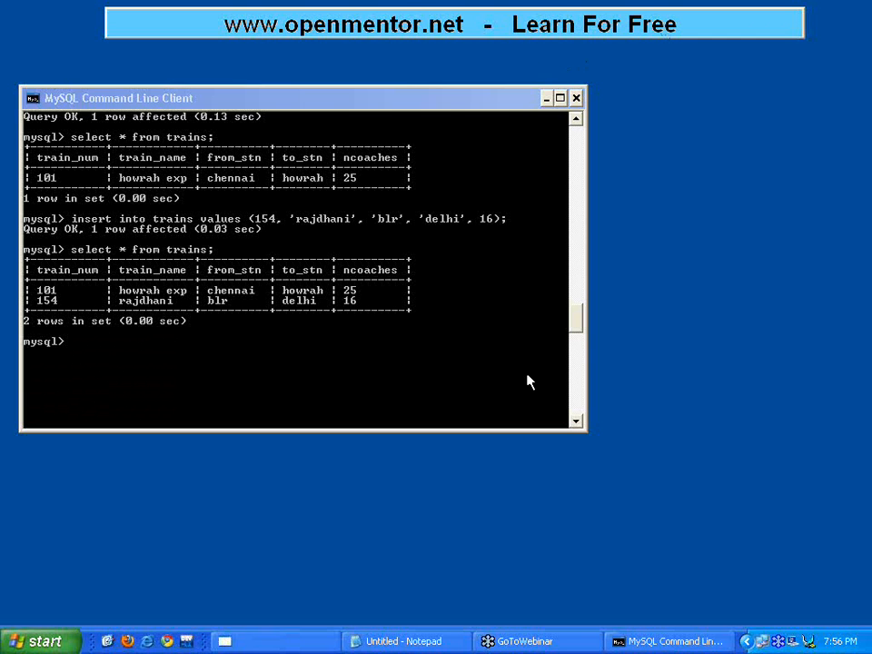
pyautogui.moveTo(521, 523)
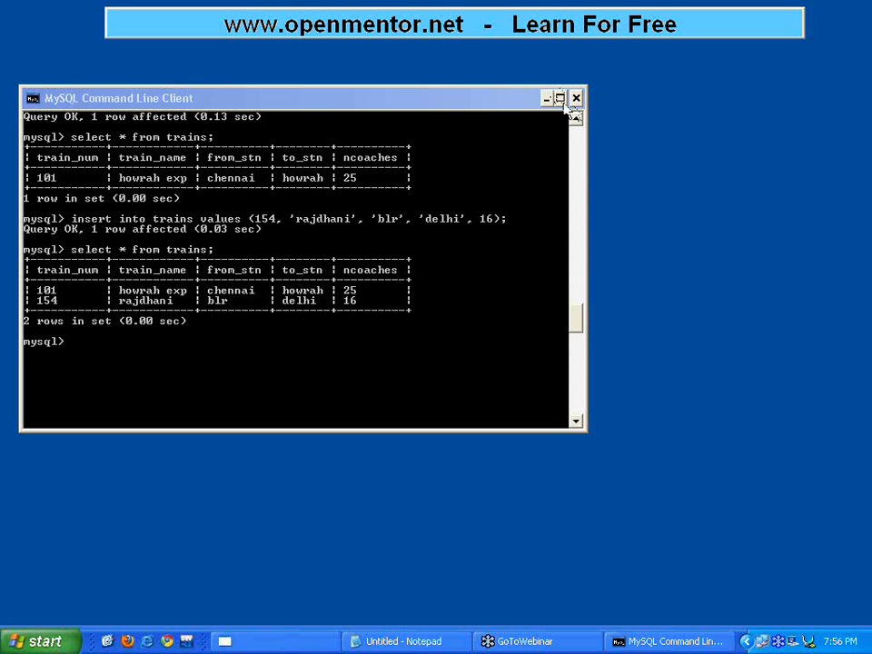
pyautogui.moveTo(328, 245)
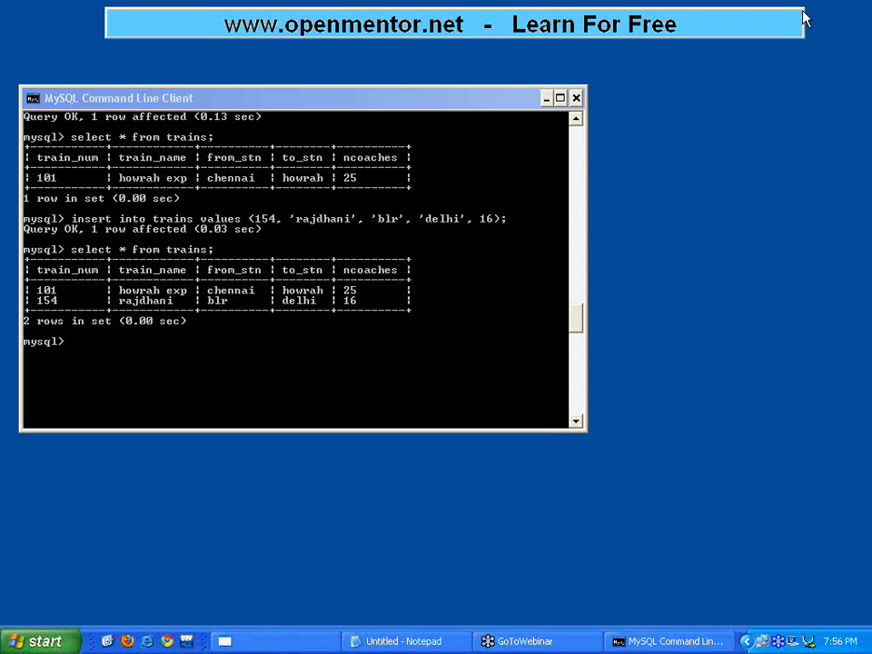
pyautogui.moveTo(580, 114)
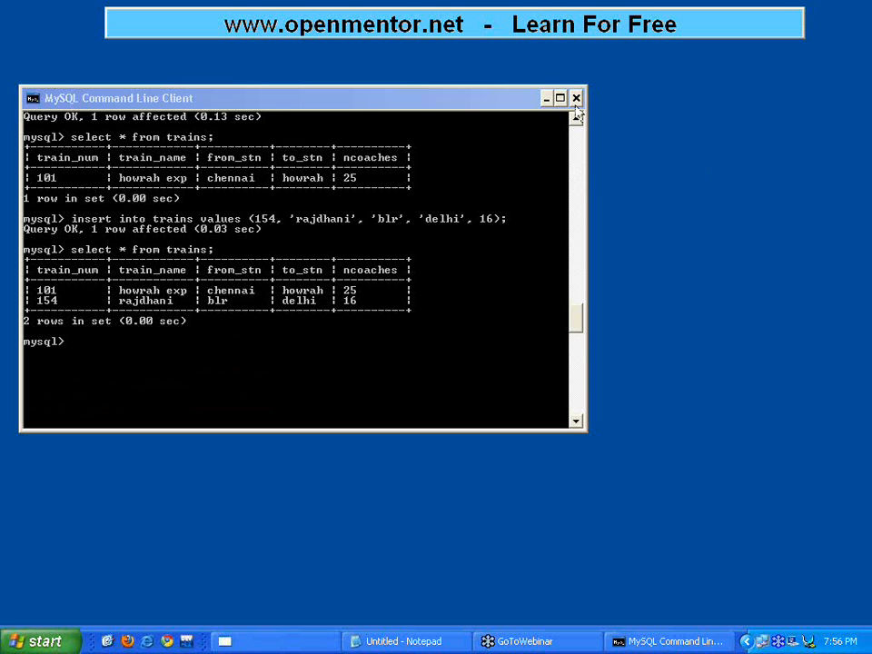